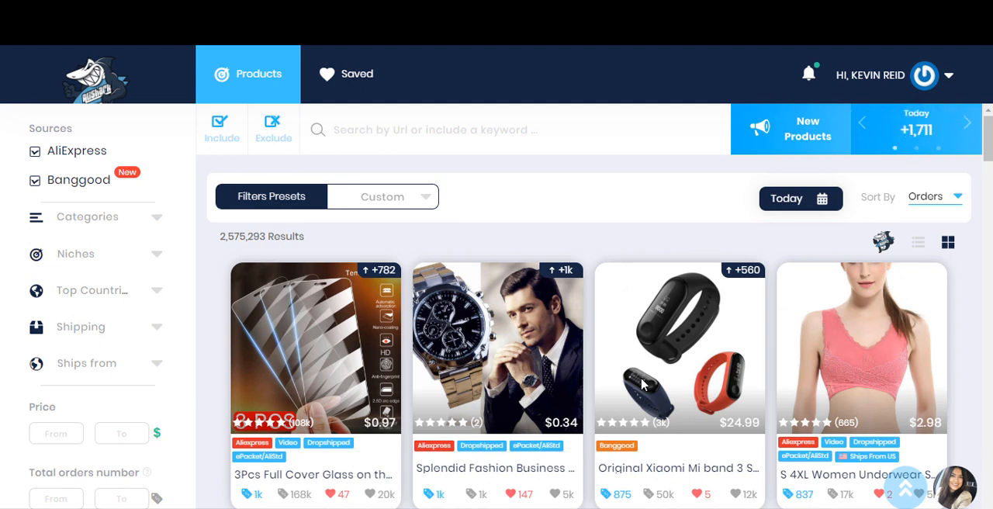
Try sorting the product results by growth and then by wishlist count.
click(968, 124)
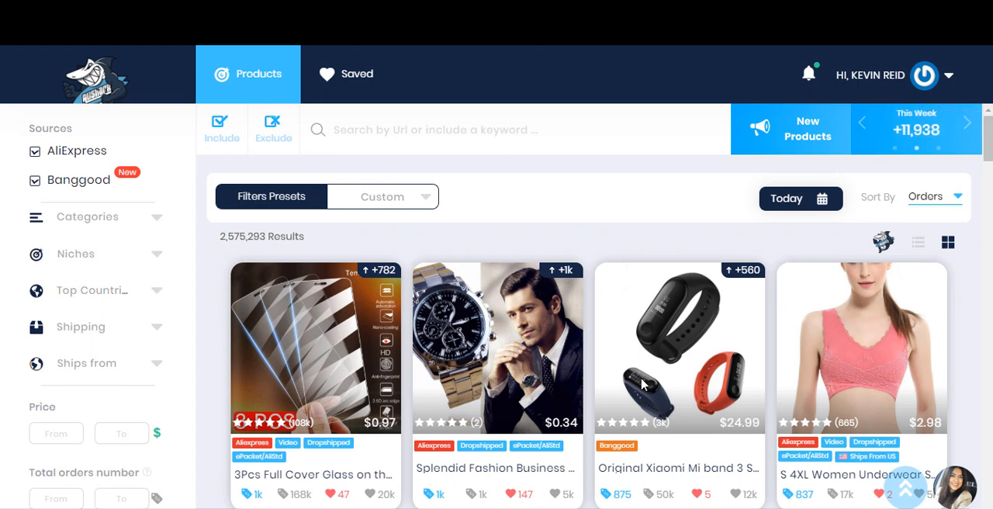
mouse_move(949, 478)
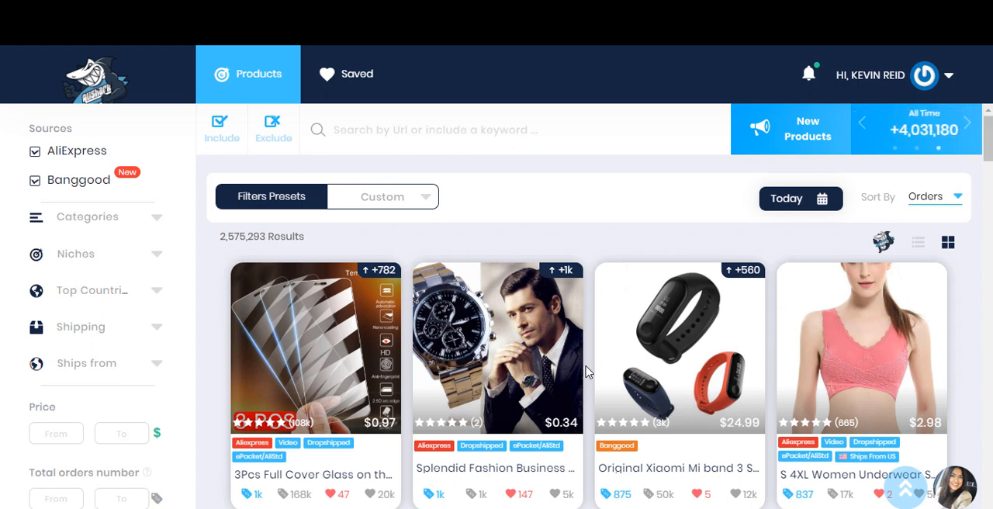
mouse_move(287, 169)
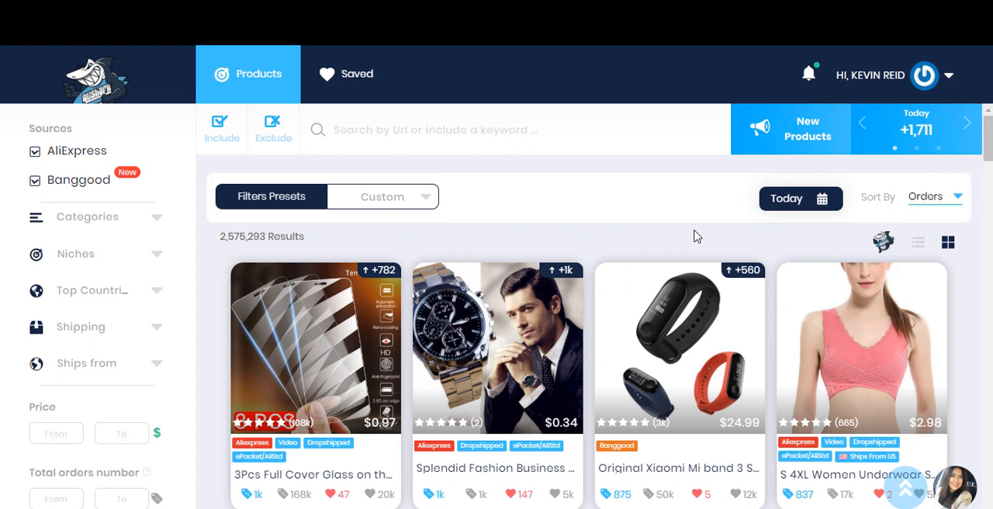
scroll(down, 3)
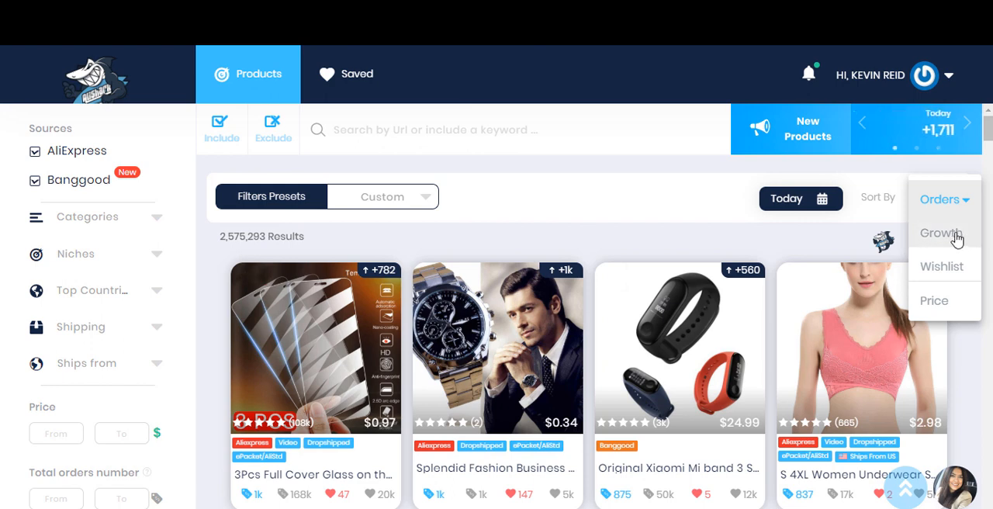
click(940, 233)
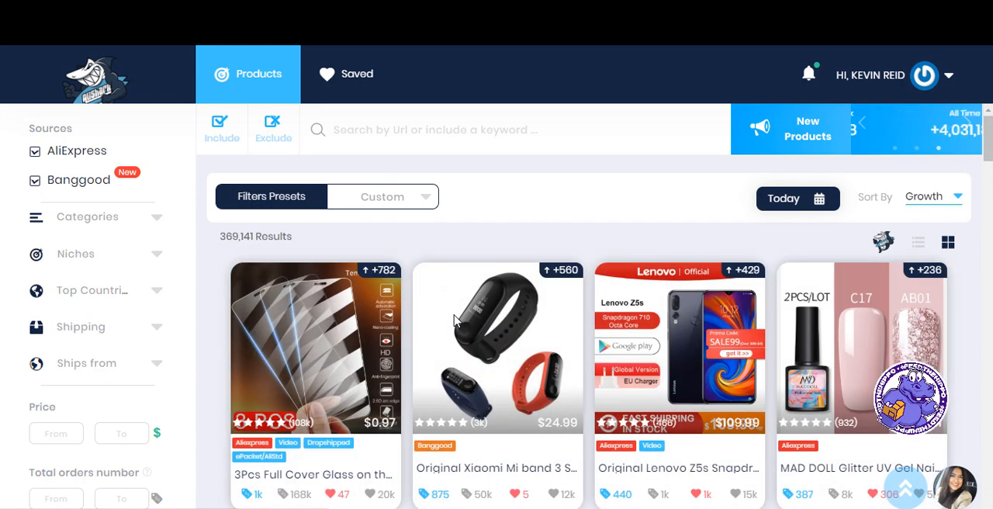
scroll(down, 3)
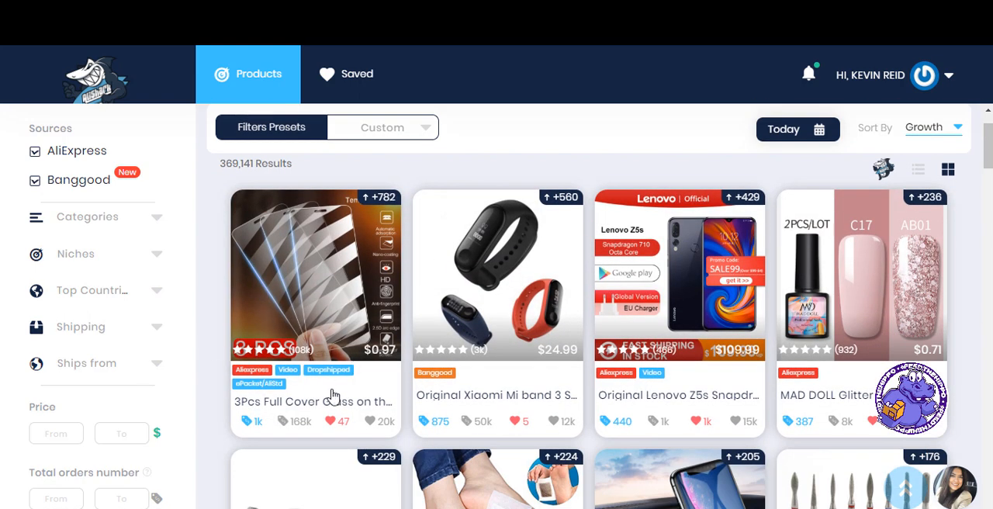
mouse_move(636, 433)
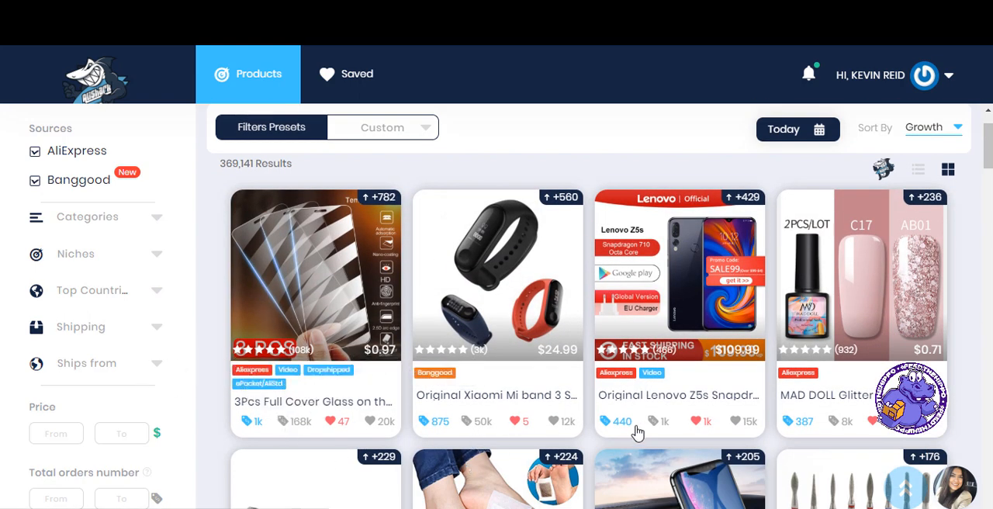
mouse_move(926, 287)
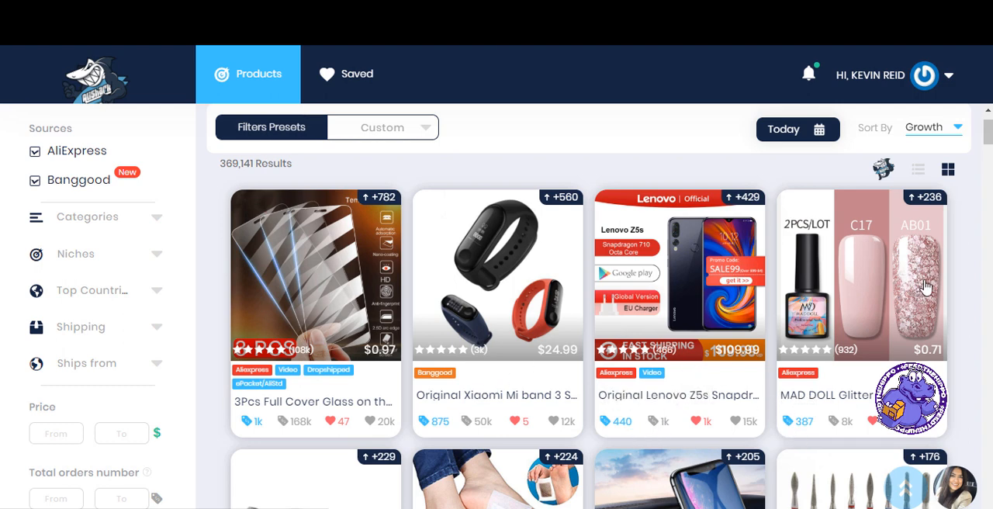
click(932, 127)
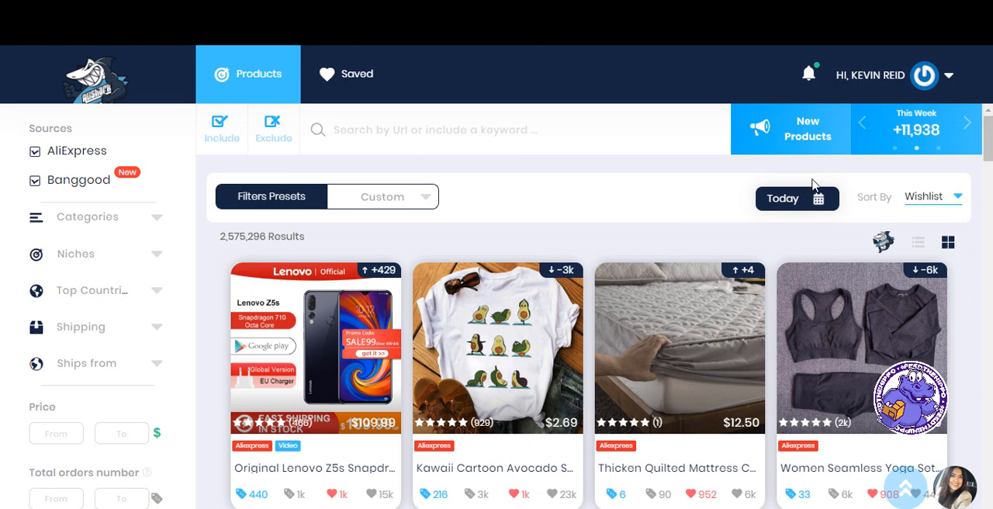
Sort the results by price, then return to sorting by orders.
click(934, 195)
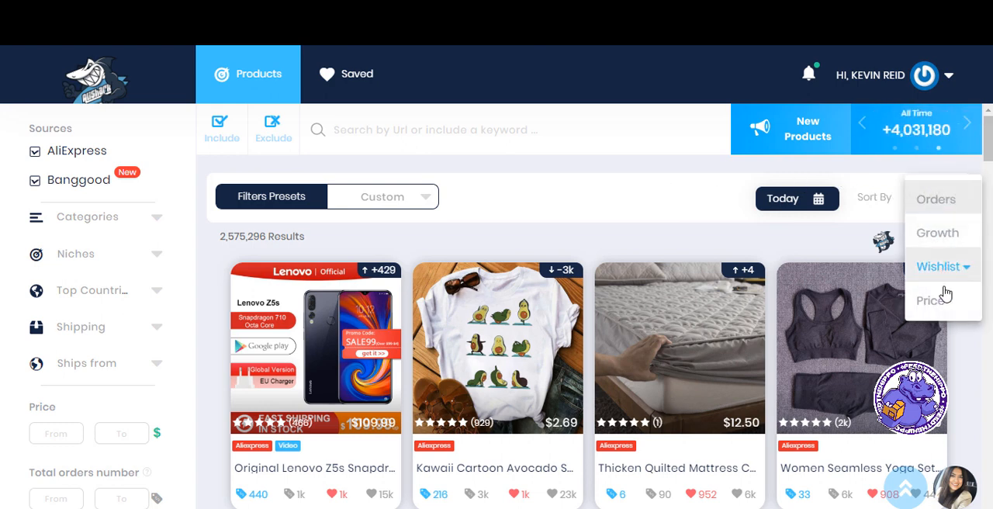
click(931, 301)
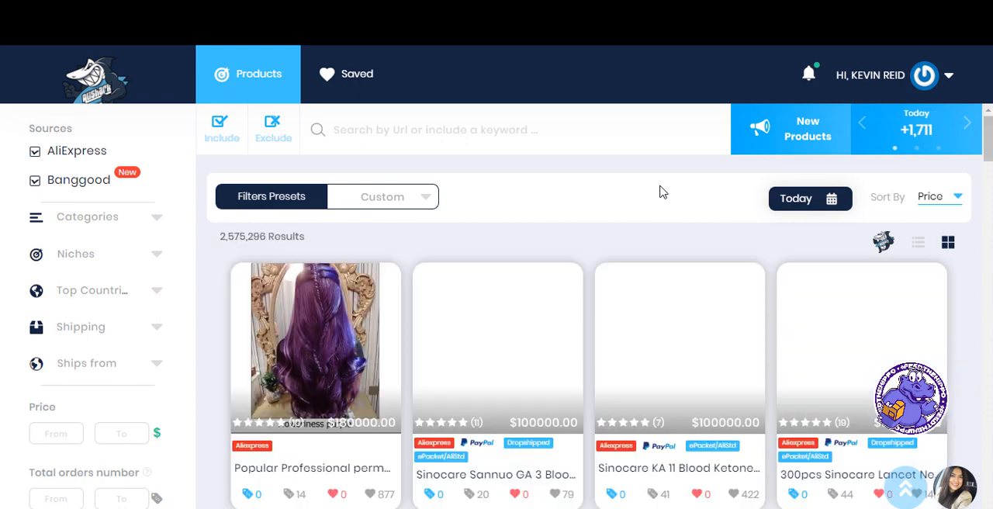
scroll(down, 3)
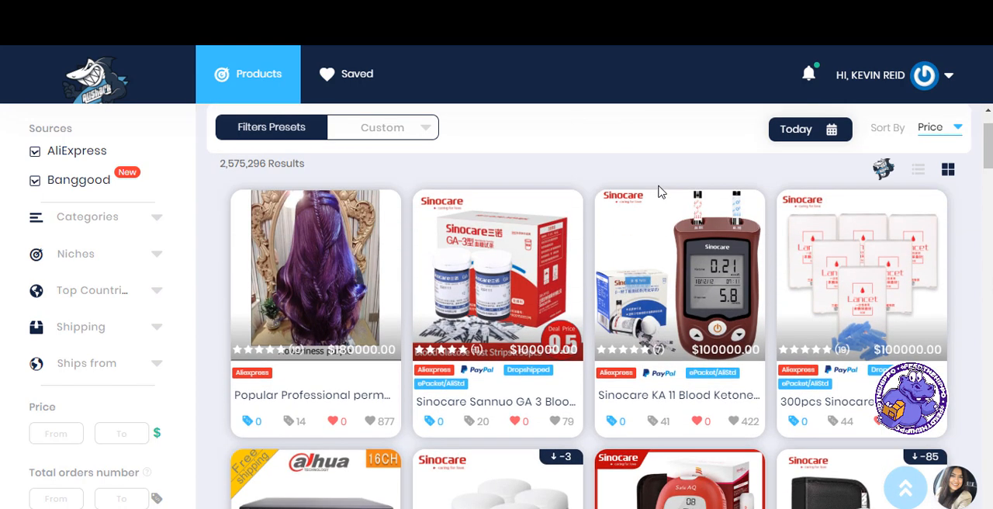
scroll(down, 3)
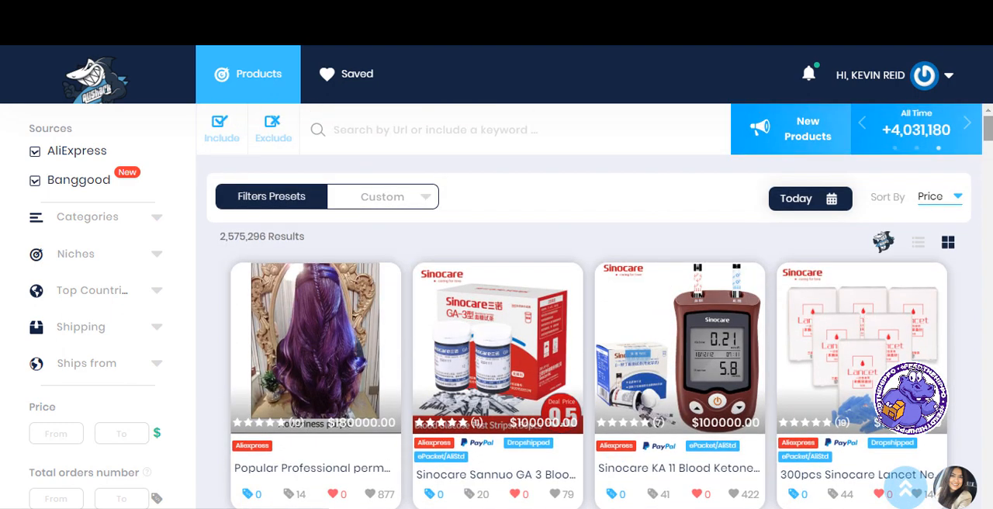
click(939, 195)
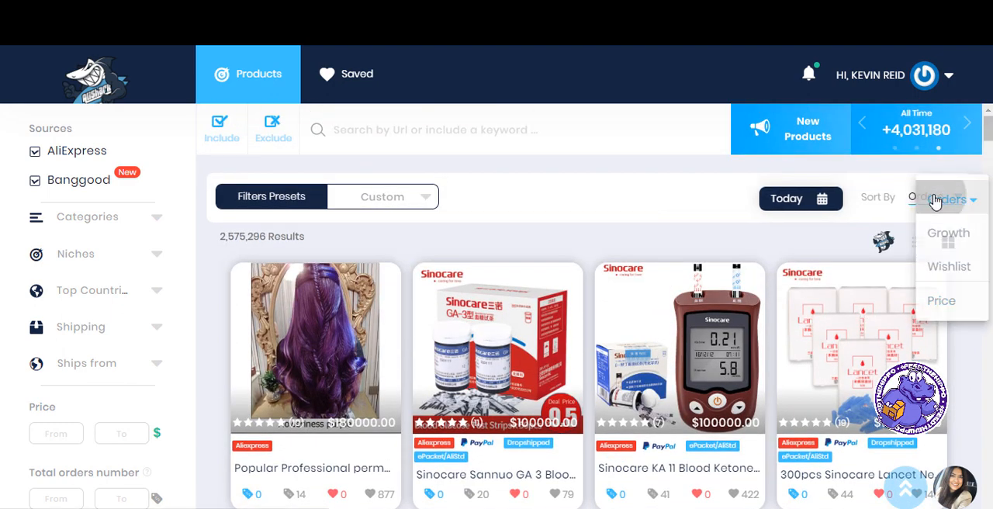
click(940, 198)
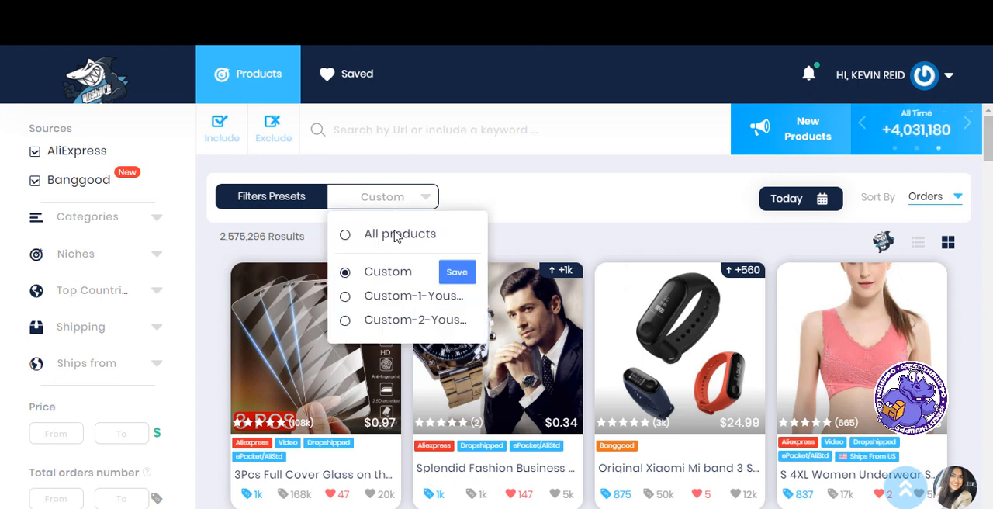
click(400, 232)
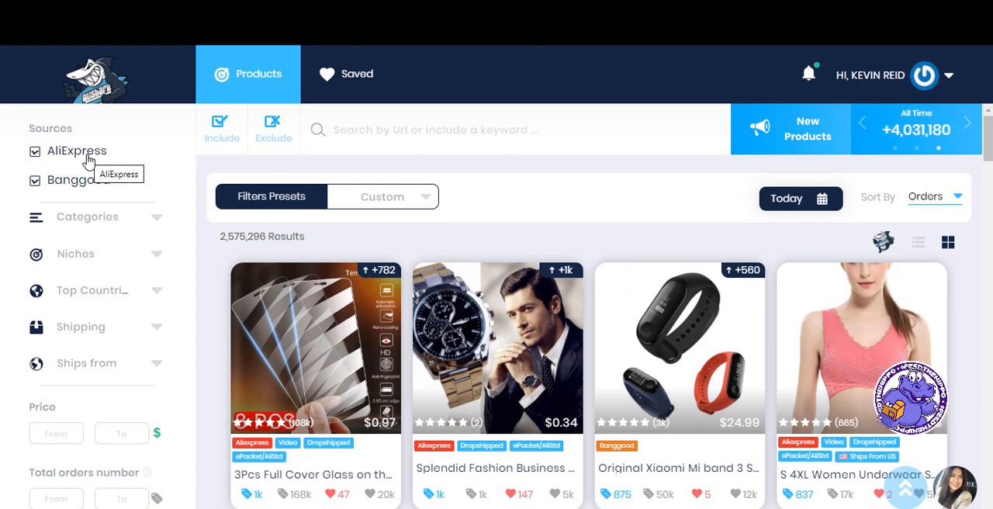
Keep AliExpress as the only source, unchecking Banggood under Sources.
click(34, 152)
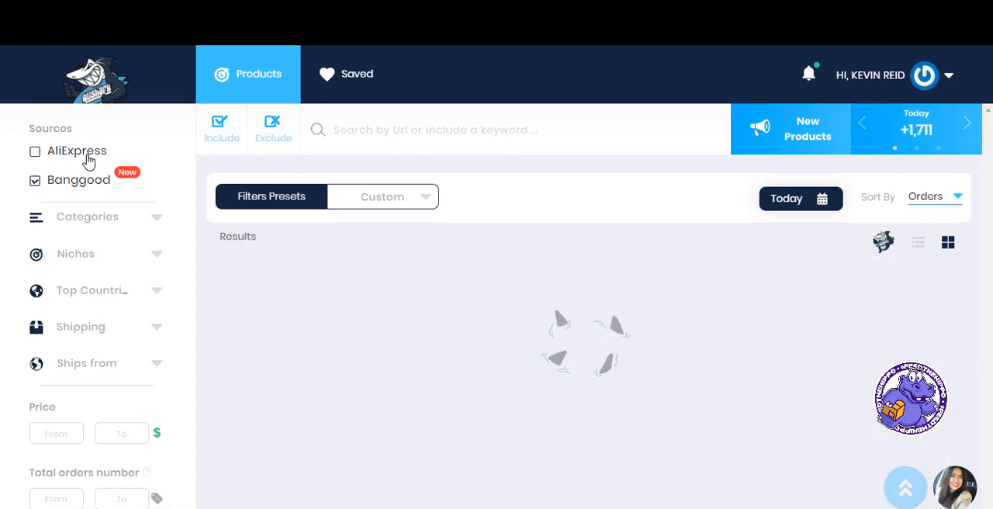
click(34, 152)
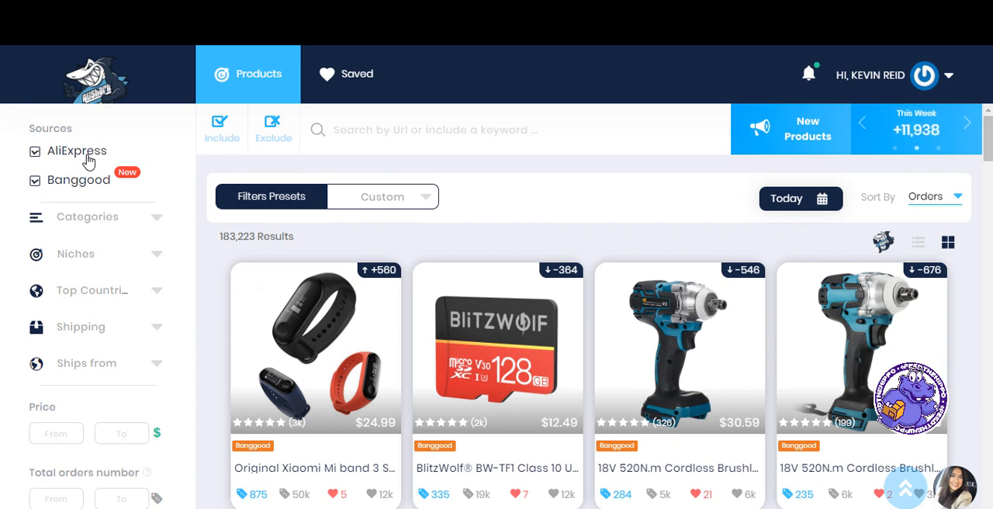
click(34, 180)
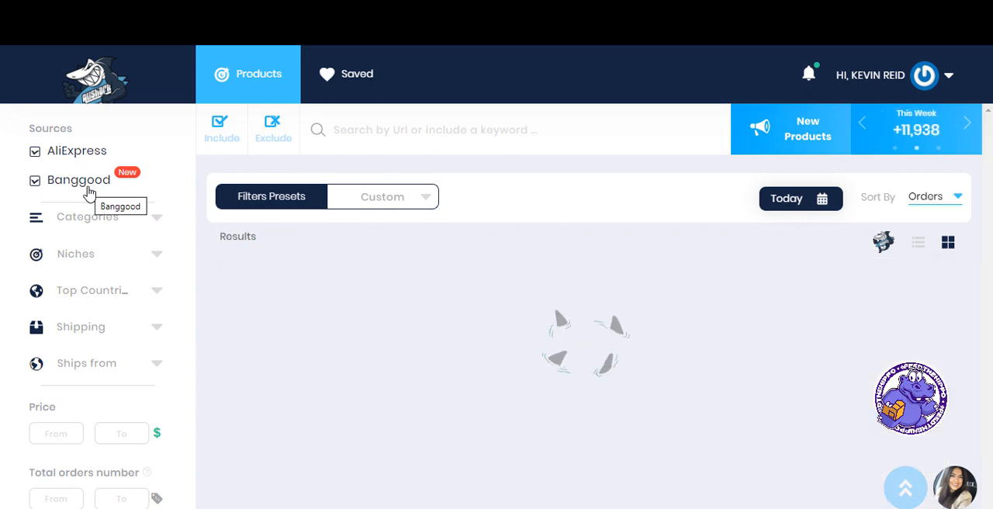
click(35, 180)
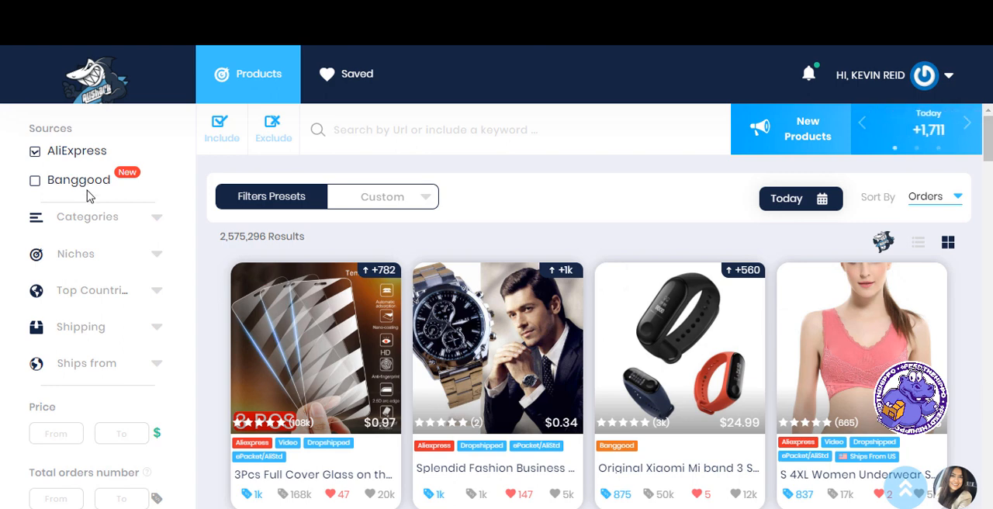
mouse_move(86, 220)
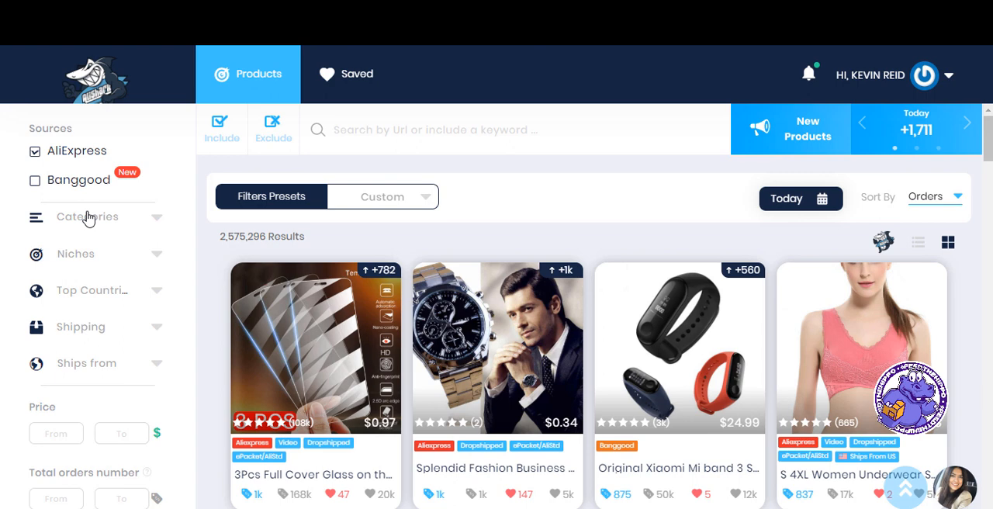
Filter the feed to Computer & Office, then switch the category to Home Improvement.
click(87, 217)
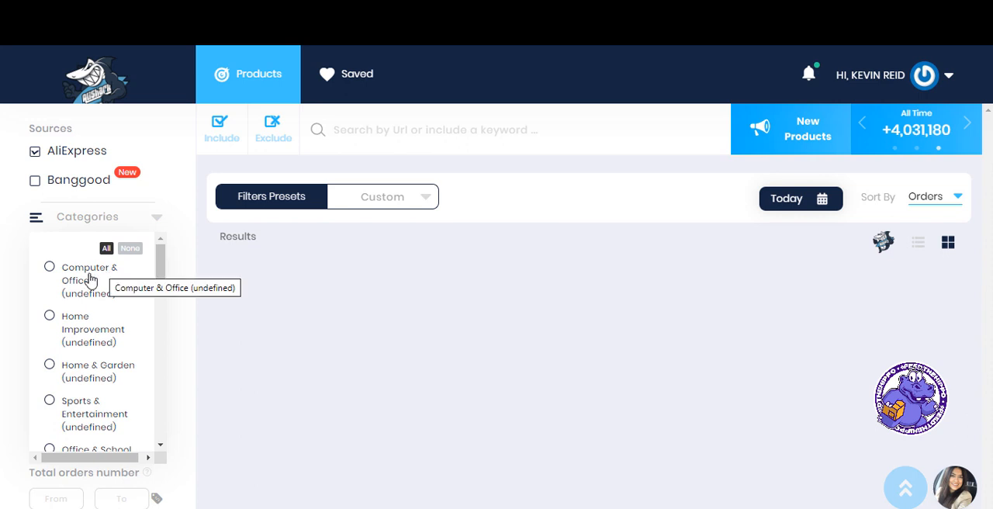
click(50, 266)
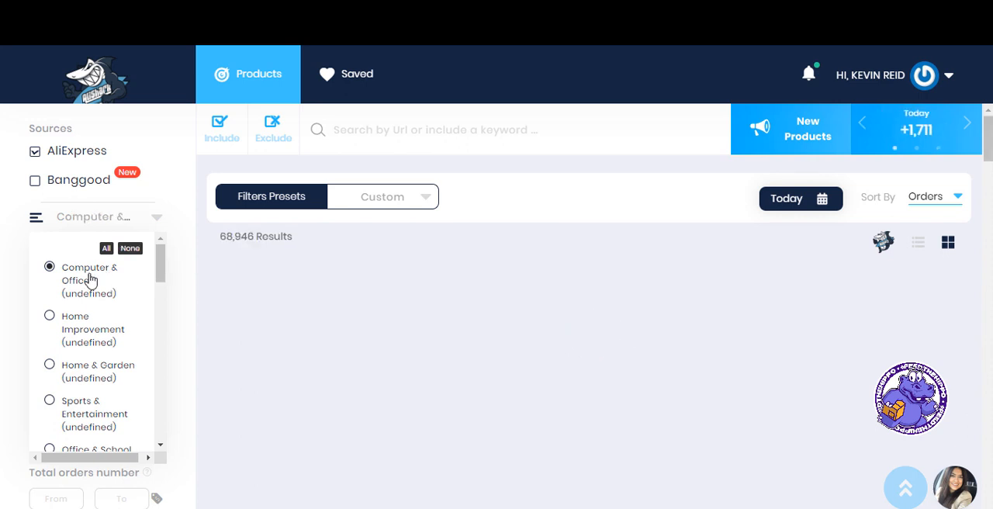
scroll(down, 3)
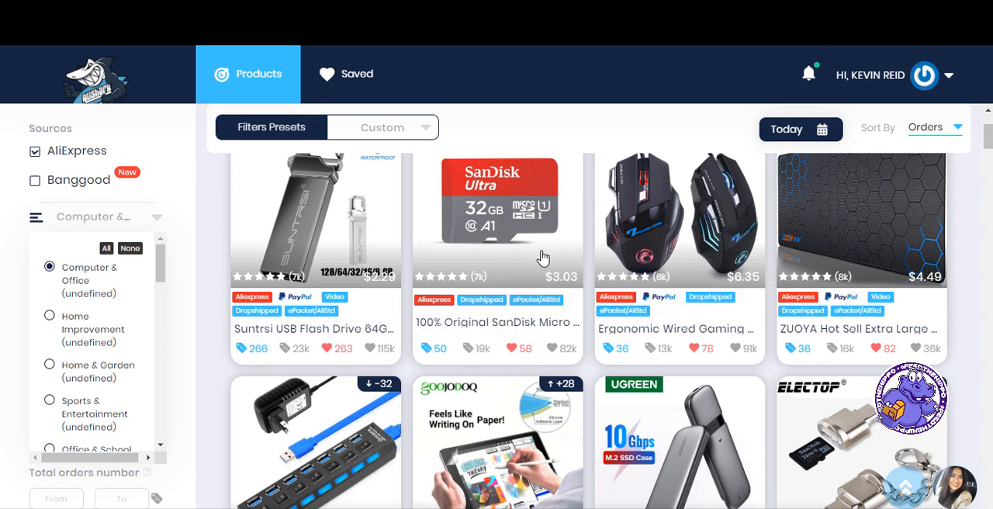
mouse_move(86, 335)
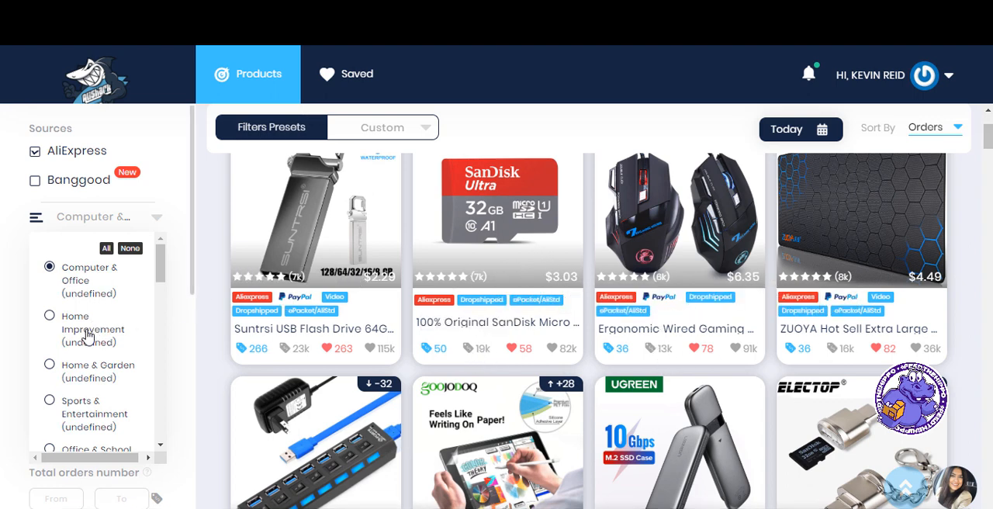
click(49, 316)
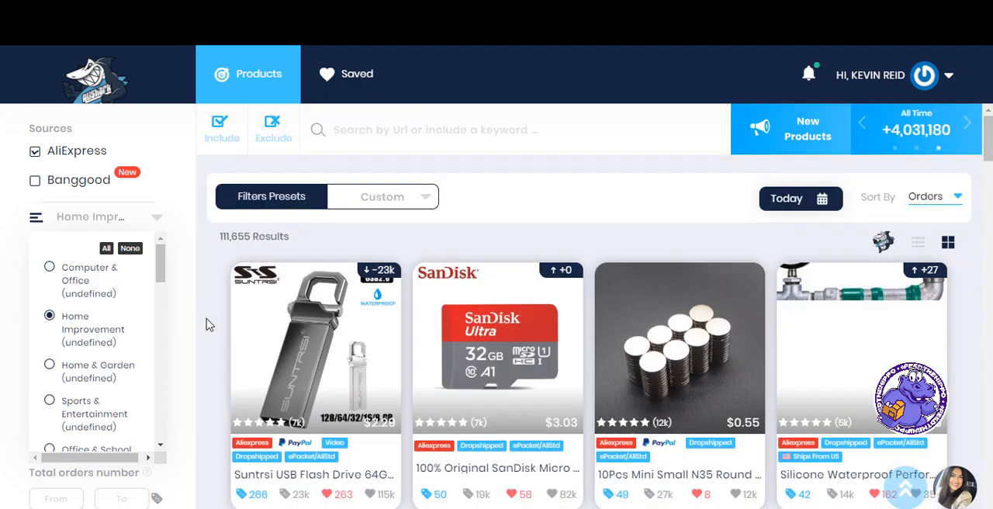
Browse down the Home Improvement results until the JASTER music note flash drive appears.
scroll(down, 3)
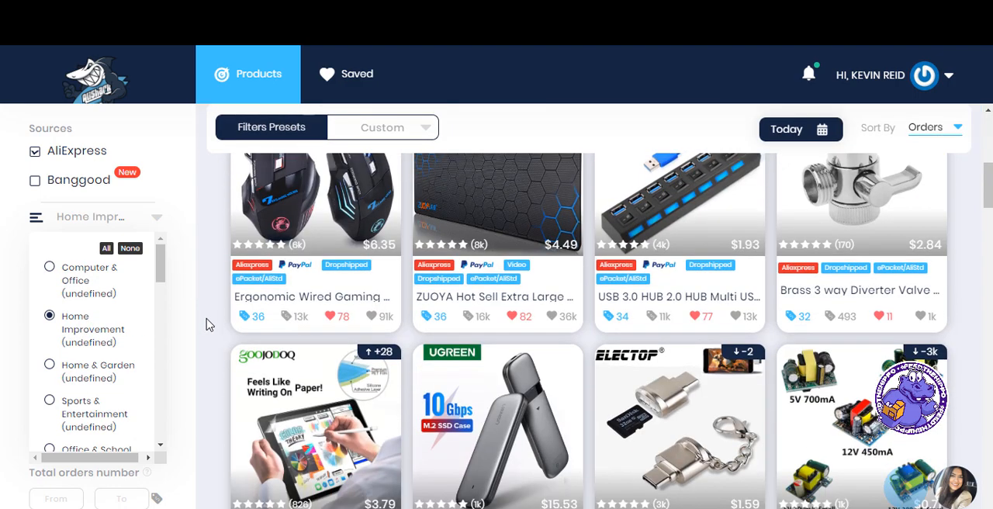
scroll(down, 3)
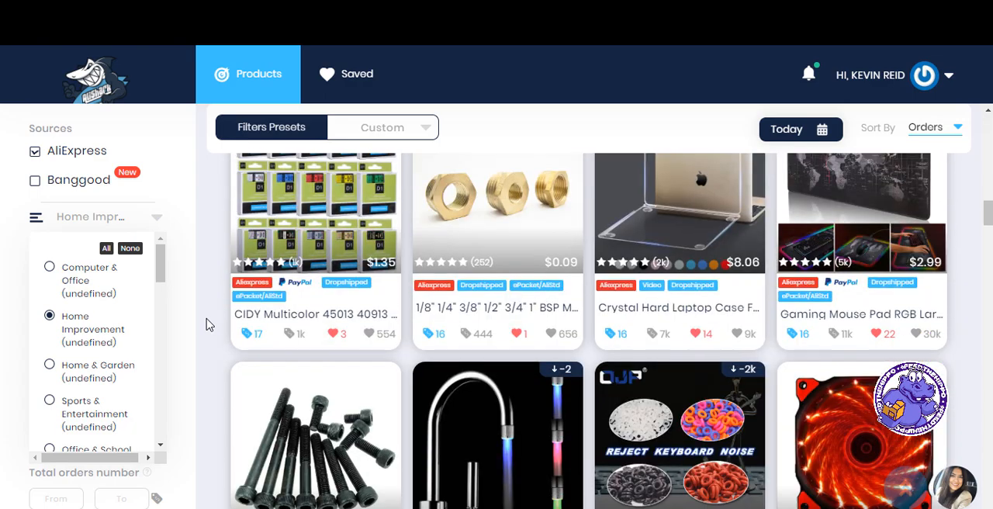
scroll(down, 3)
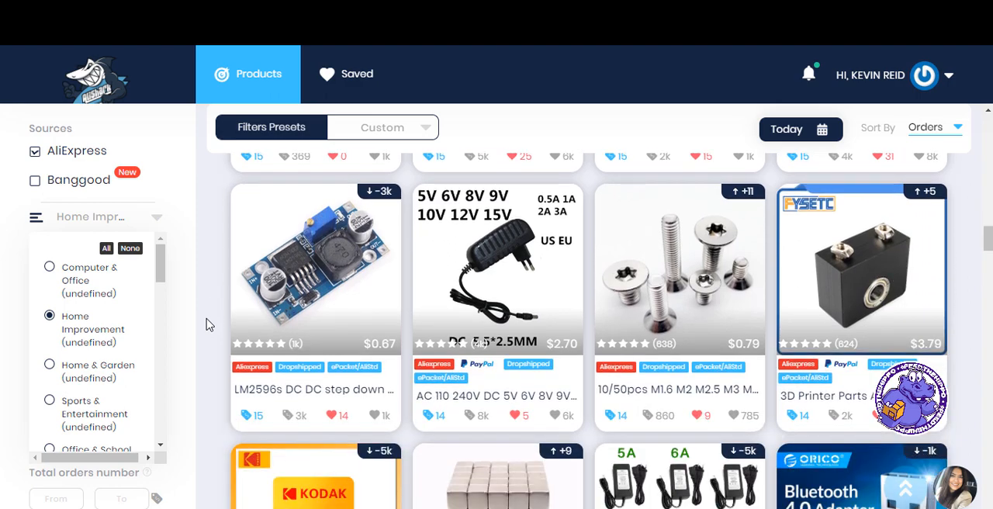
scroll(down, 3)
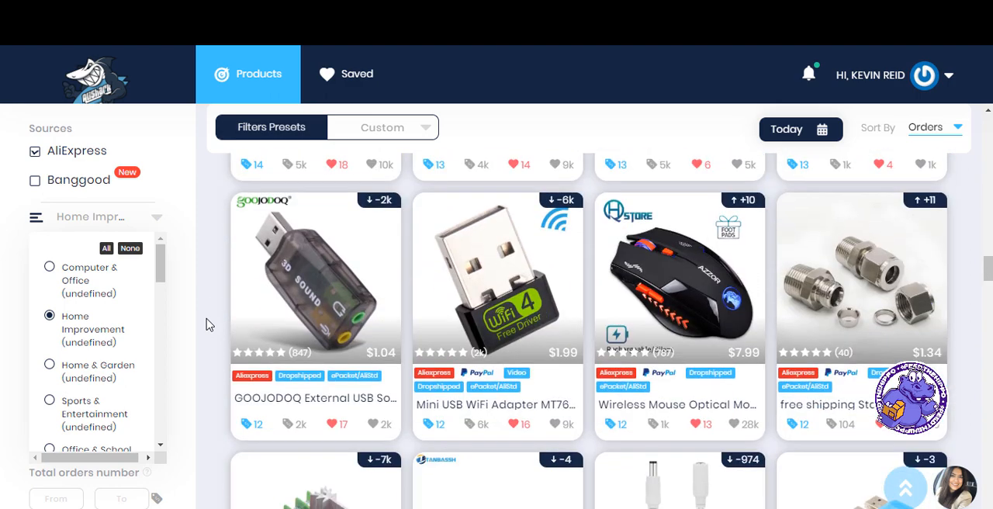
scroll(down, 3)
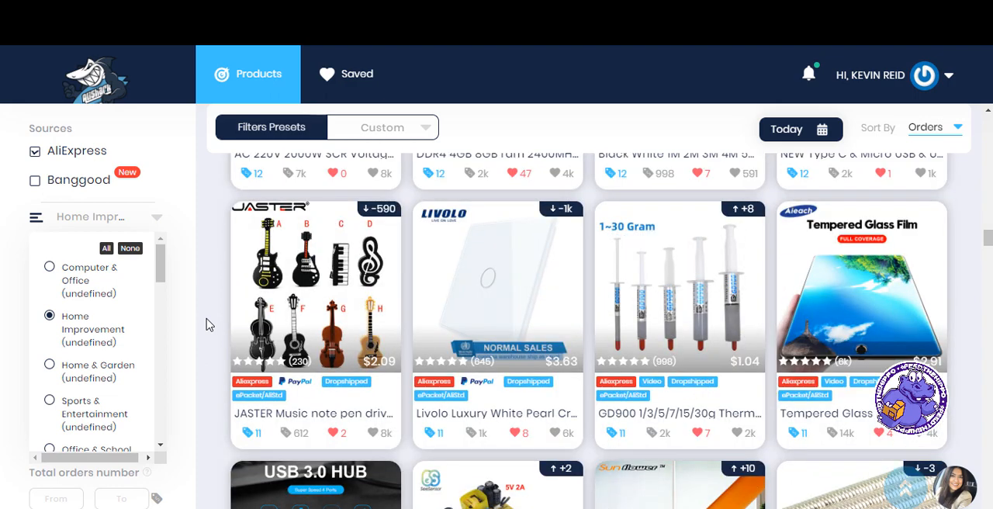
mouse_move(321, 321)
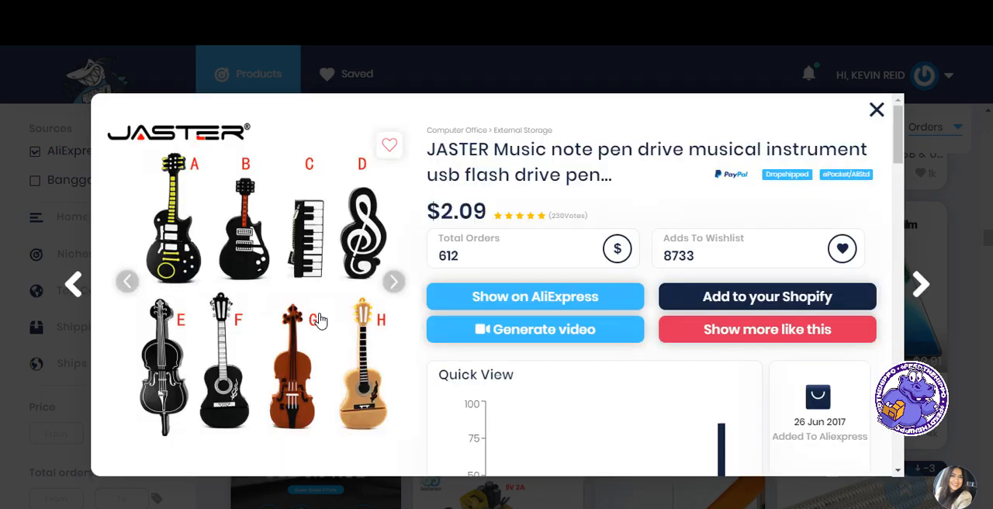
mouse_move(338, 230)
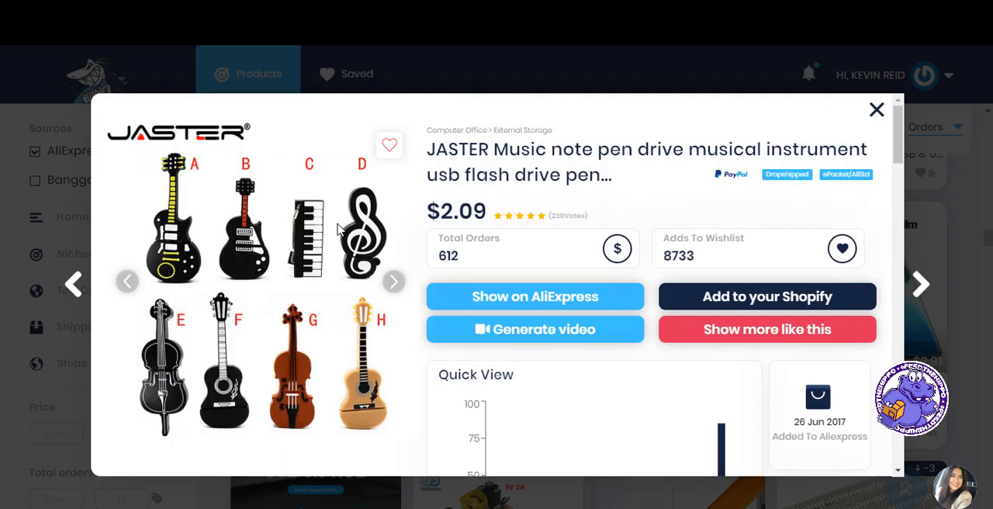
Cycle through the music note flash drive's product photos back to the first one.
click(394, 281)
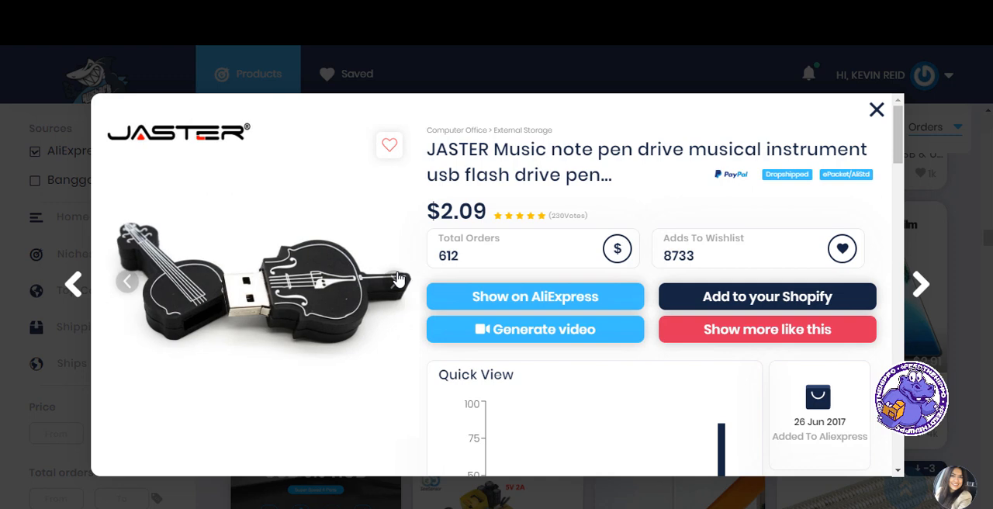
click(921, 282)
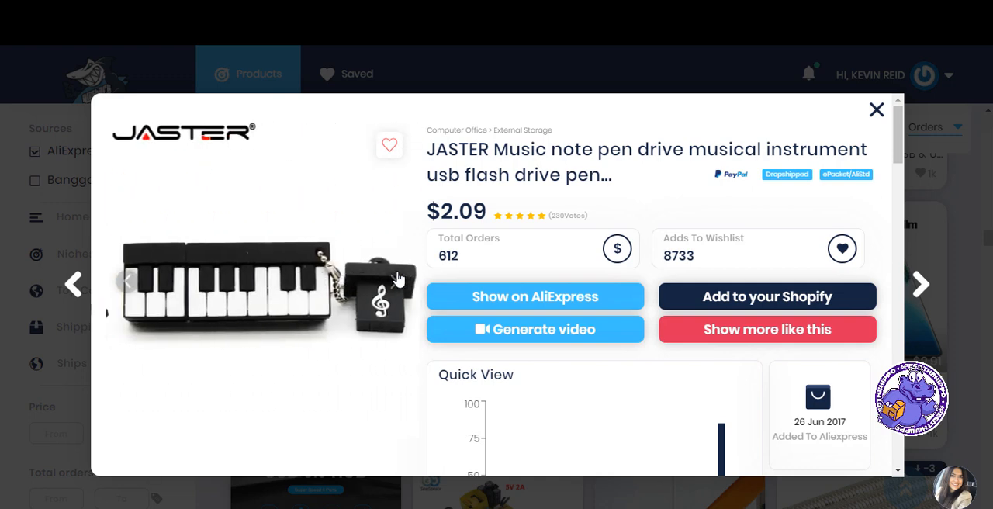
click(395, 281)
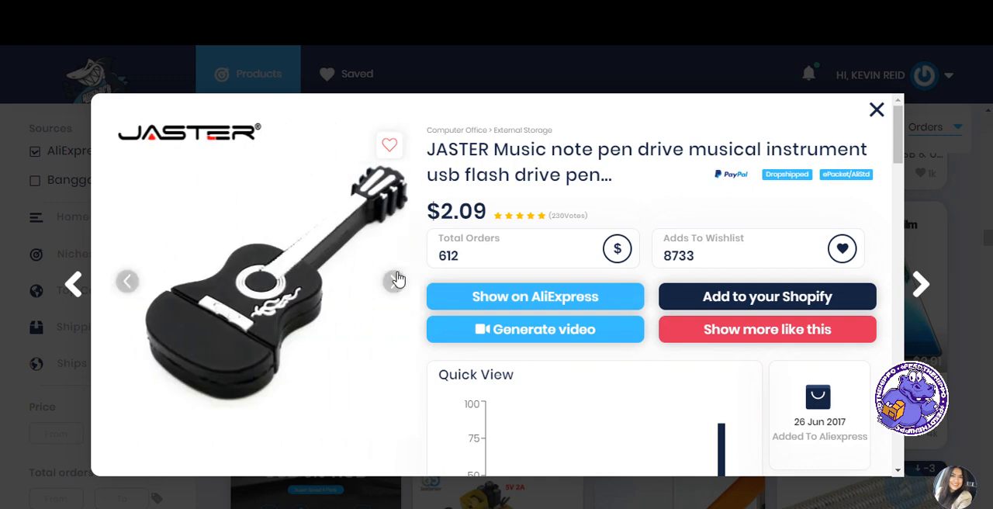
click(395, 281)
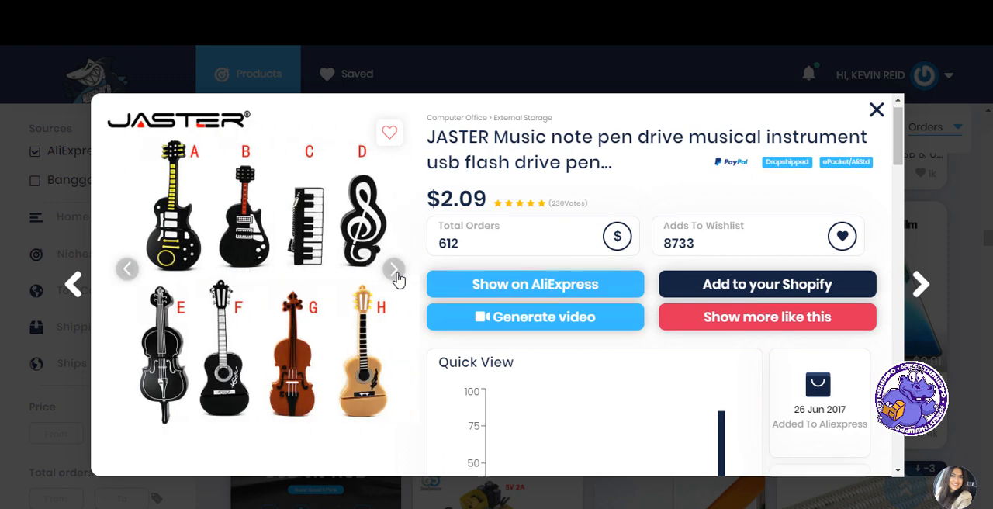
scroll(down, 3)
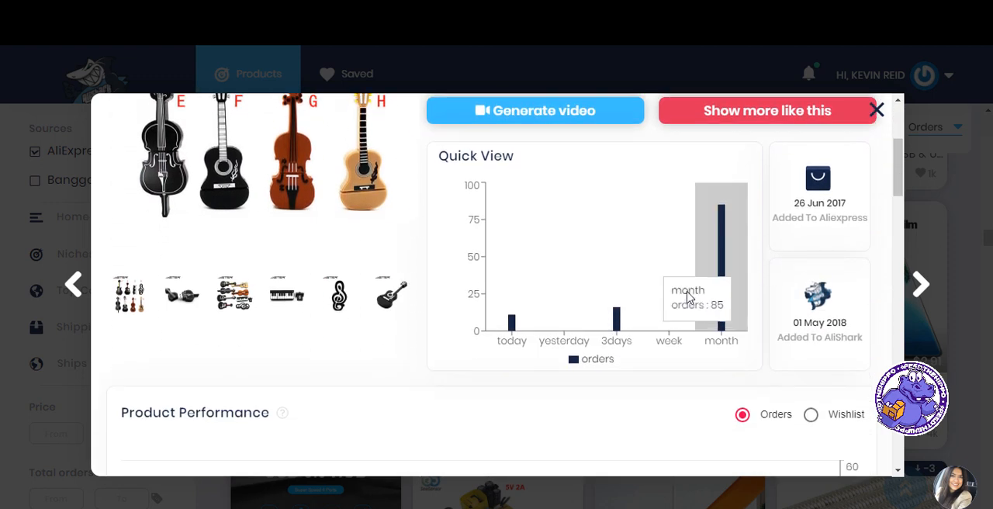
mouse_move(721, 287)
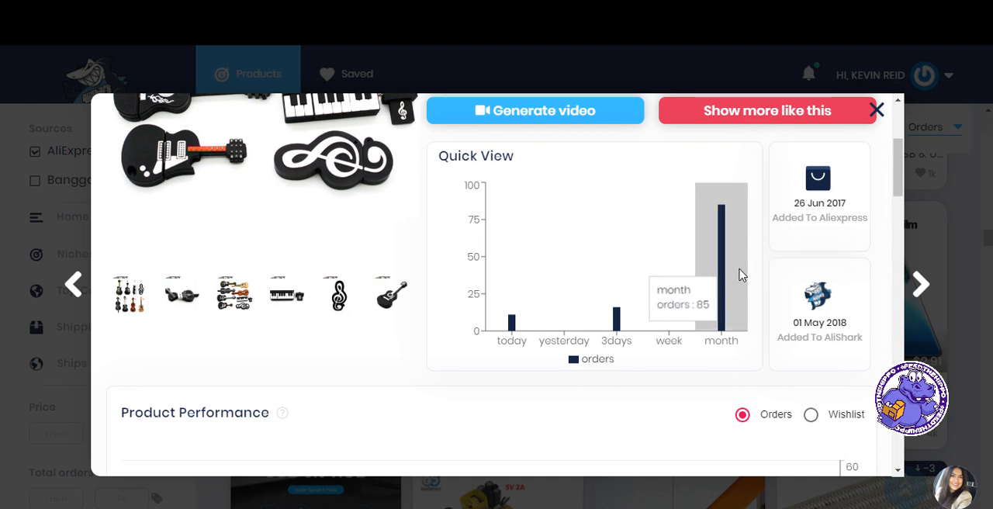
mouse_move(685, 281)
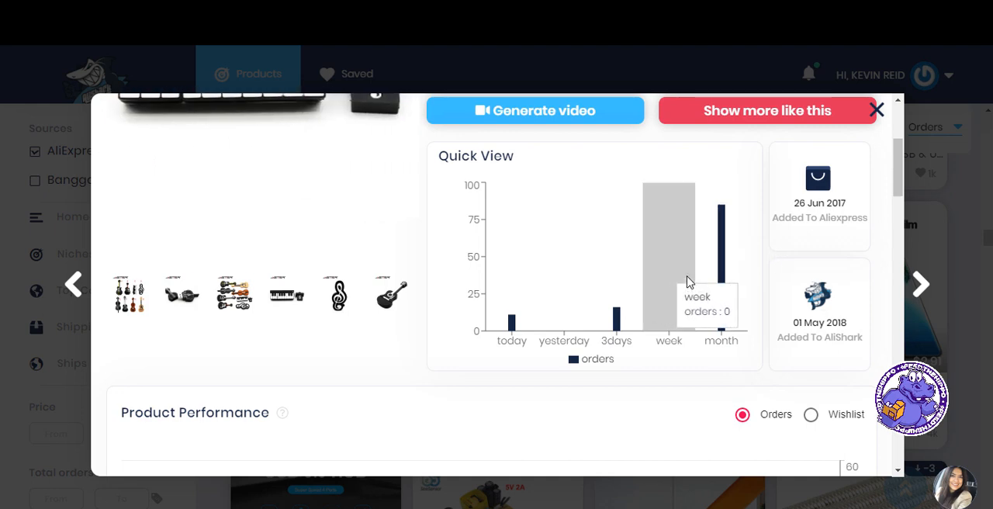
Check the weekly order count, then review Product Performance, Top Countries and Matching Pages.
click(338, 293)
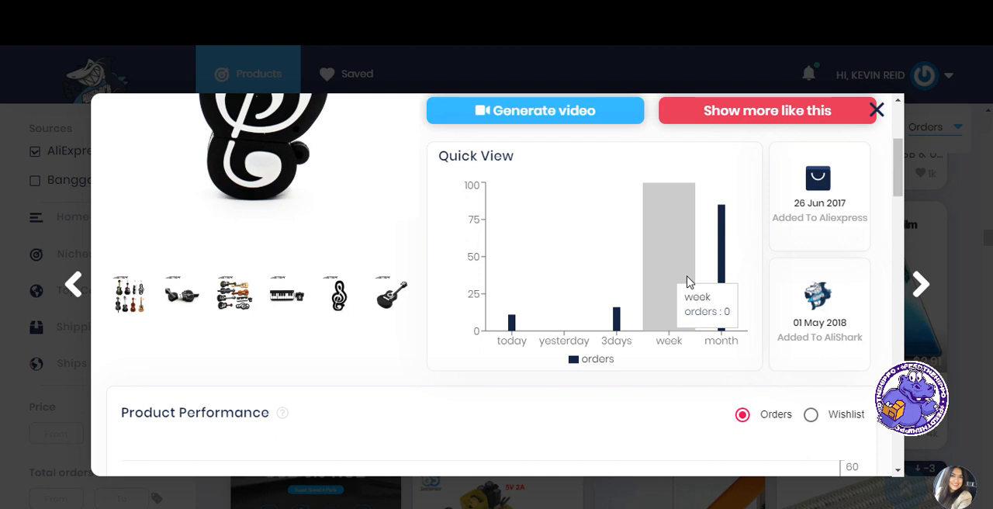
scroll(down, 3)
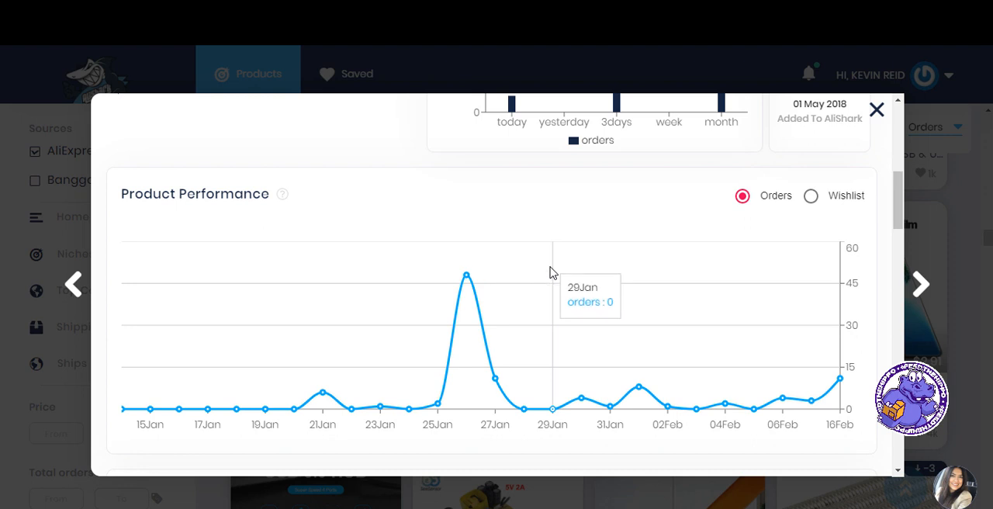
mouse_move(465, 276)
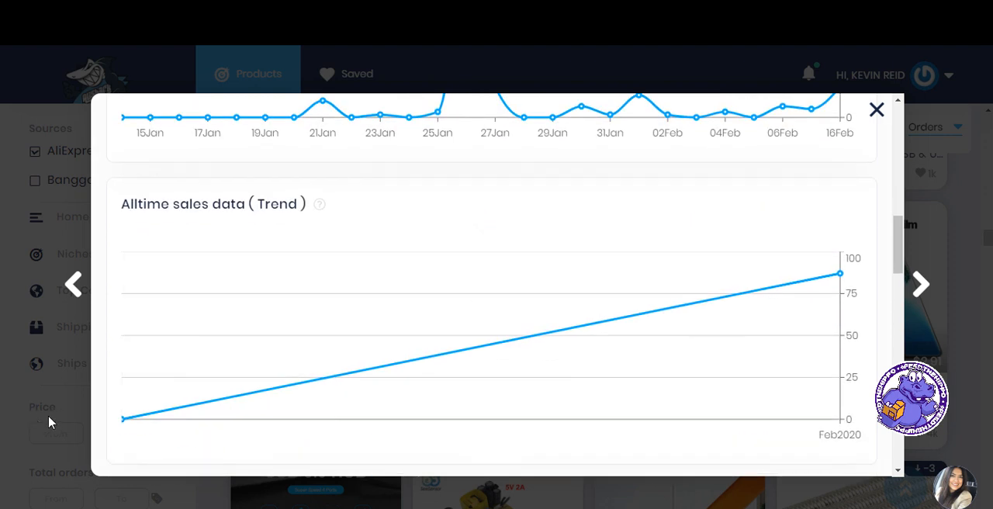
scroll(down, 3)
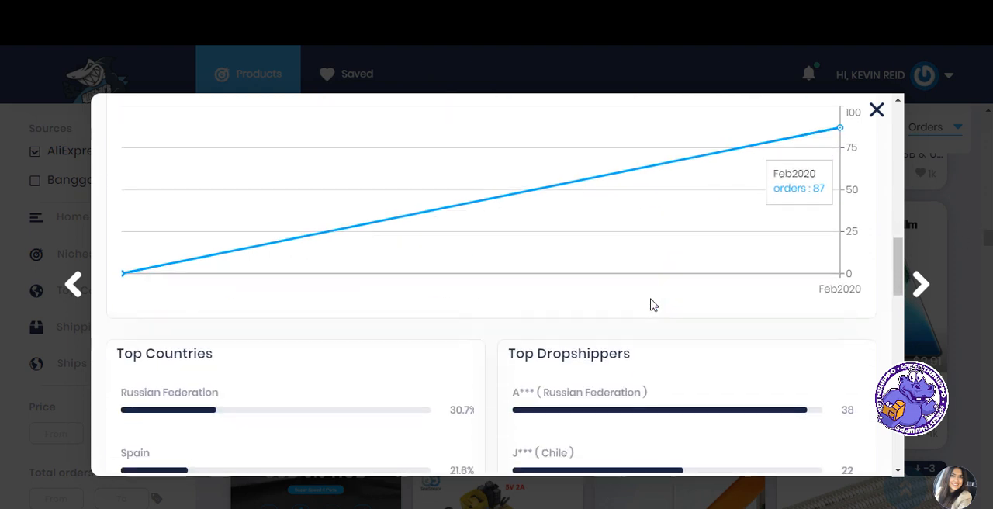
scroll(down, 3)
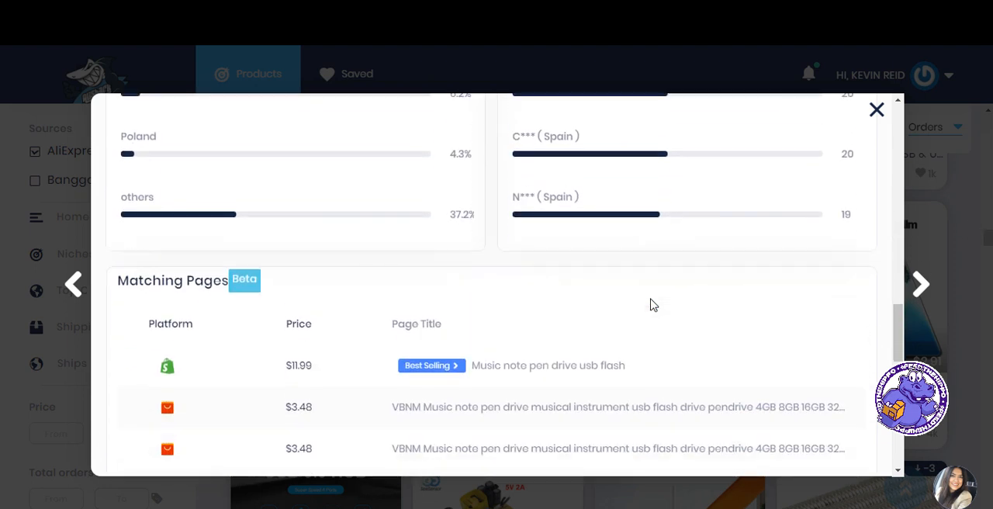
scroll(down, 3)
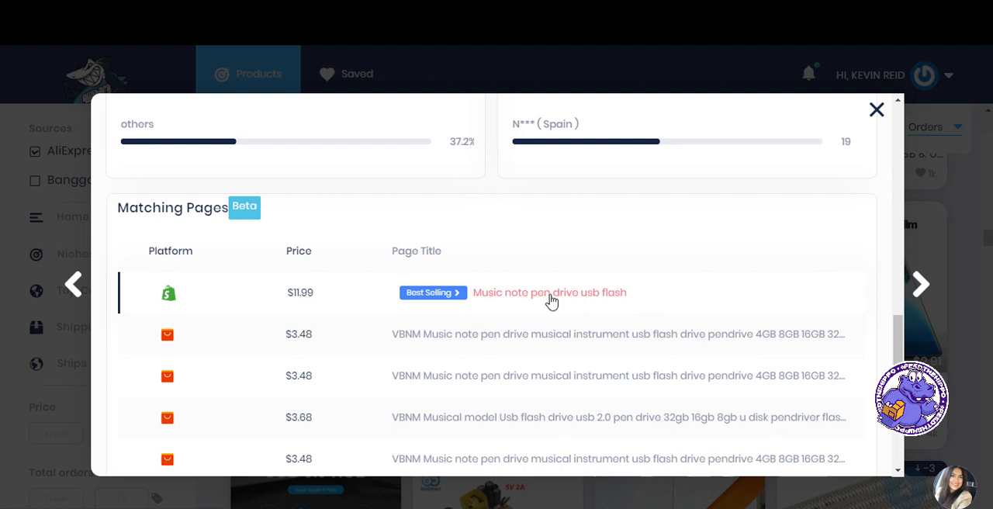
Open the top Shopify matching page, then the Produs matching page for the flash drive.
click(549, 292)
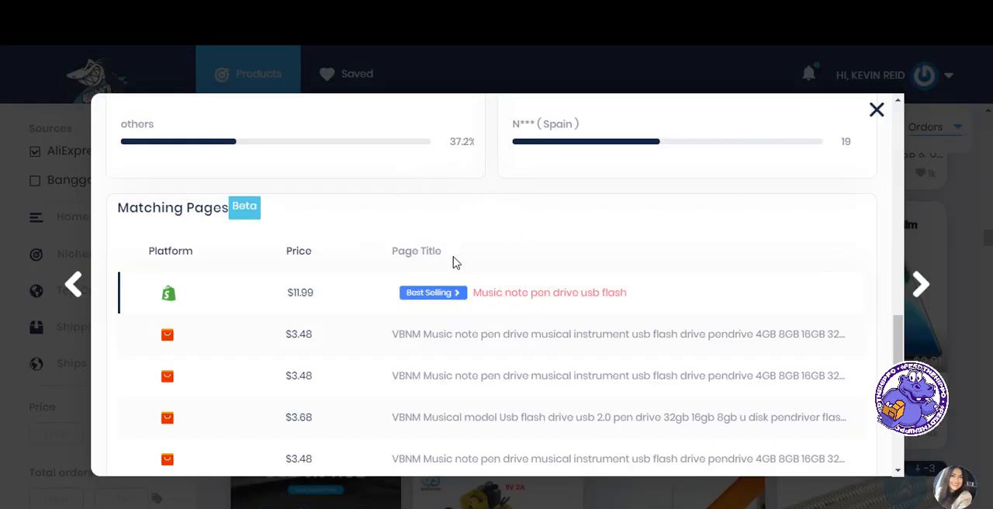
scroll(down, 3)
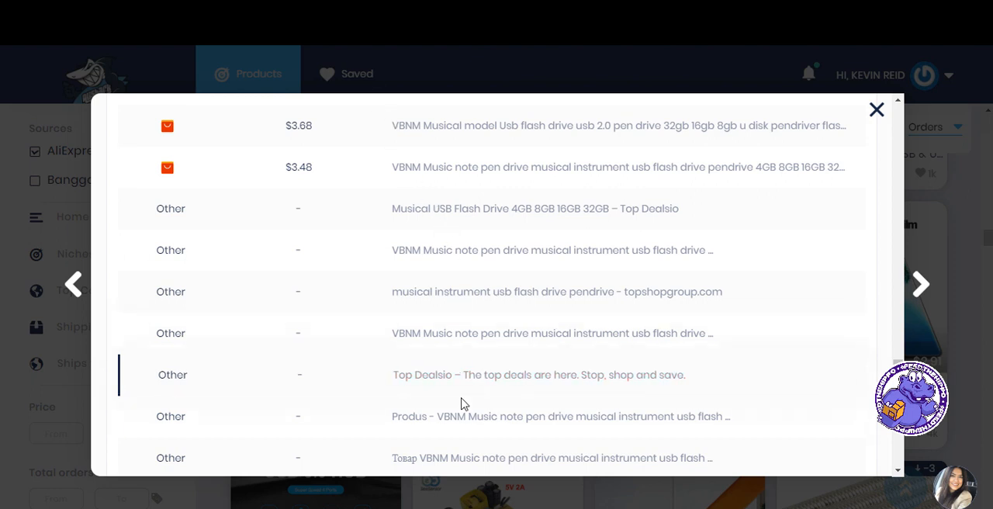
click(875, 108)
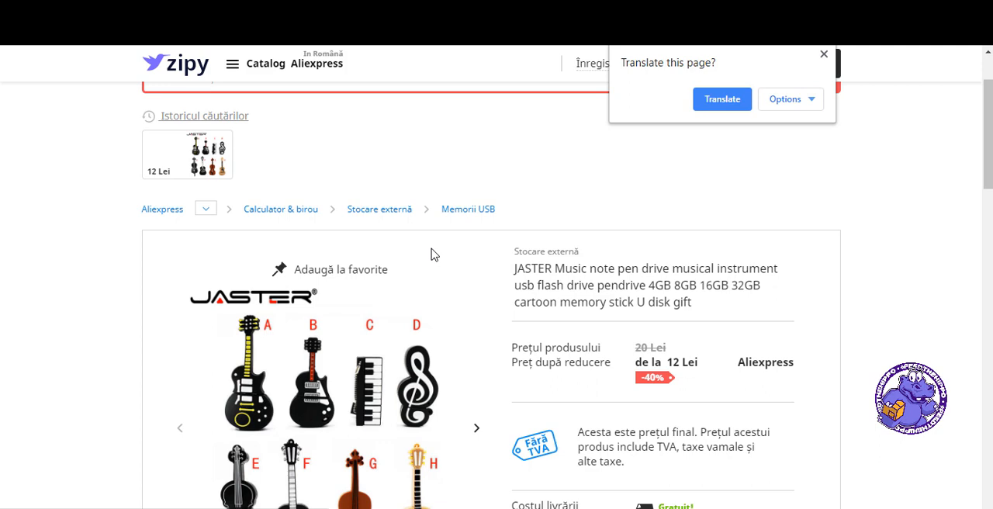
Translate the Romanian Zipy listing into English and dismiss the welcome subscribe popup.
scroll(down, 3)
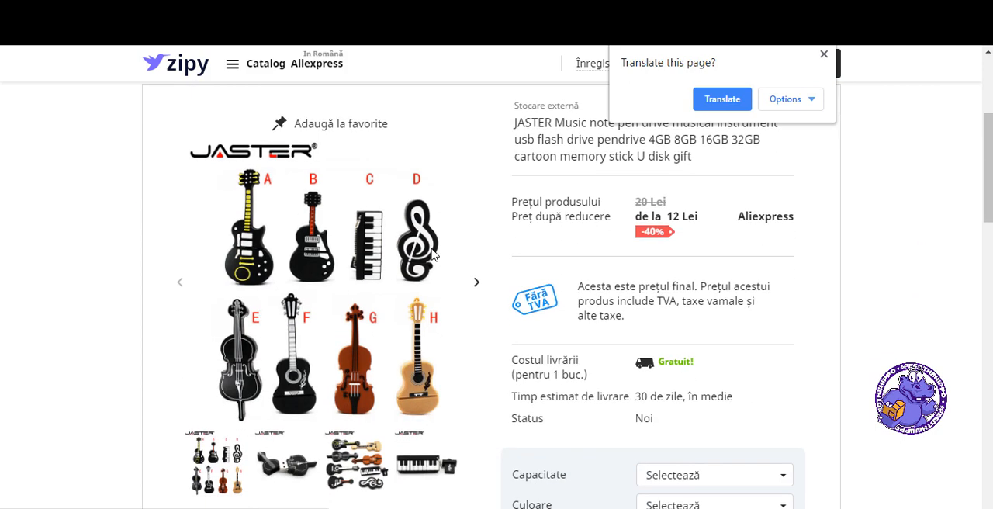
click(720, 100)
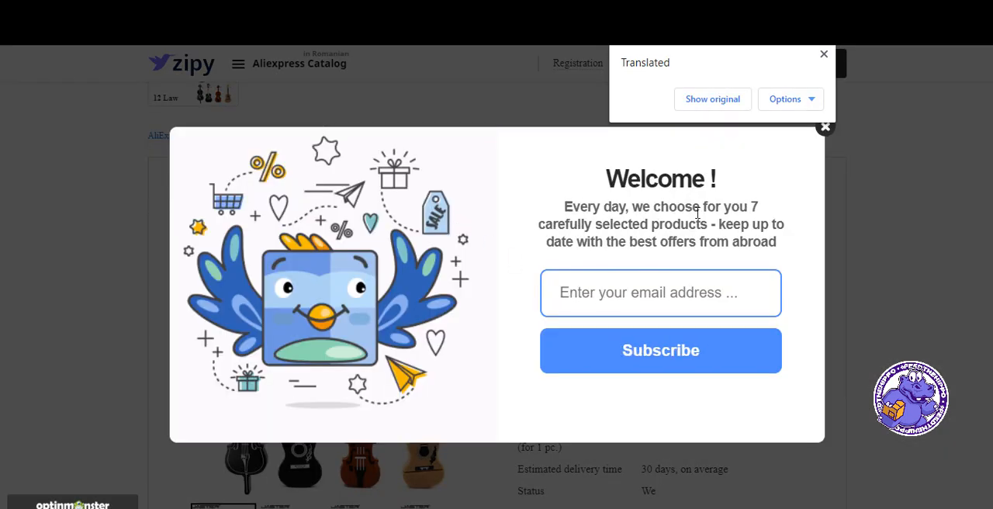
click(826, 127)
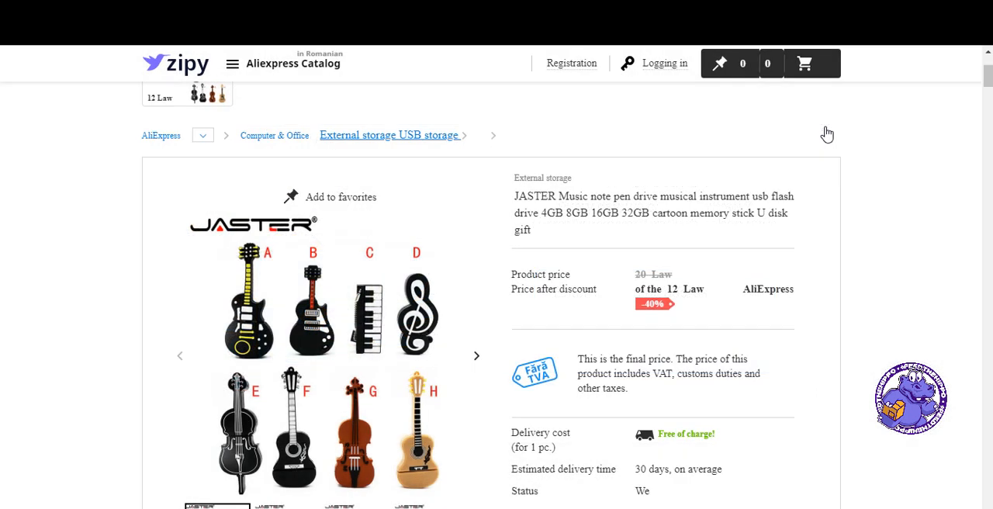
Review the listing's price, delivery and JASTER Official Store seller details further down.
scroll(down, 3)
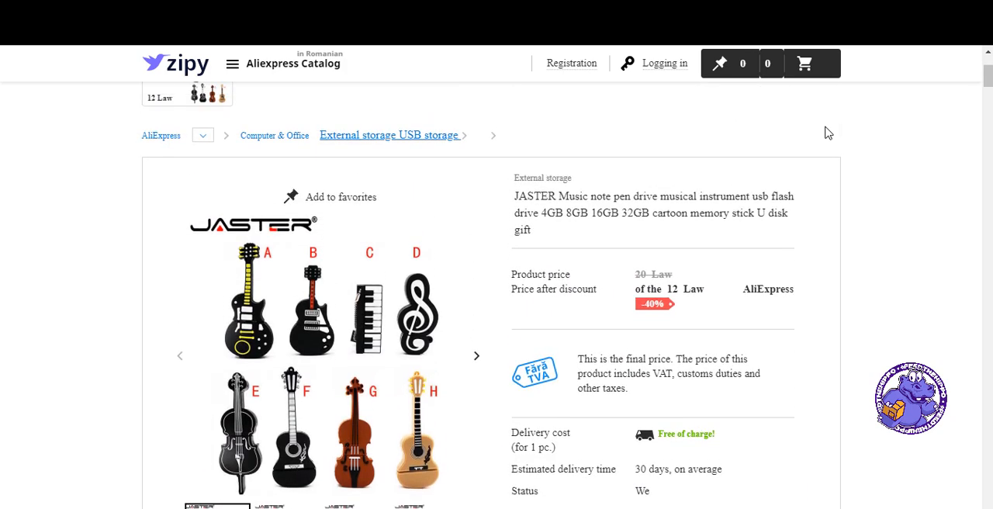
scroll(down, 3)
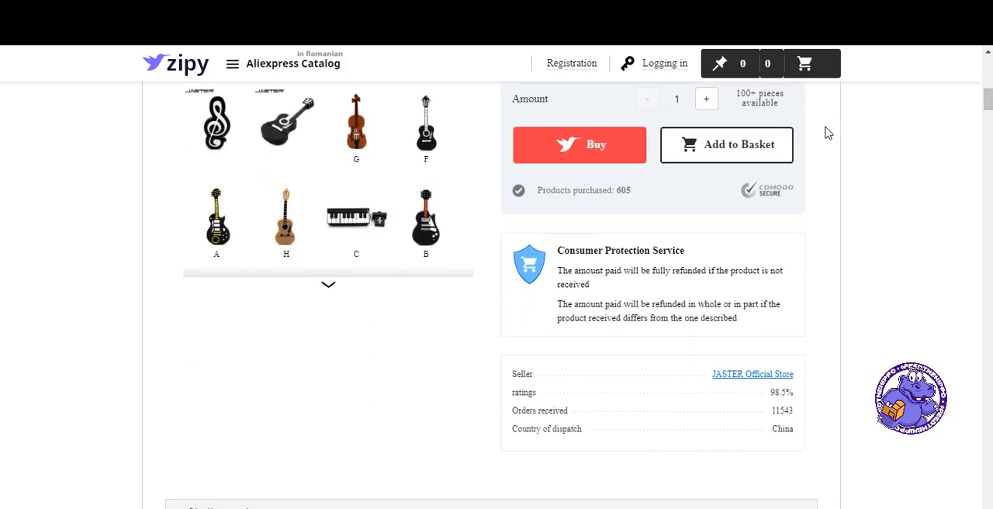
scroll(down, 3)
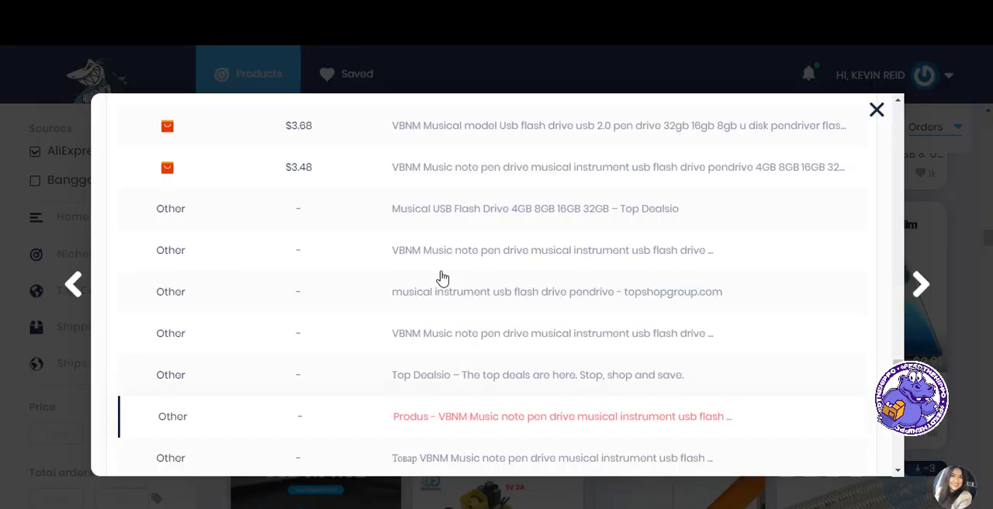
Close the flash drive's product details and return to the product feed.
scroll(down, 3)
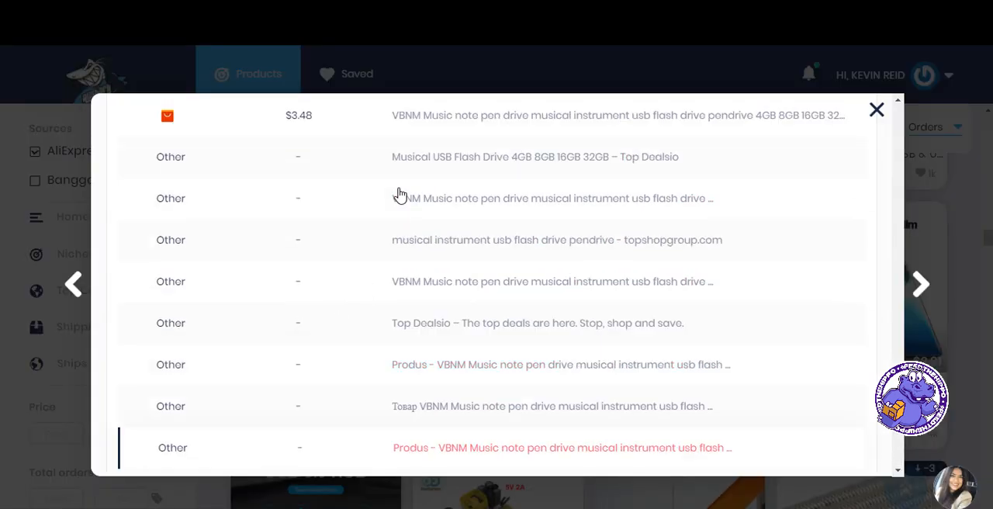
click(877, 108)
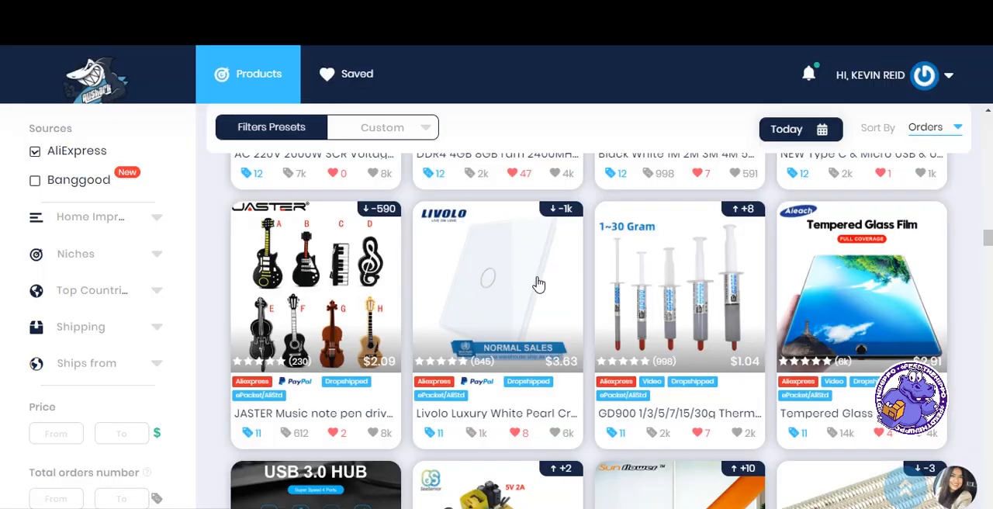
scroll(down, 3)
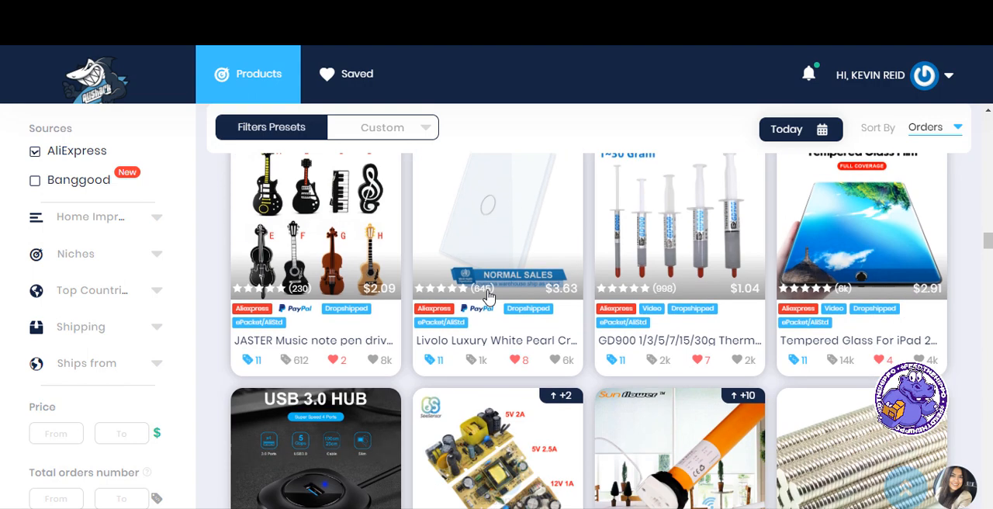
scroll(down, 3)
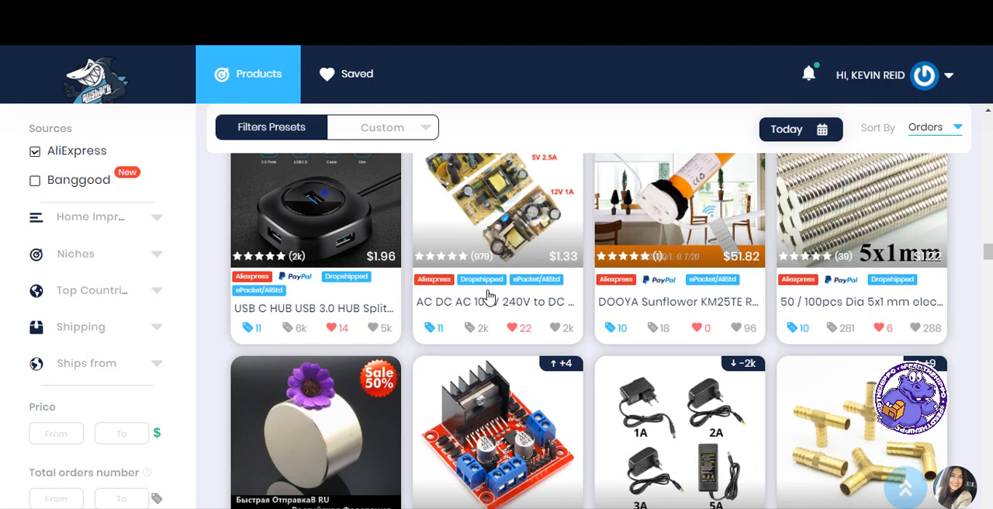
scroll(down, 3)
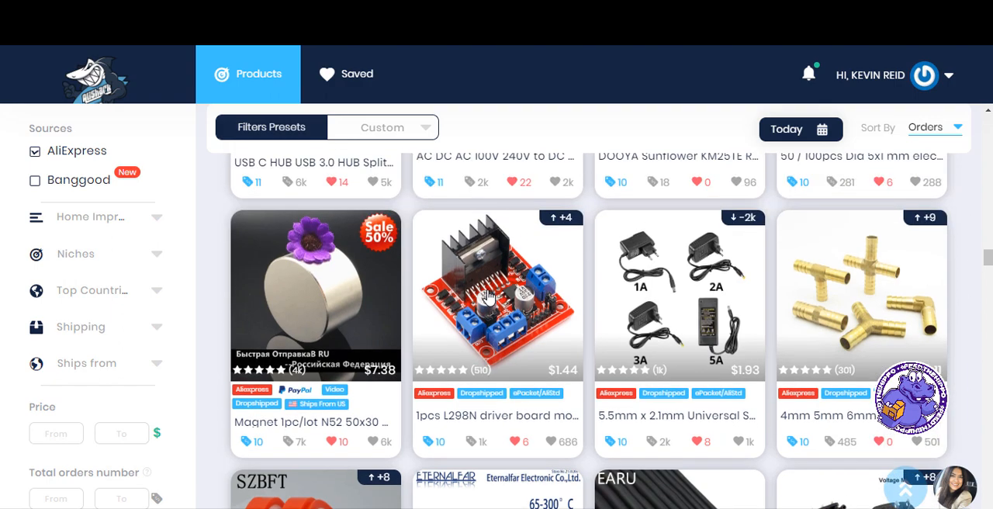
scroll(down, 3)
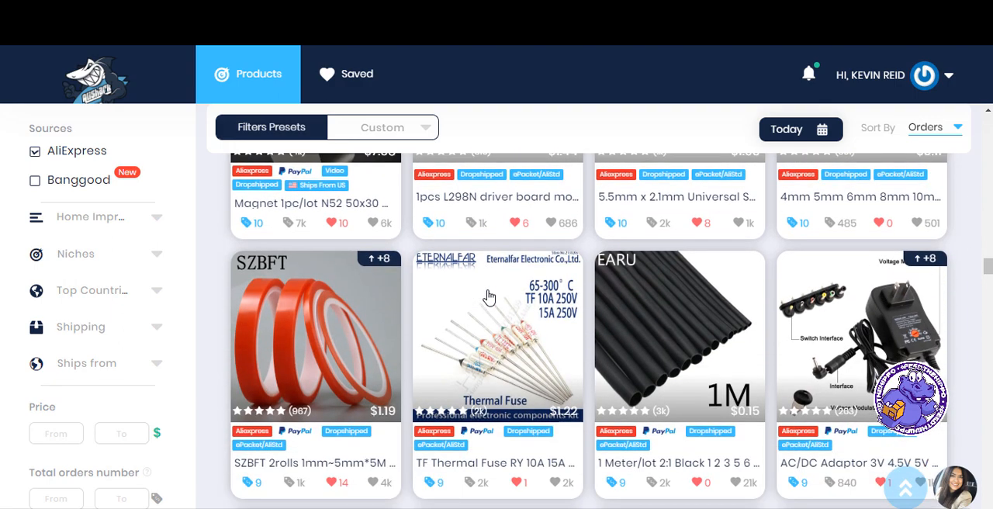
scroll(down, 3)
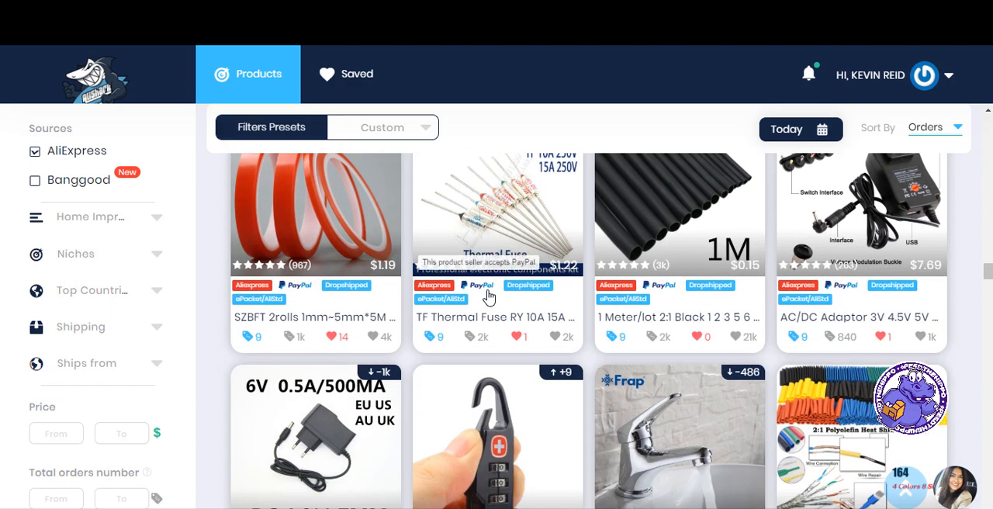
scroll(down, 3)
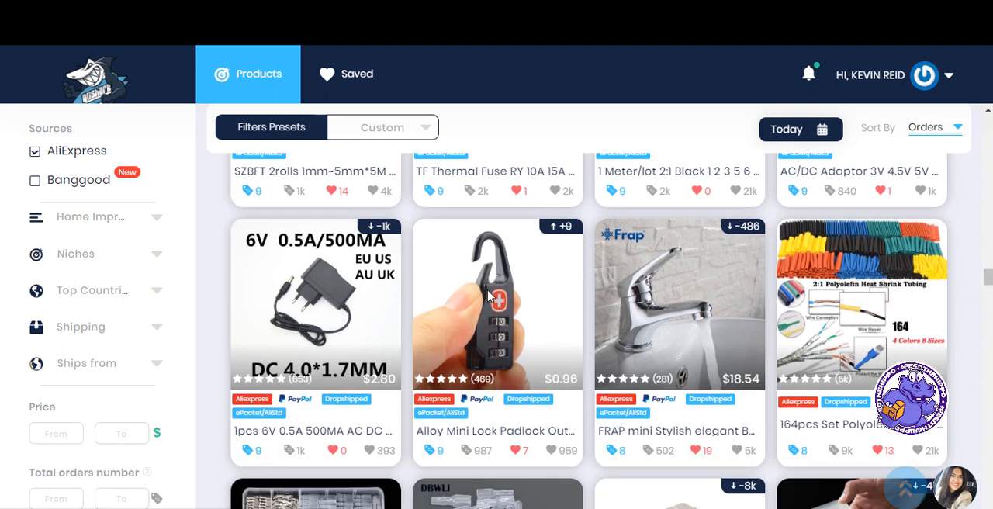
mouse_move(87, 232)
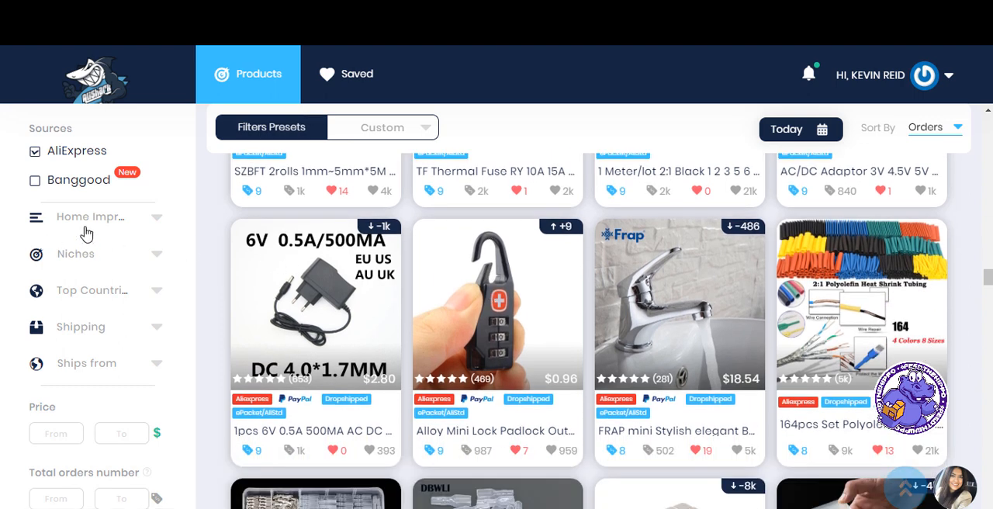
Filter the feed to the Home & Garden niche and browse its results.
click(93, 217)
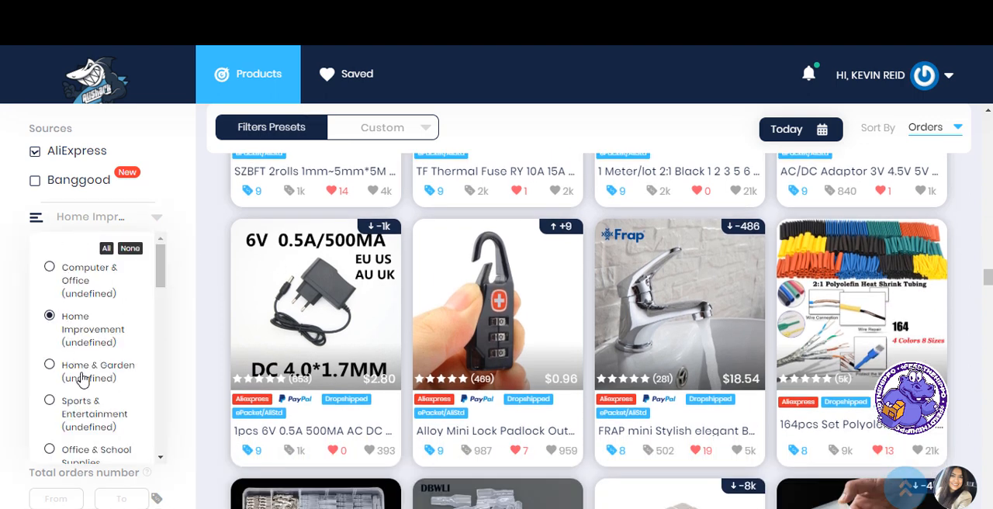
click(50, 365)
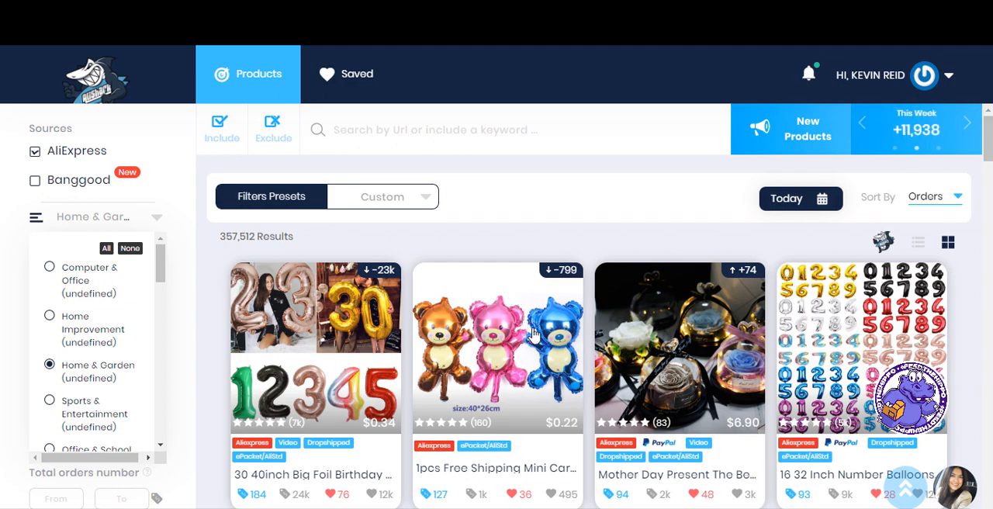
scroll(down, 3)
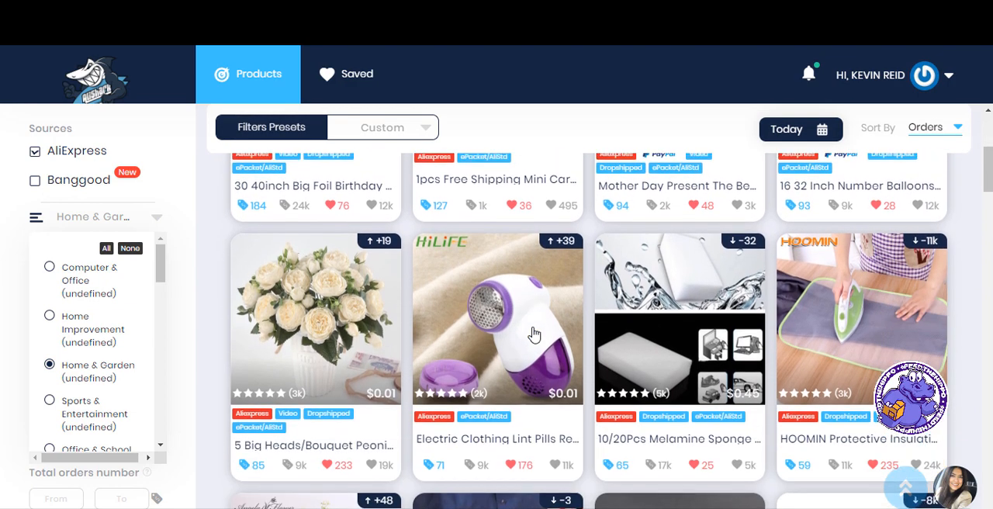
scroll(down, 3)
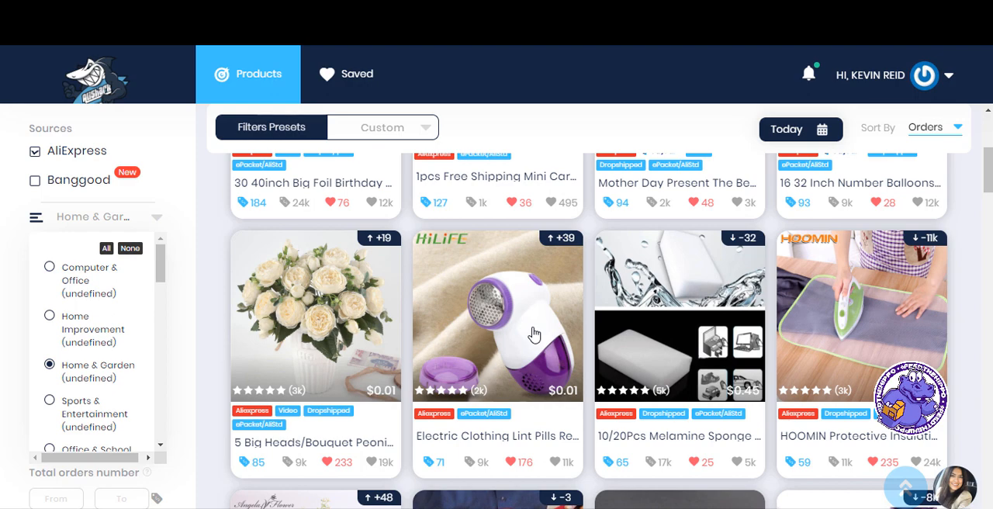
mouse_move(840, 285)
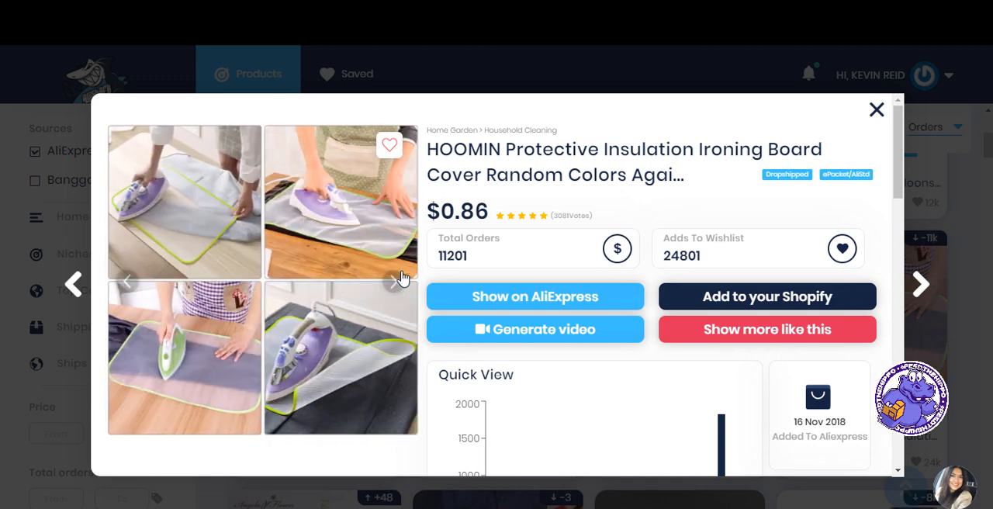
Review the HOOMIN ironing board cover's photos and sales charts, then start a video for it.
click(400, 282)
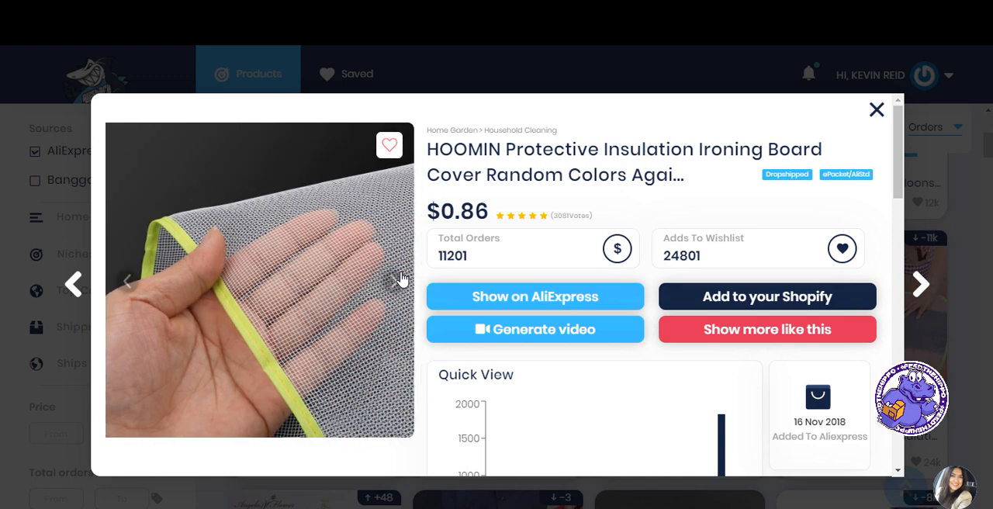
click(396, 279)
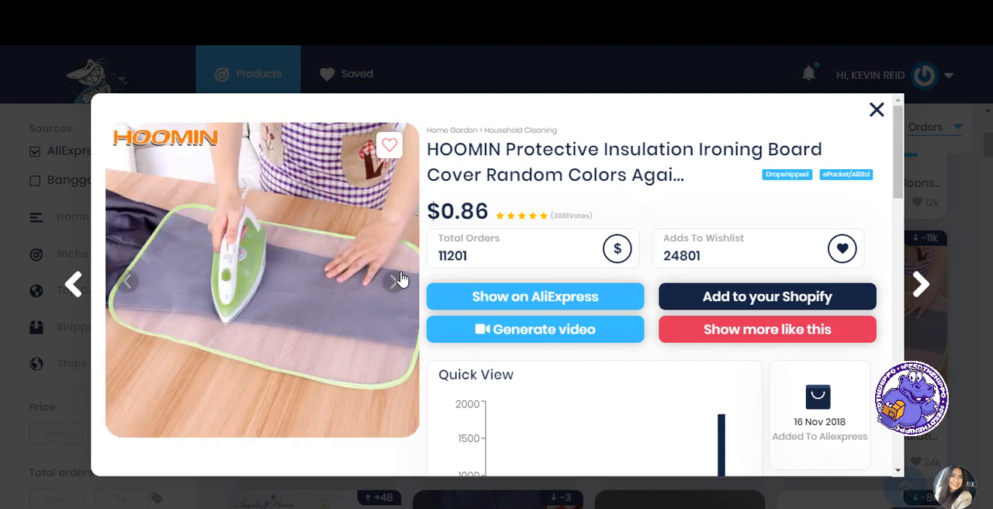
scroll(down, 3)
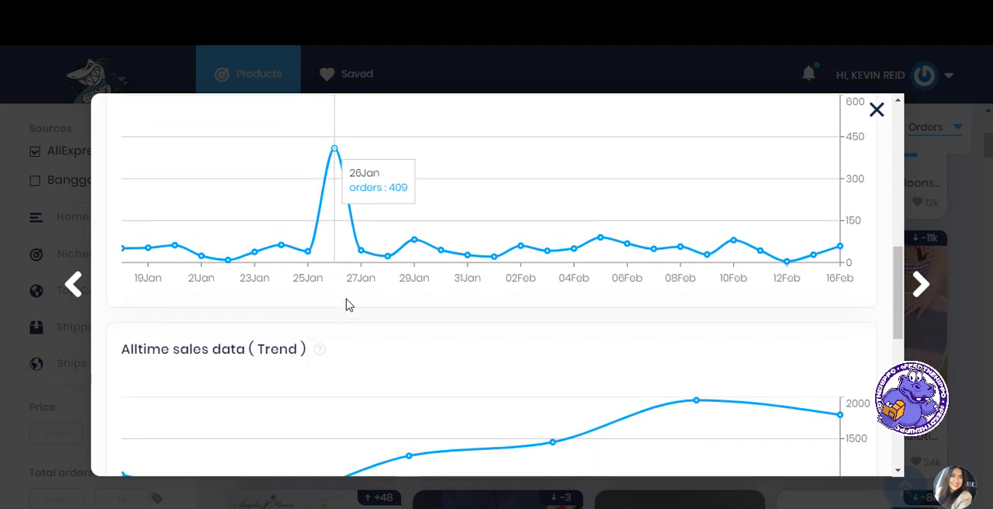
scroll(down, 3)
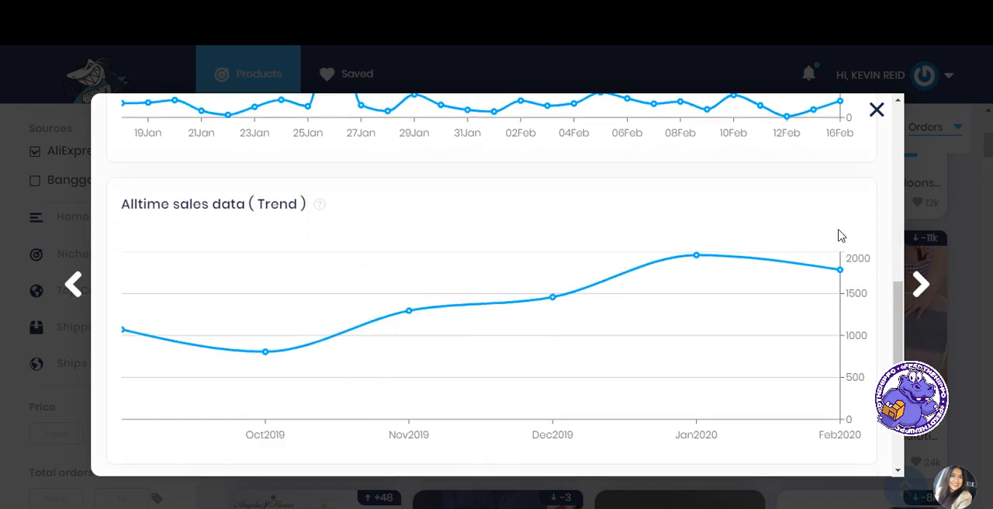
mouse_move(839, 270)
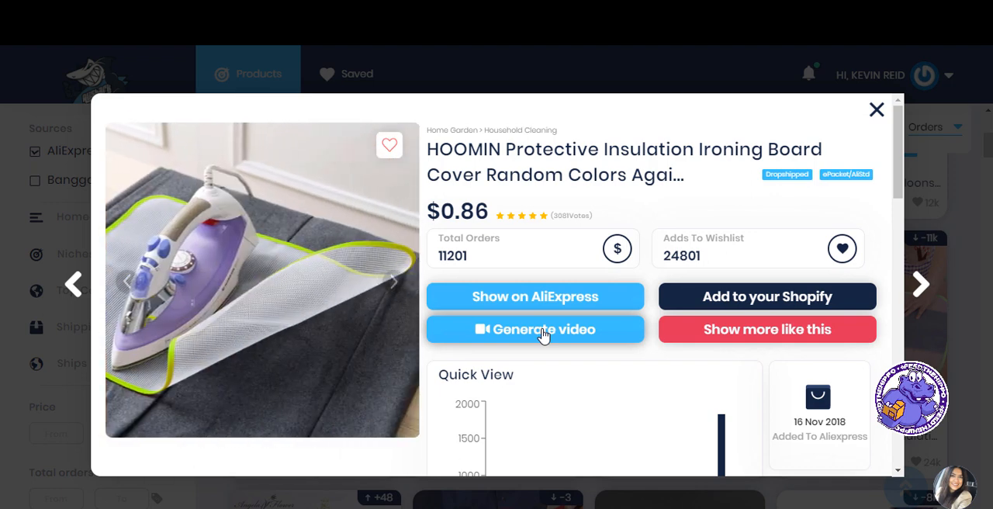
click(534, 329)
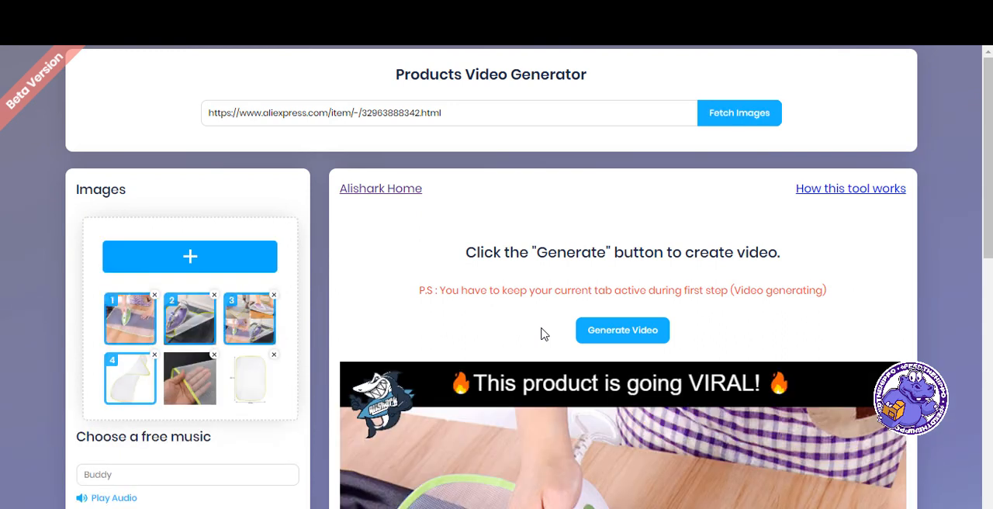
Generate the ironing board cover video and look through the text options.
click(622, 329)
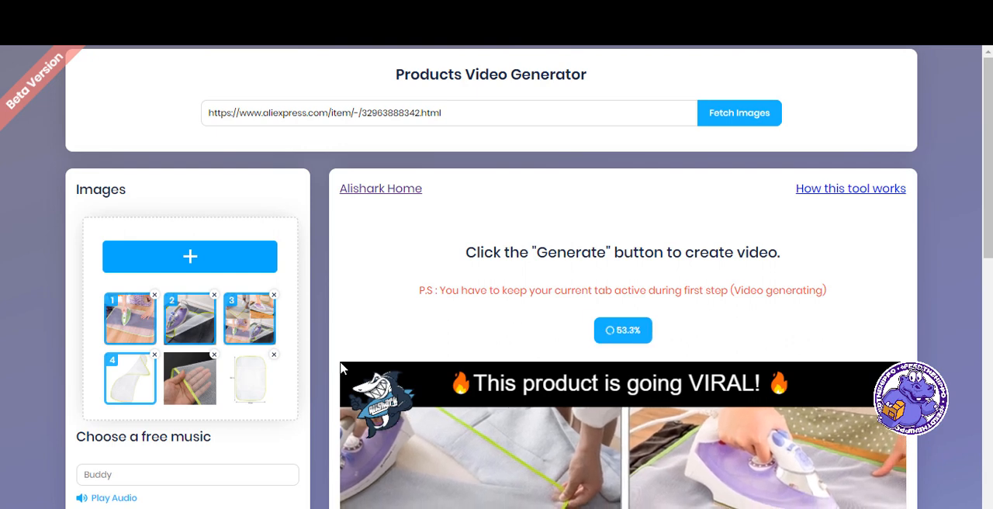
scroll(down, 3)
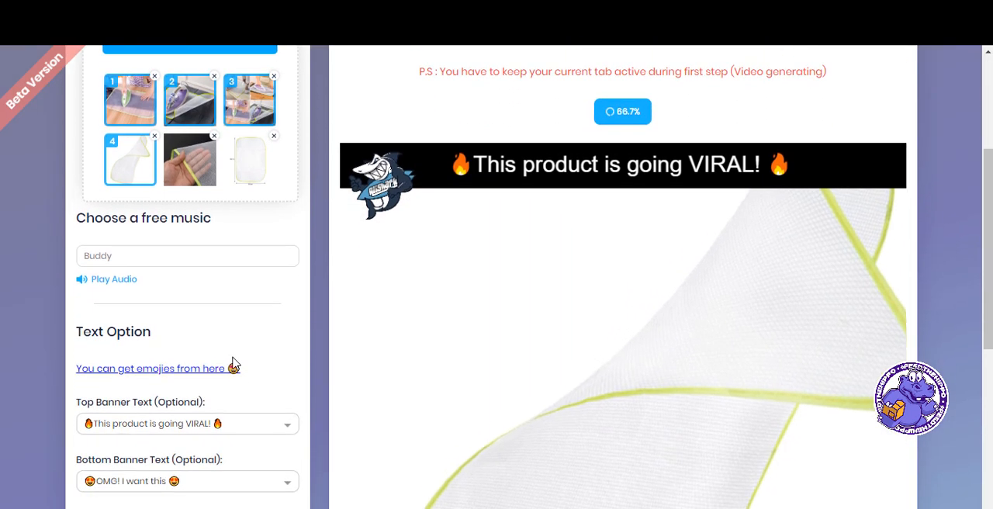
scroll(down, 3)
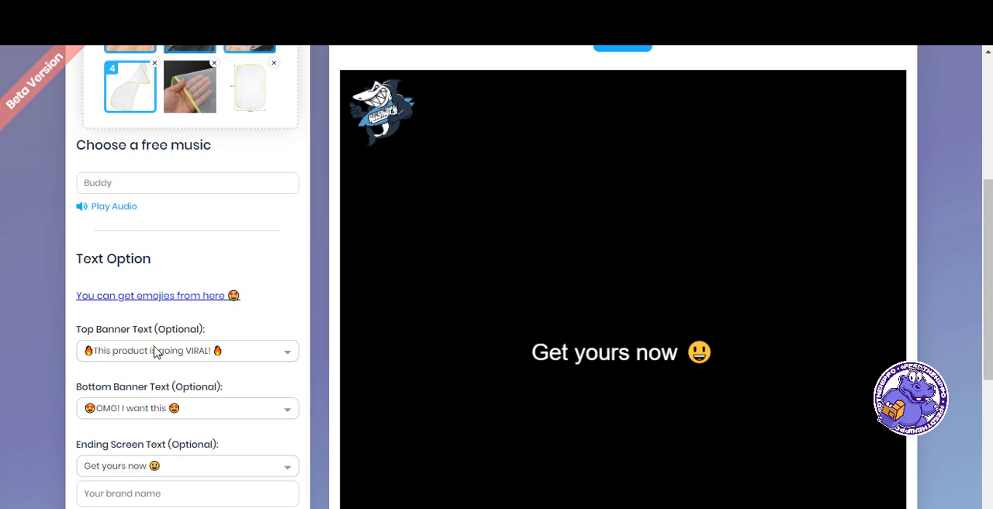
mouse_move(246, 397)
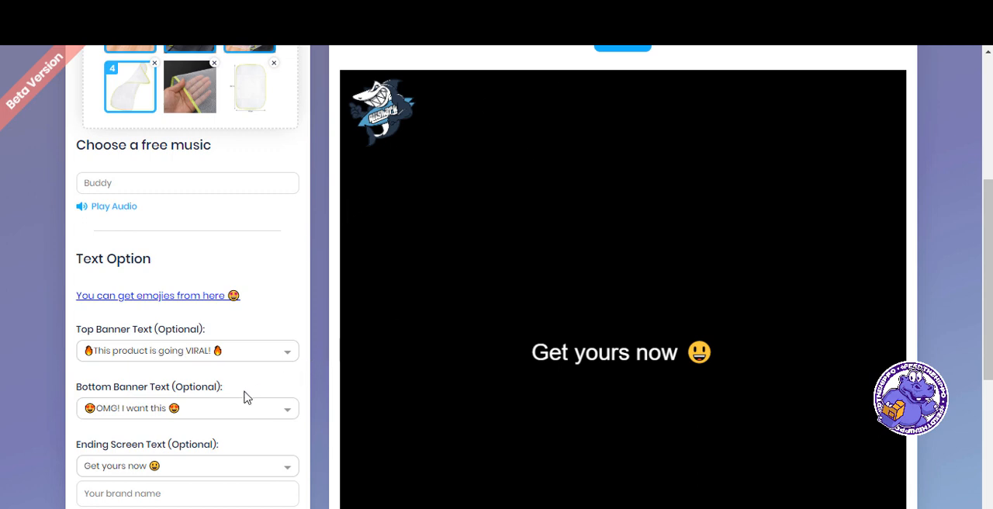
scroll(down, 3)
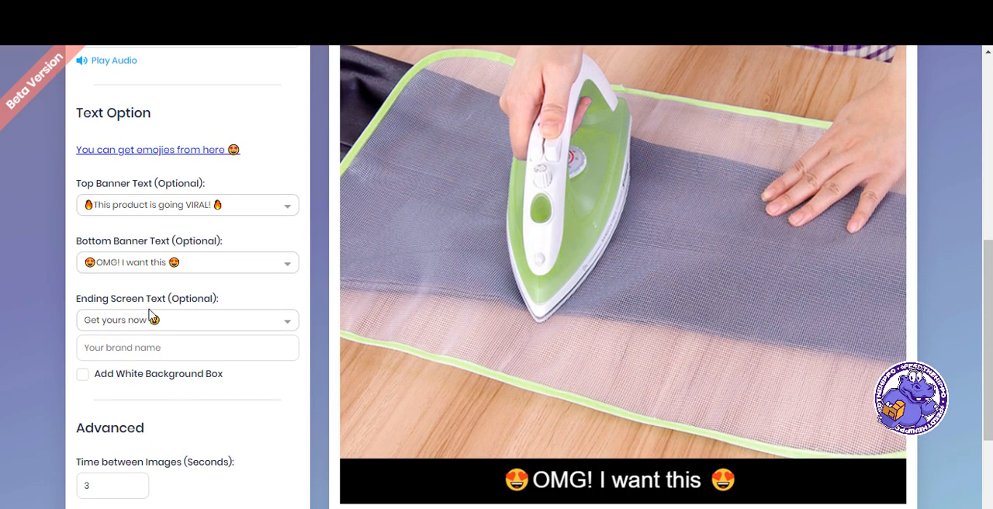
scroll(down, 3)
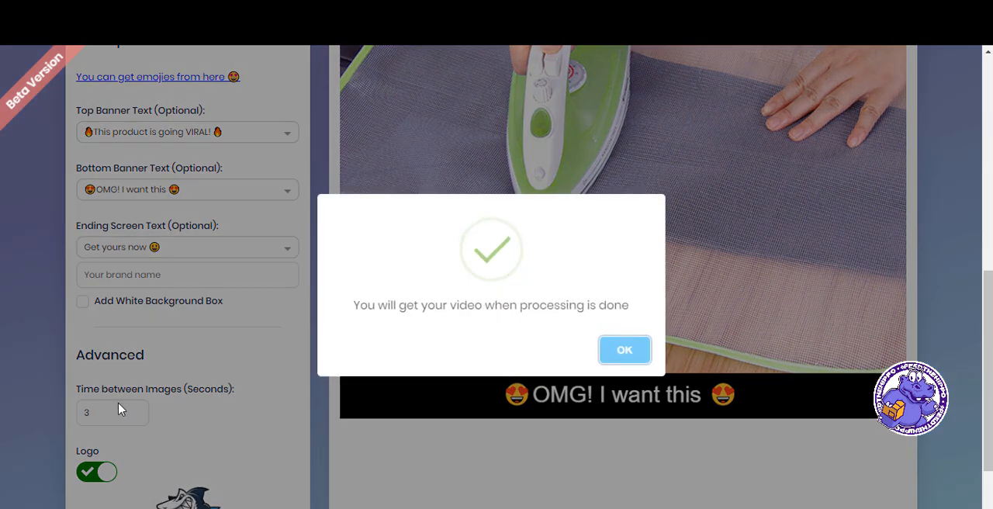
scroll(down, 3)
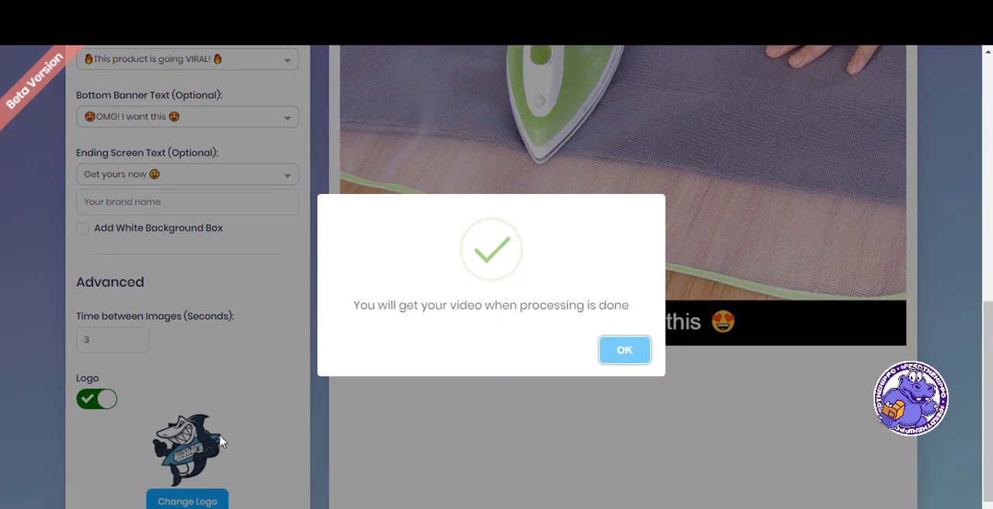
Acknowledge the processing and video-ready notices, then generate the video again.
click(623, 349)
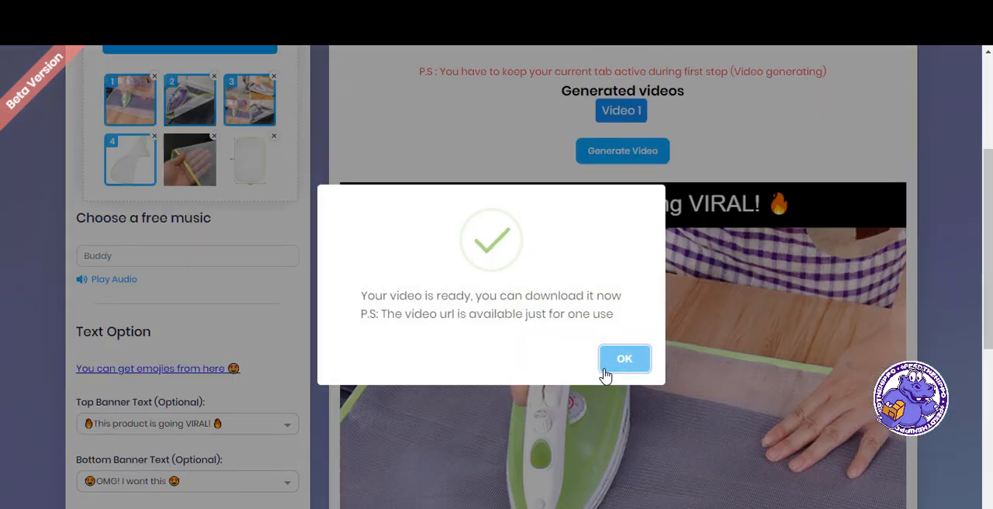
click(623, 357)
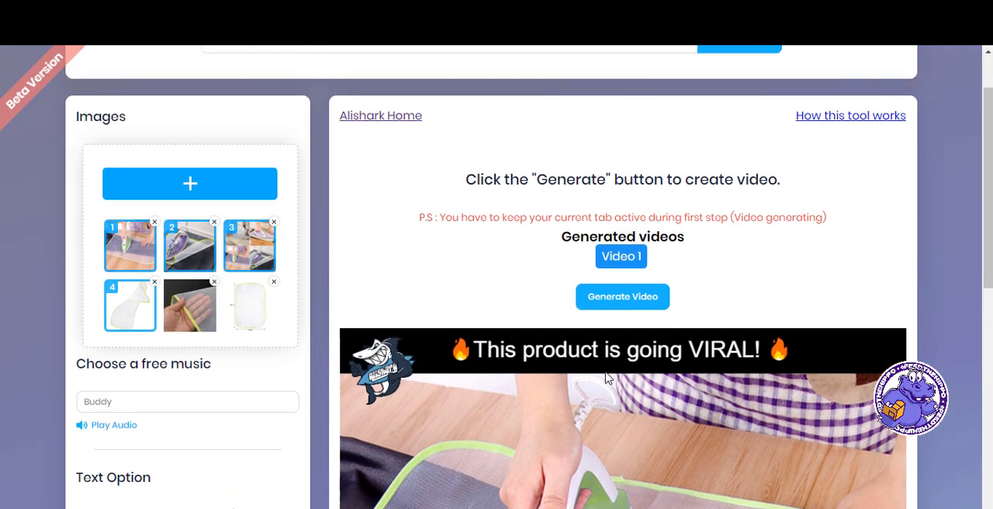
mouse_move(622, 297)
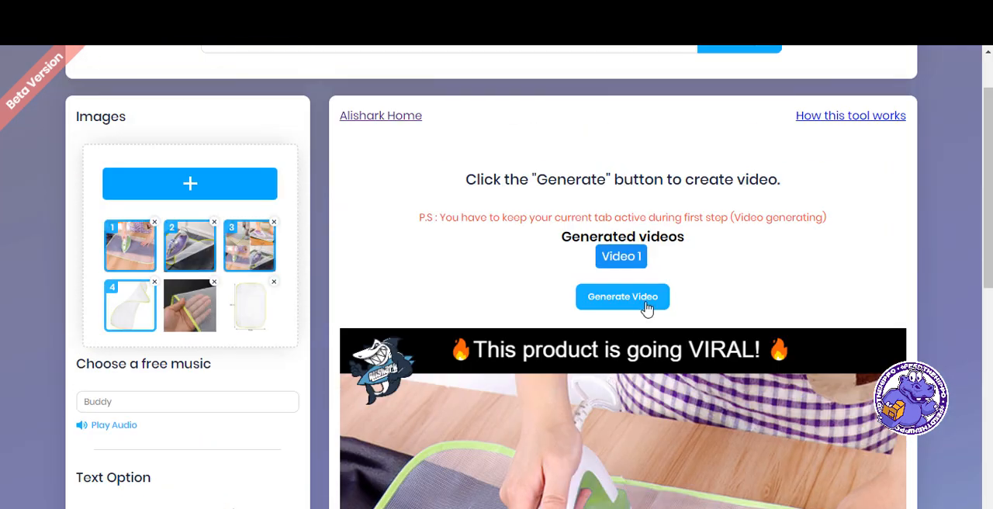
click(621, 256)
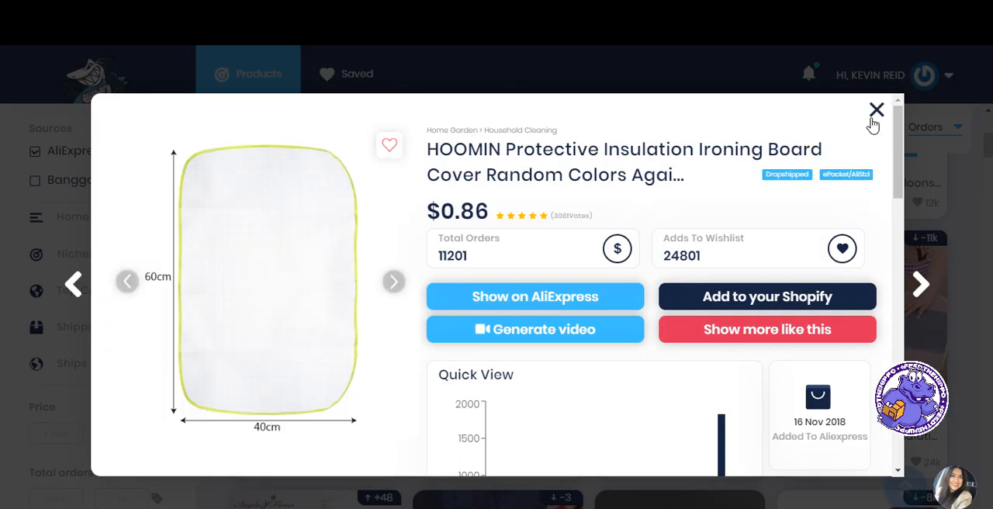
Clear the category selection and choose the Gardening niche.
click(877, 109)
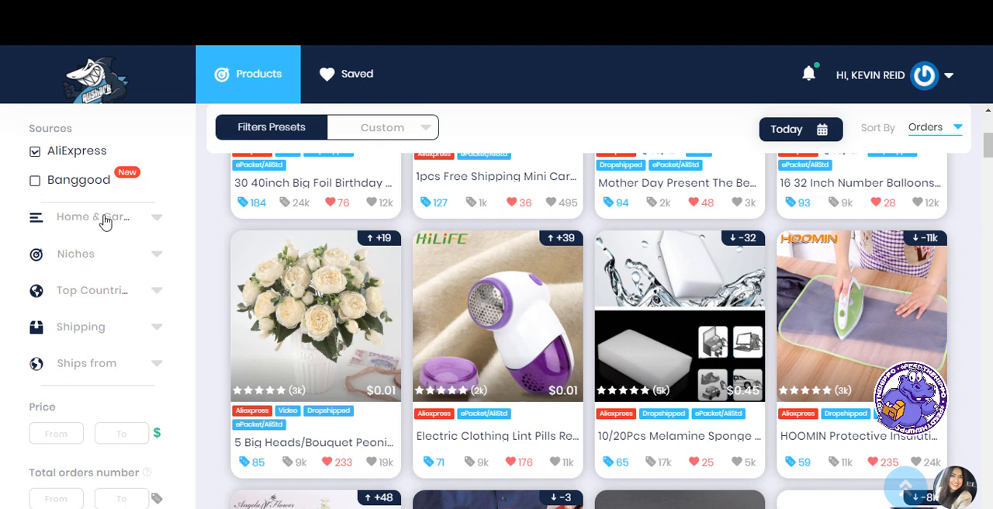
click(93, 217)
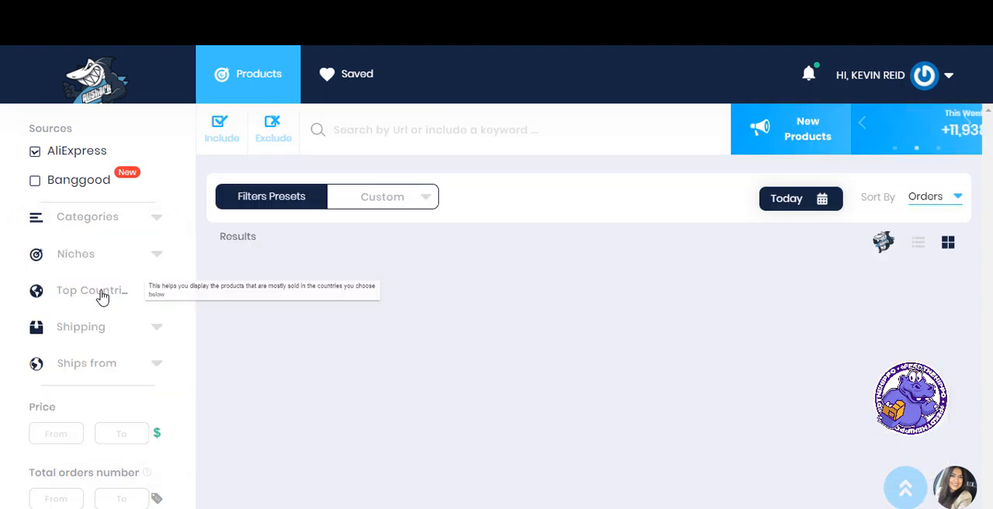
click(93, 255)
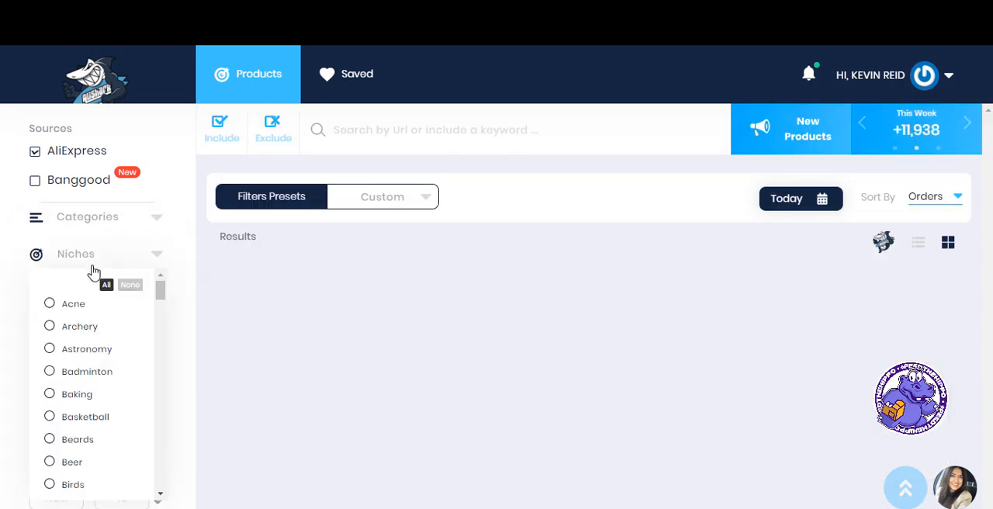
scroll(down, 3)
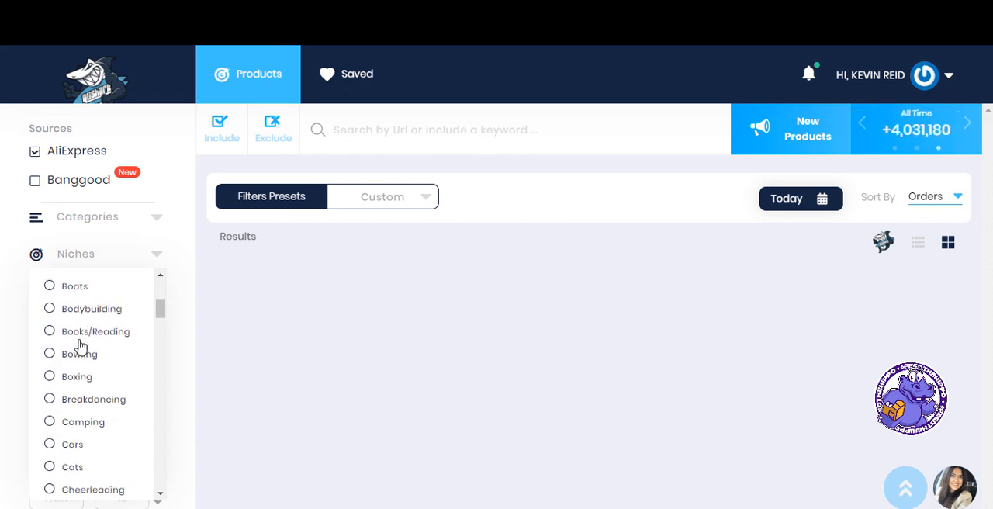
scroll(down, 3)
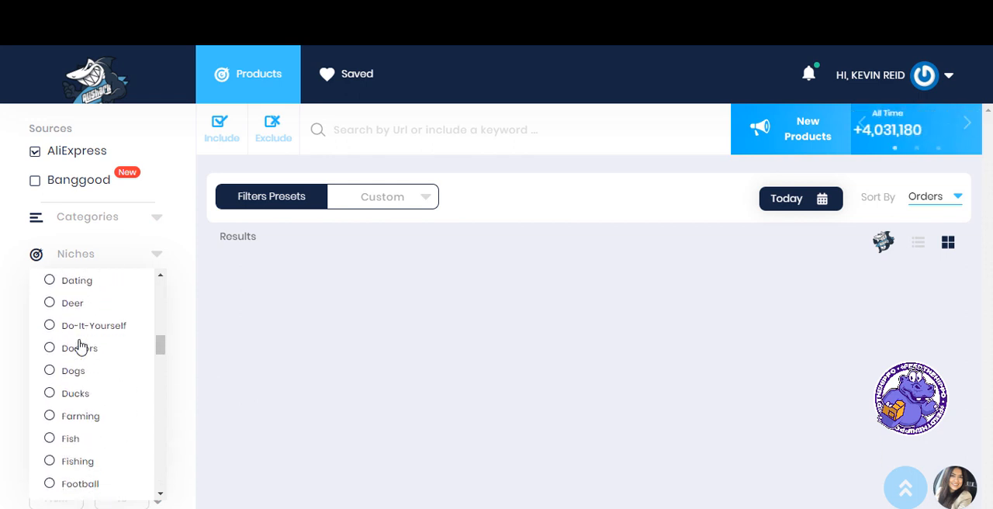
scroll(down, 3)
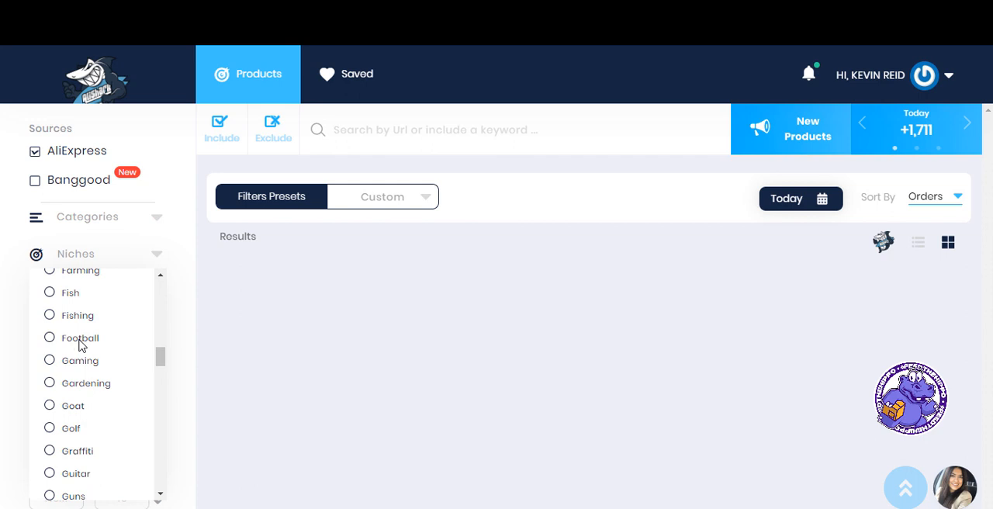
click(49, 310)
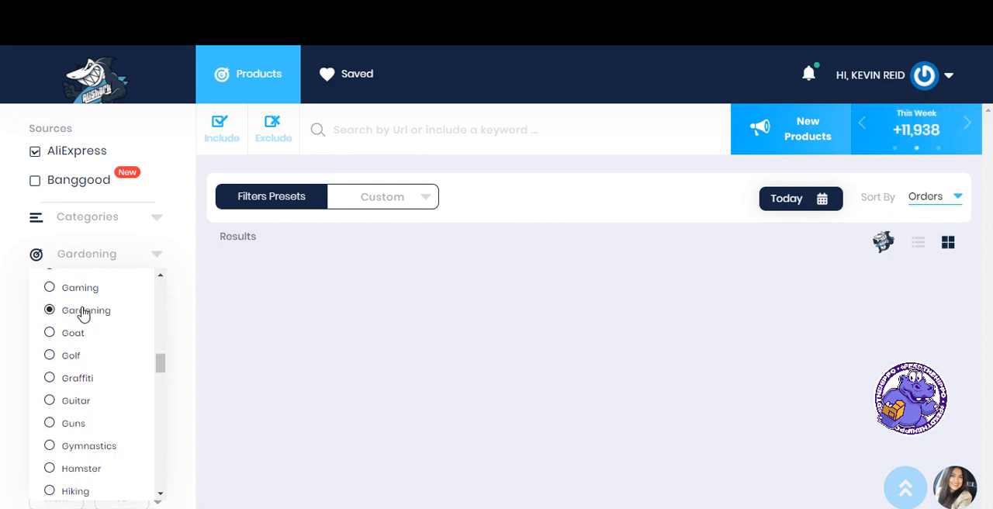
mouse_move(402, 290)
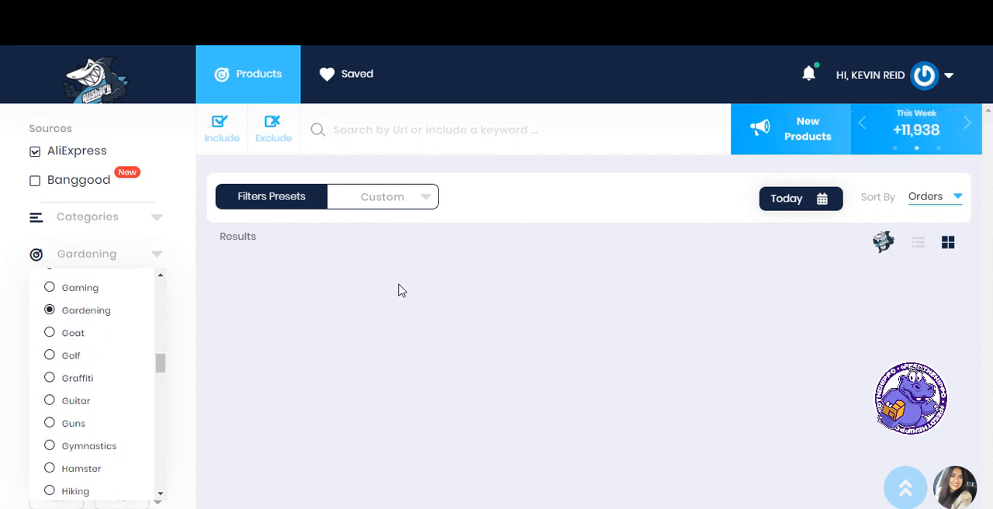
Add the Home & Garden category to combine with the Gardening niche.
click(968, 123)
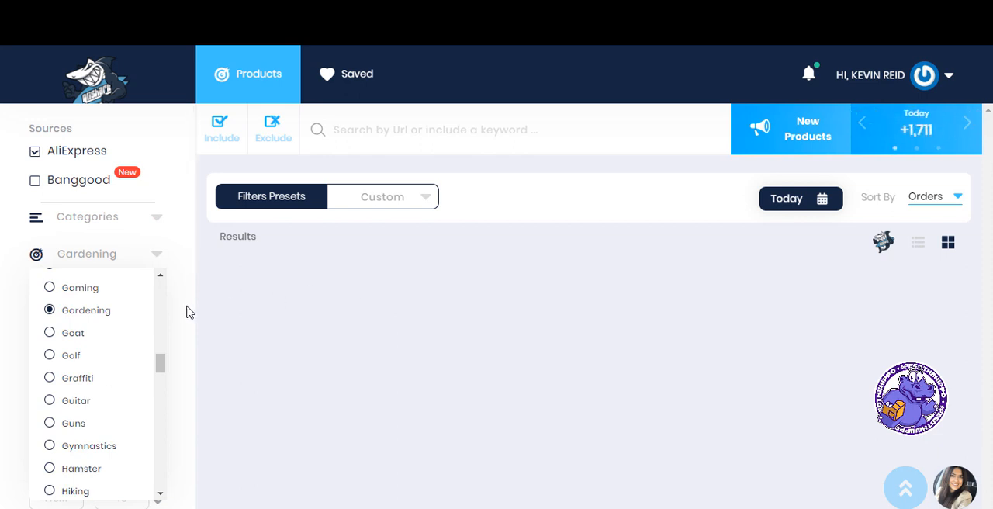
click(86, 217)
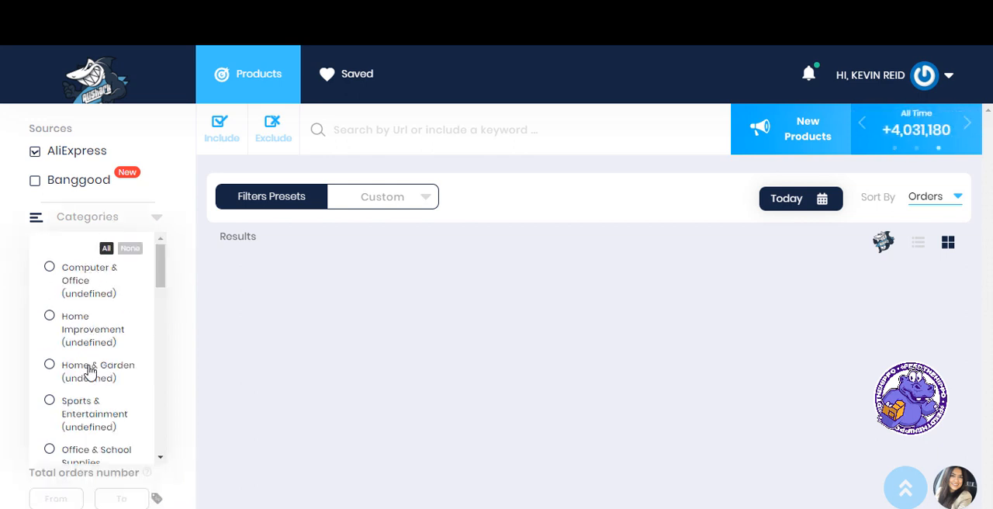
click(50, 365)
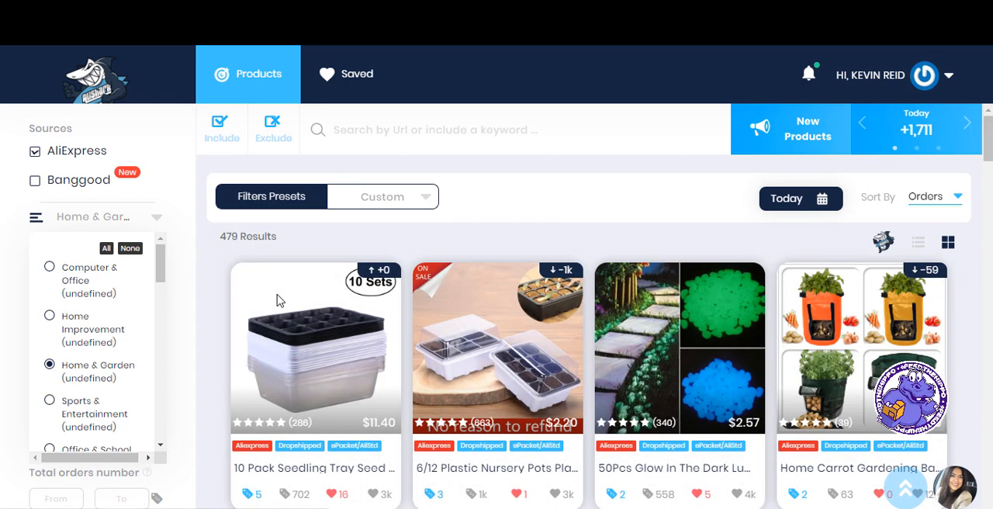
scroll(down, 3)
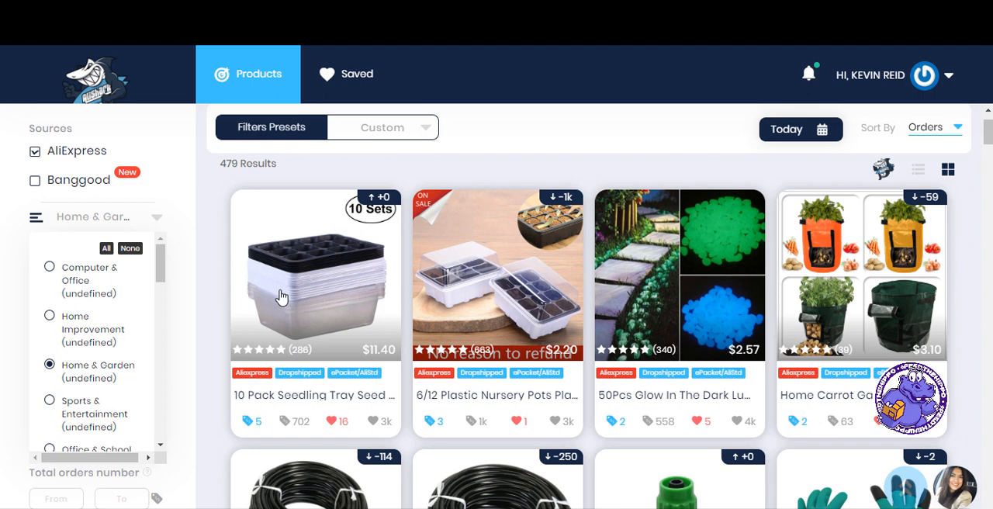
mouse_move(580, 304)
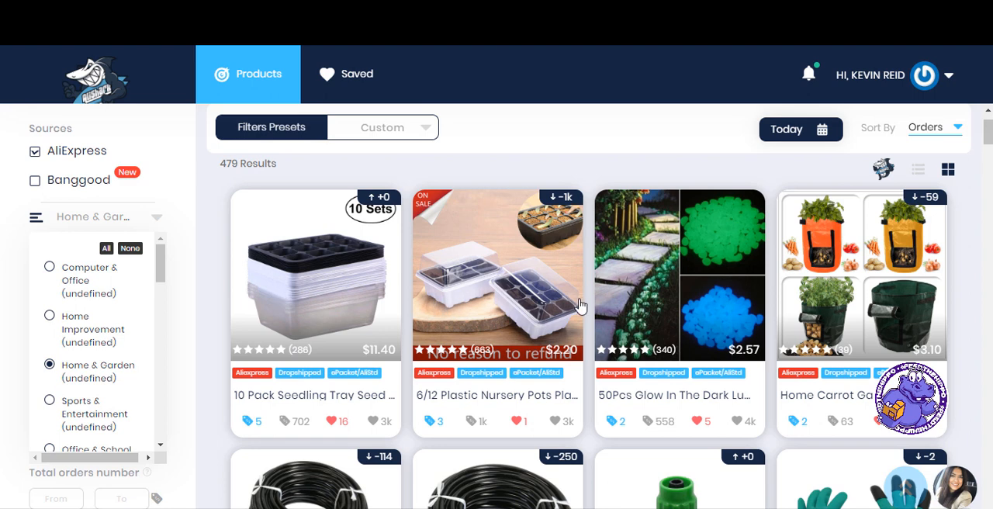
mouse_move(680, 279)
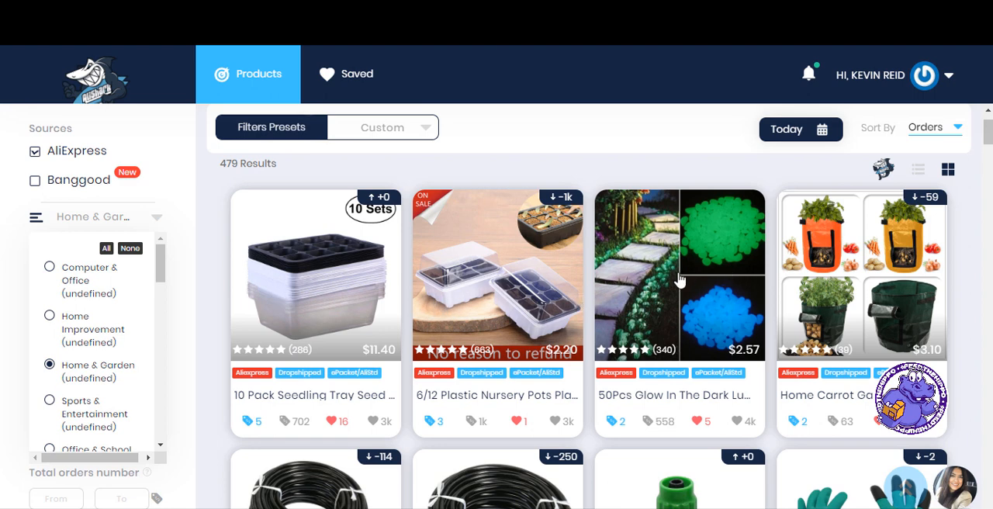
scroll(down, 3)
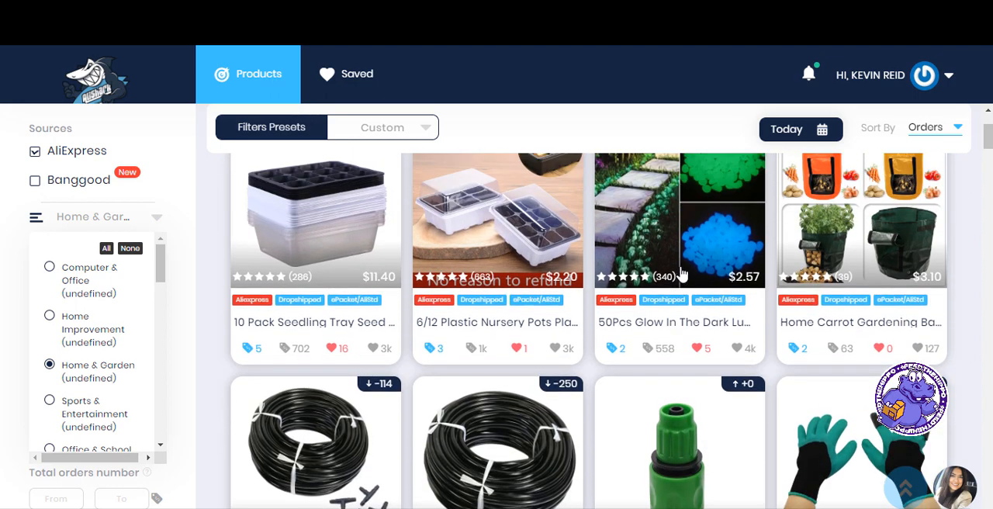
scroll(down, 3)
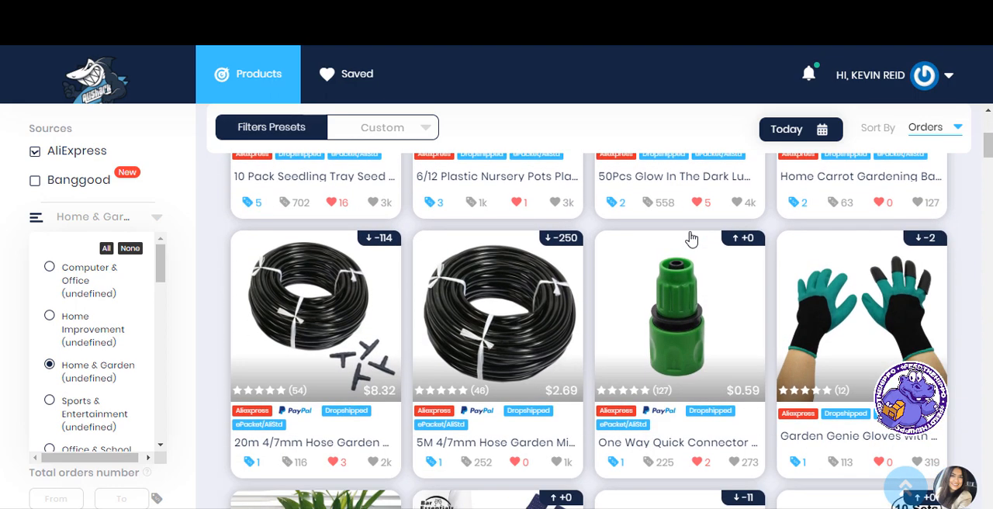
scroll(down, 3)
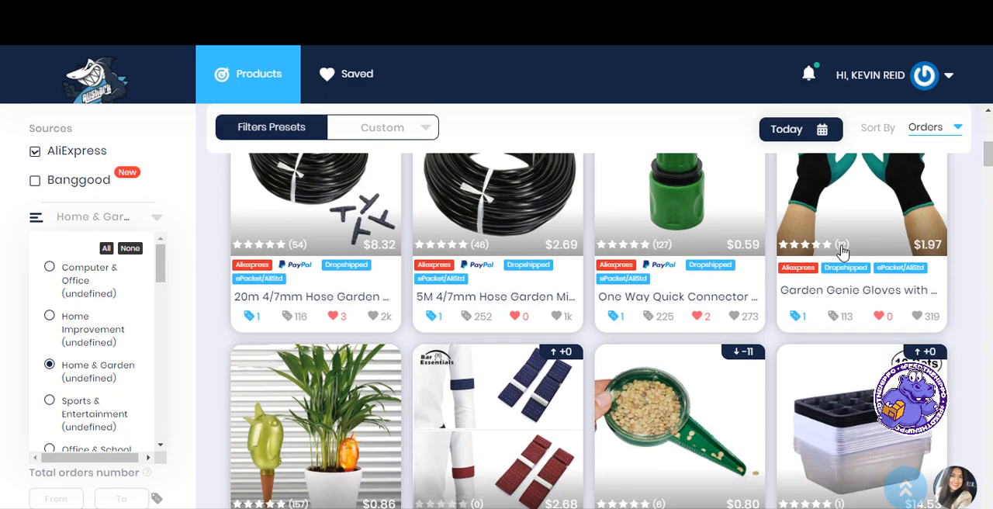
scroll(down, 3)
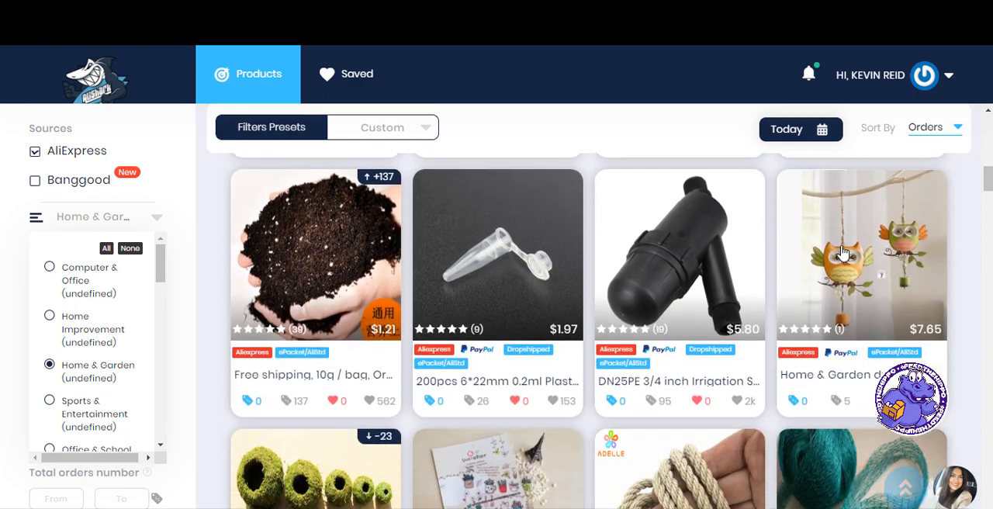
scroll(down, 3)
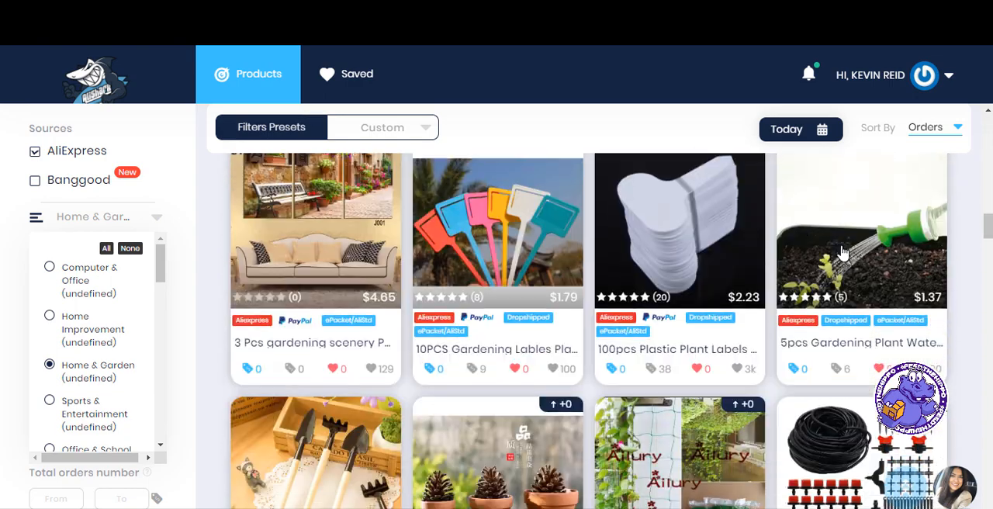
scroll(down, 3)
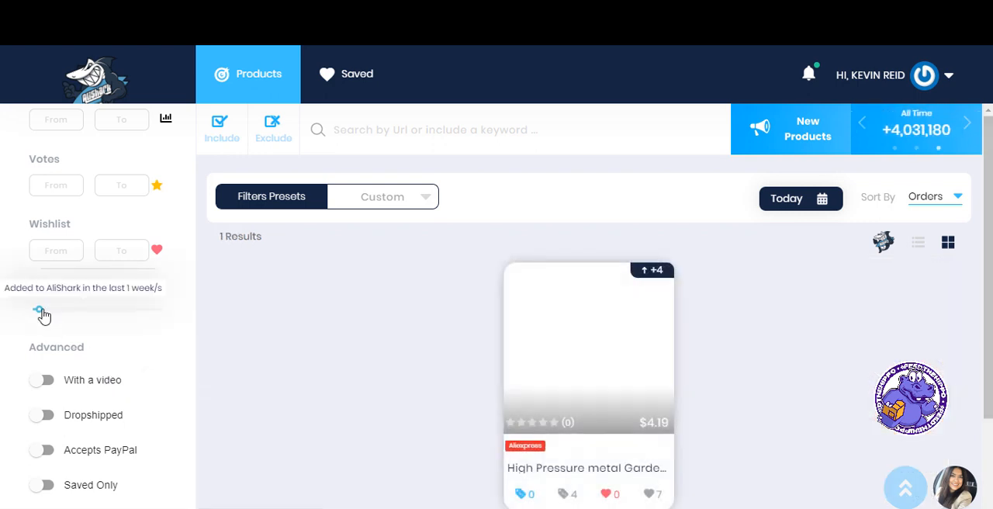
Extend the 'Old by Weeks' range to its maximum so 913 gardening products appear, and browse them.
drag(39, 308, 167, 309)
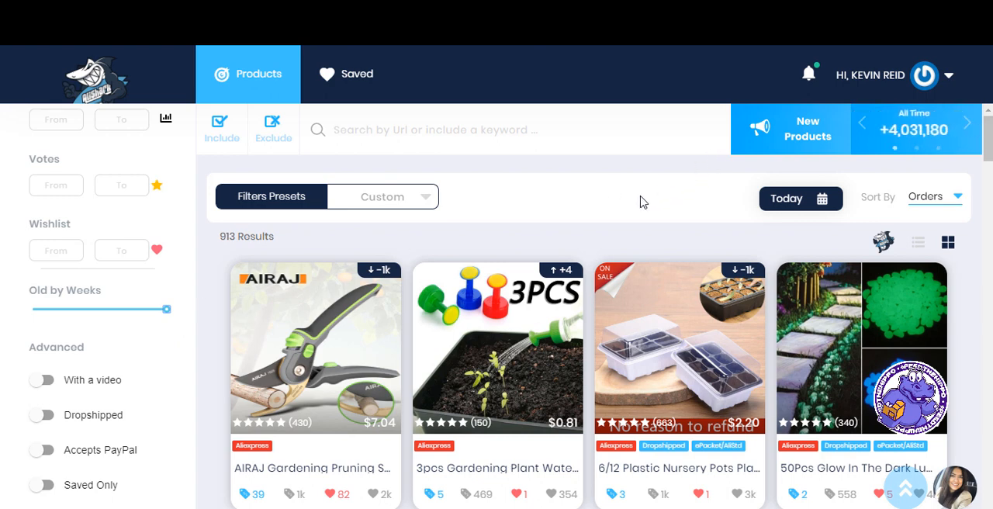
scroll(down, 3)
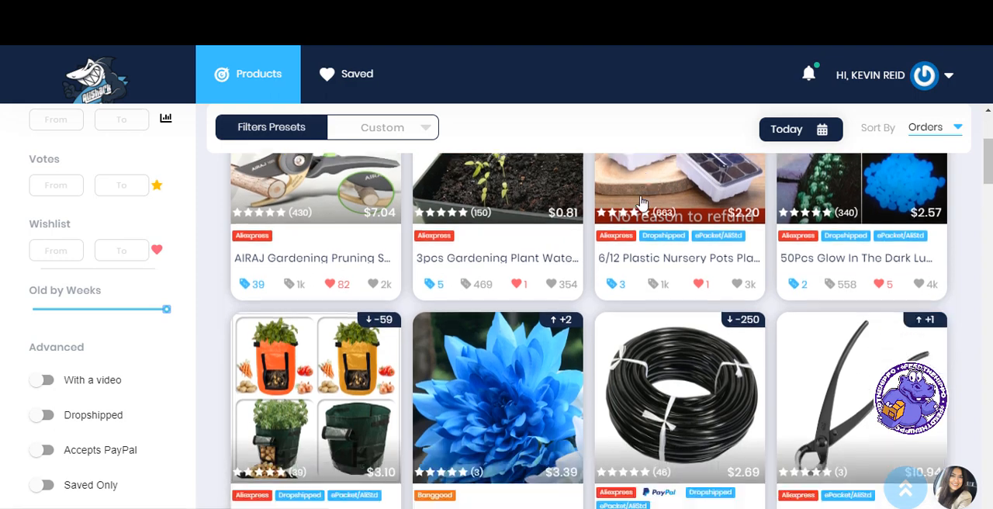
scroll(down, 3)
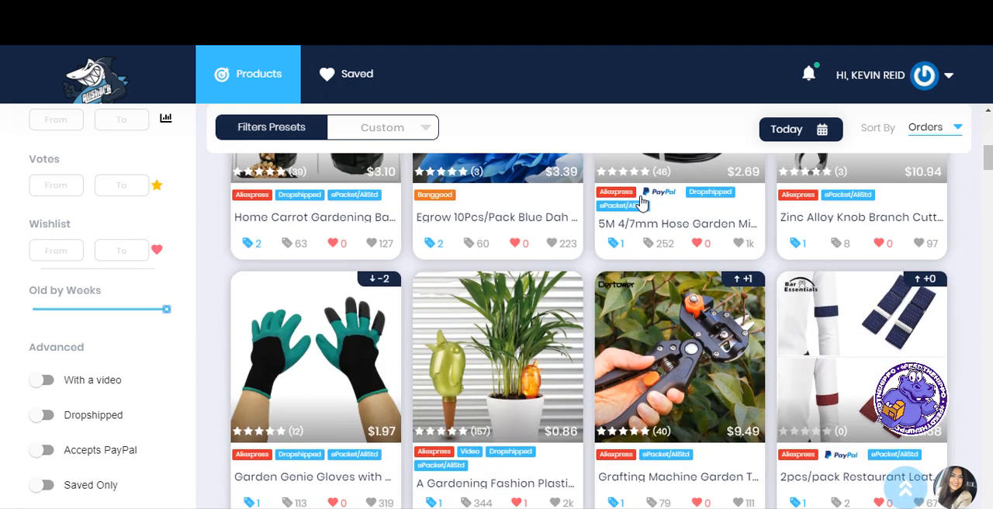
scroll(down, 3)
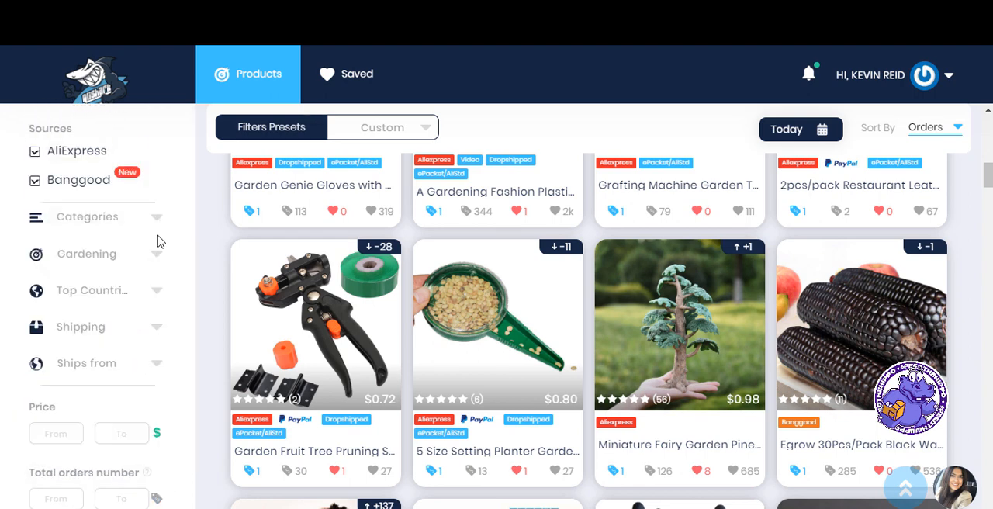
Reset the Niches and Categories filters and sort the full feed by Growth.
click(87, 254)
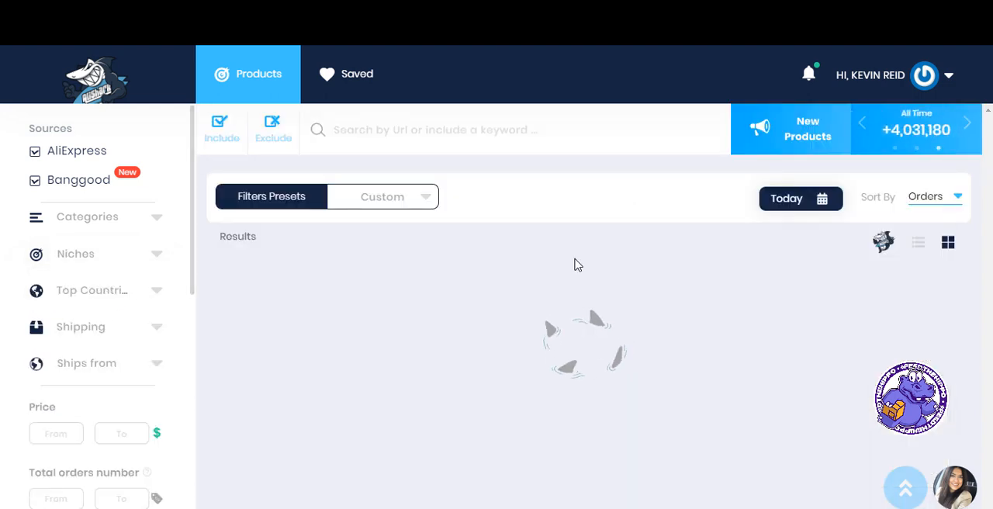
mouse_move(540, 264)
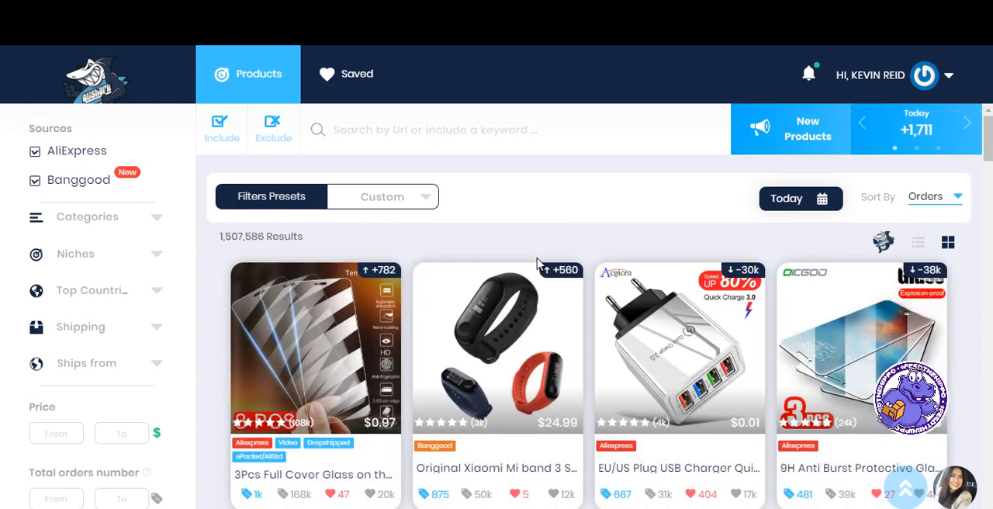
scroll(down, 3)
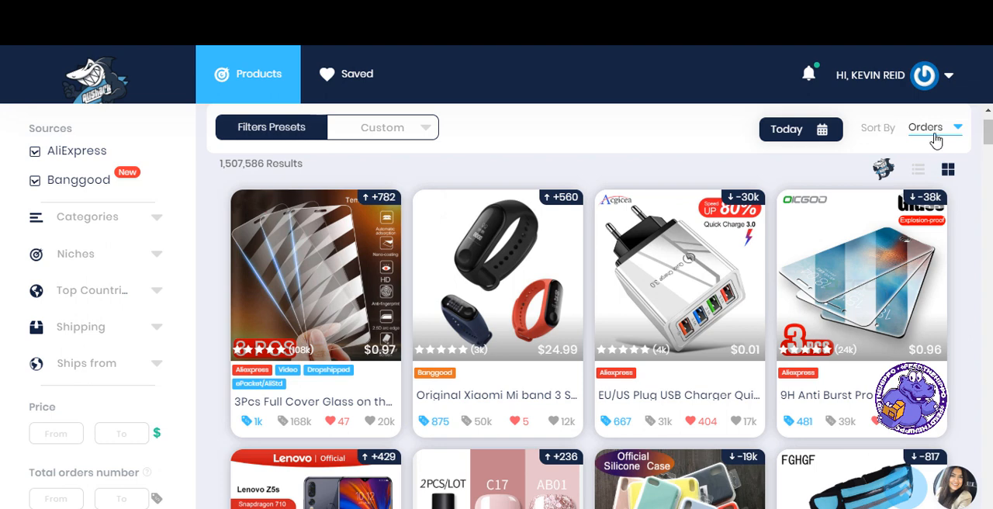
click(931, 127)
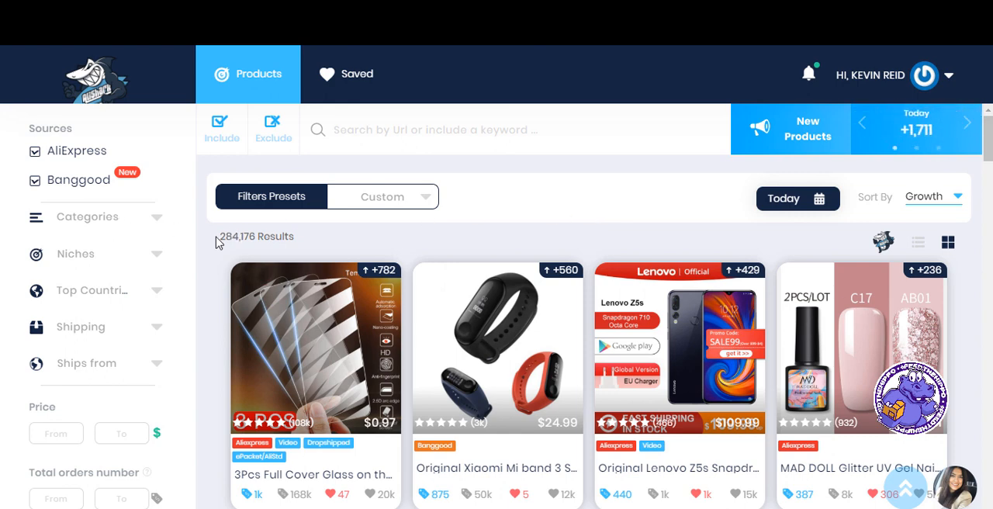
scroll(down, 3)
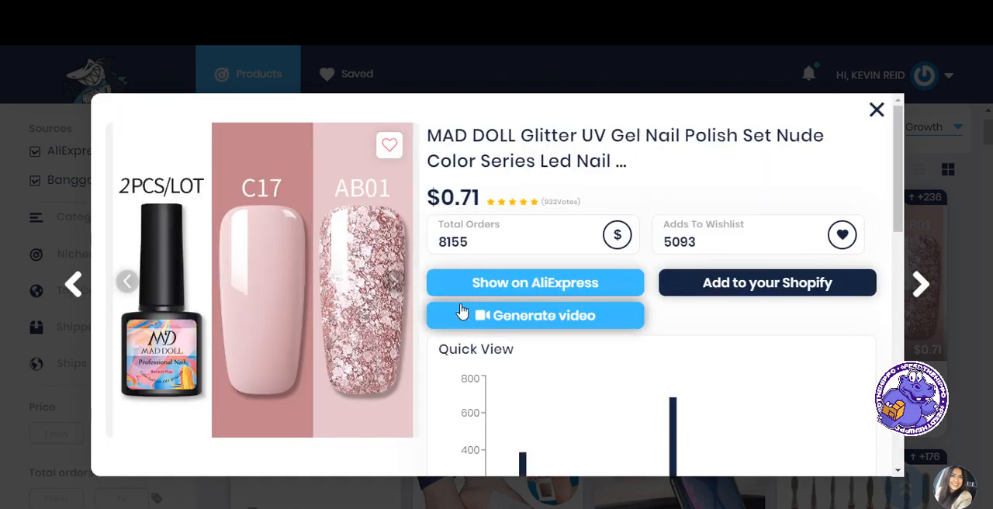
scroll(down, 3)
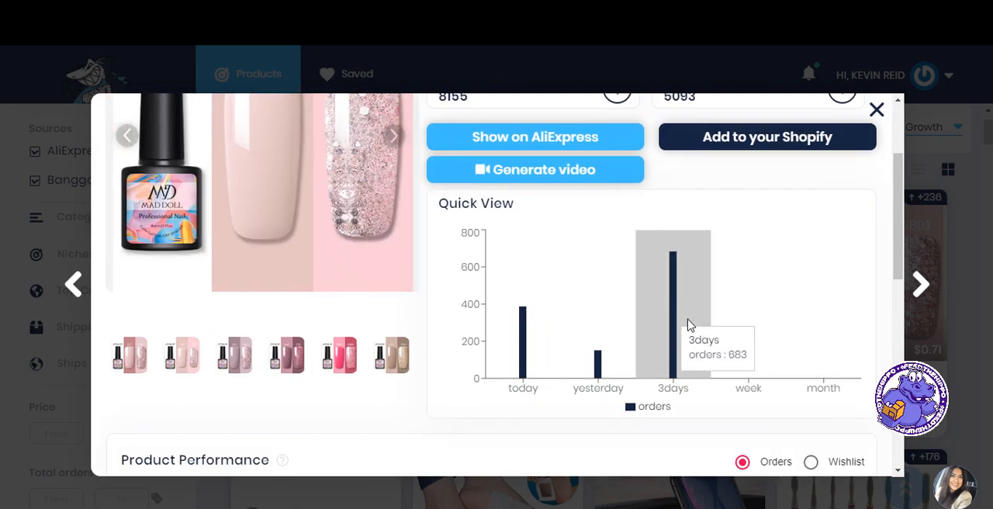
mouse_move(577, 356)
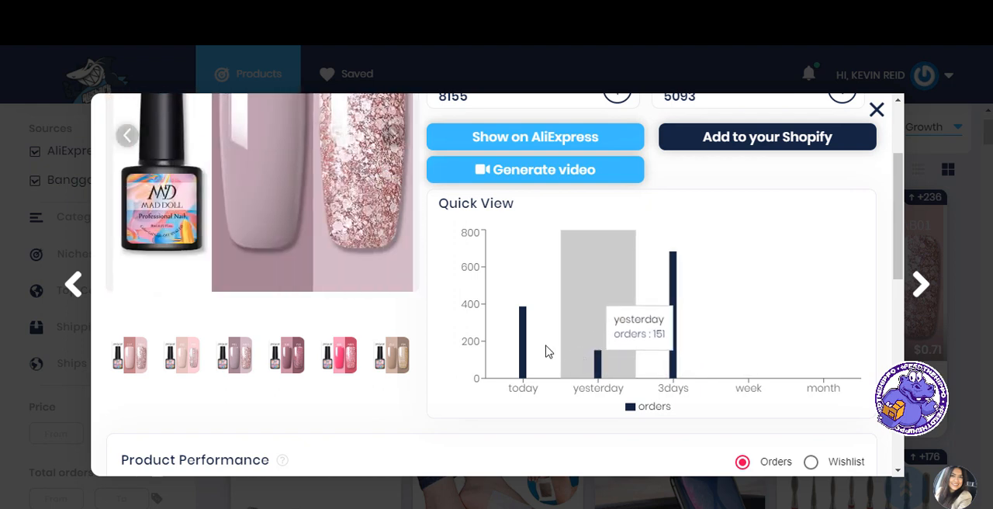
scroll(down, 3)
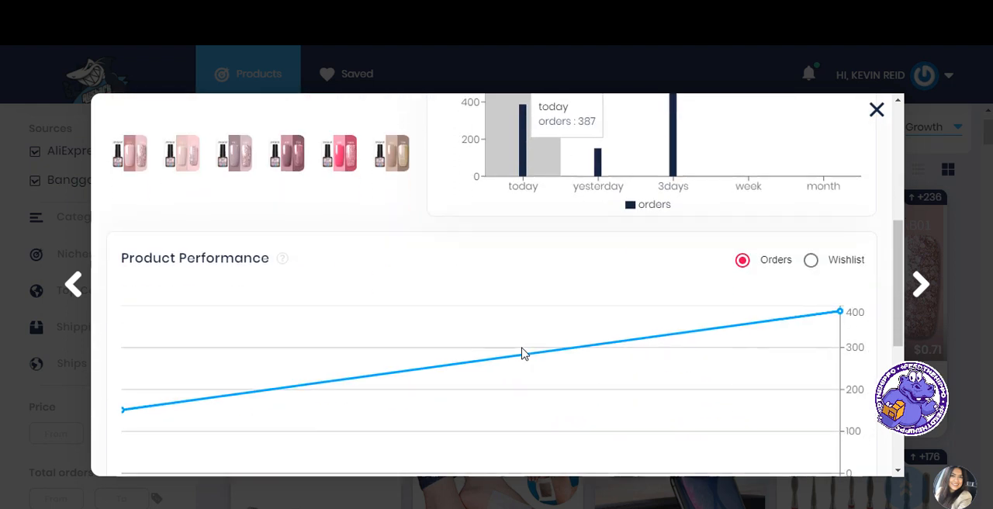
scroll(down, 3)
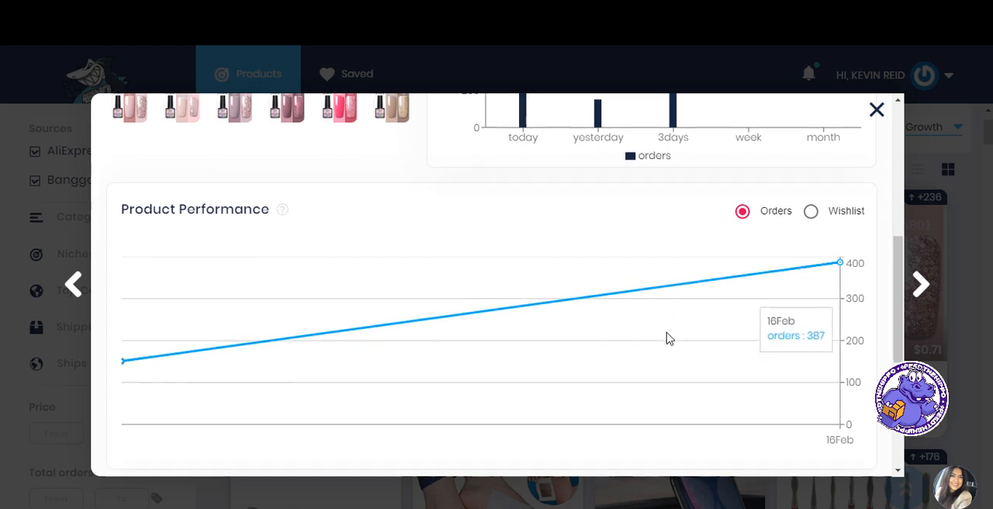
scroll(down, 3)
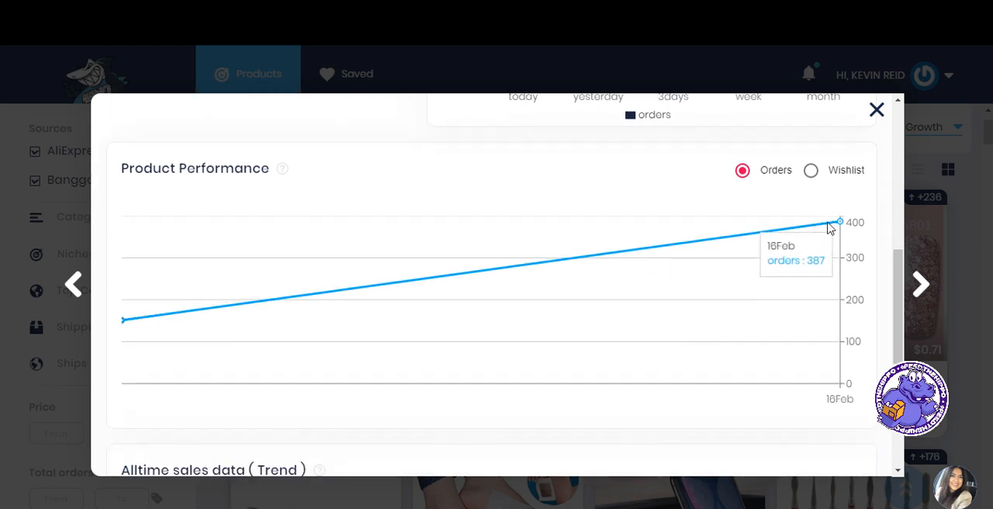
scroll(down, 3)
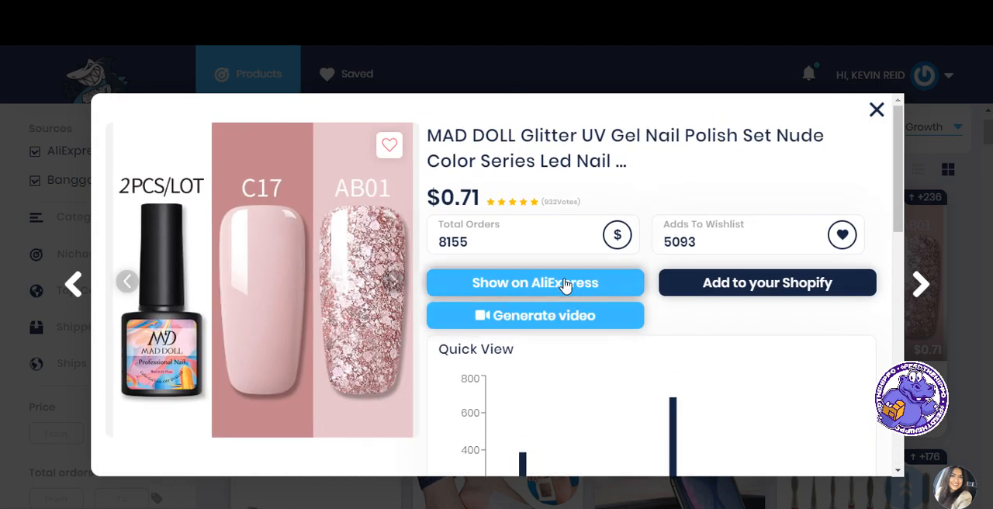
Show the MAD DOLL nail polish listing on AliExpress and move down to its shipping section.
click(534, 282)
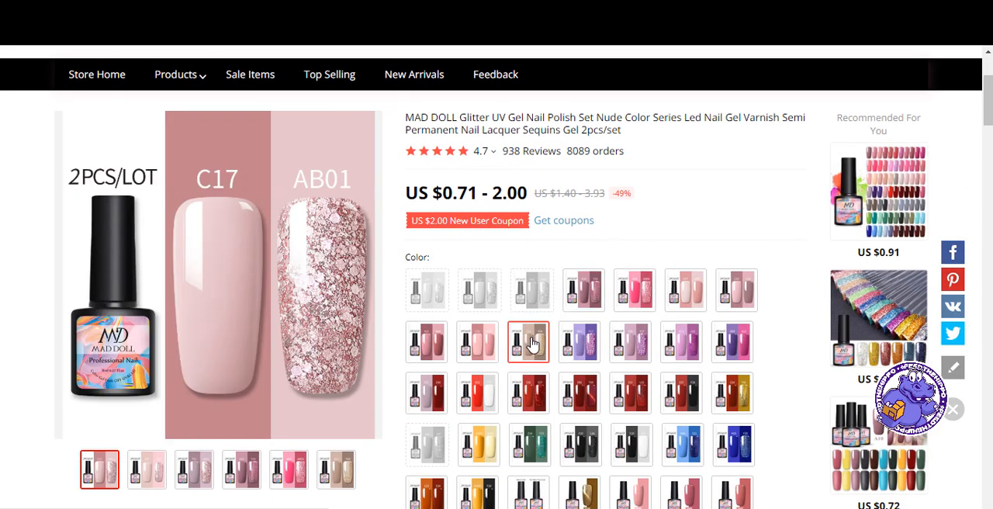
scroll(down, 3)
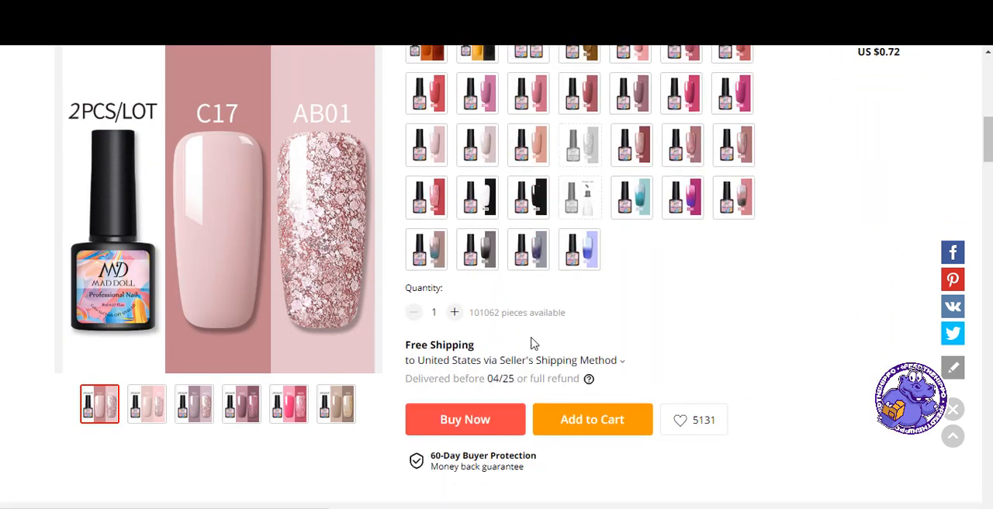
scroll(down, 3)
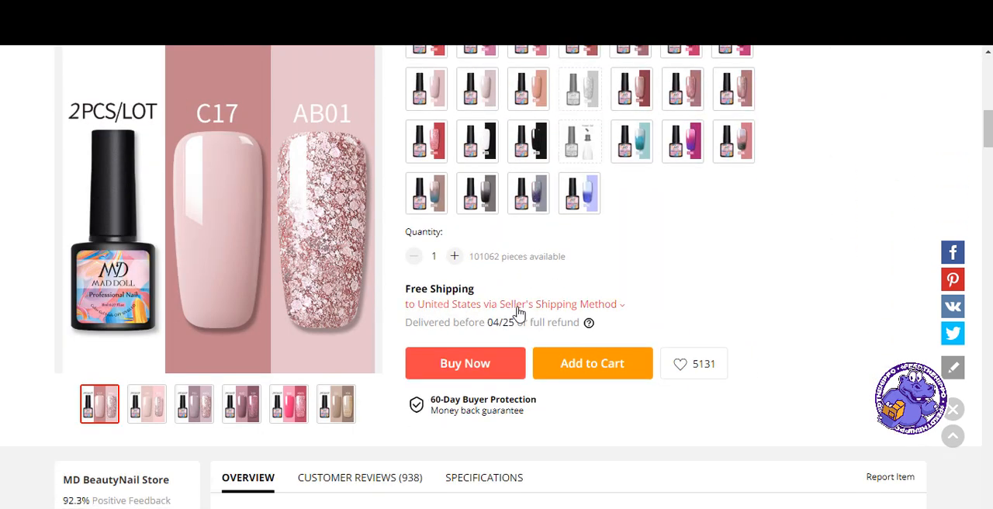
Choose Fedex IE as the shipping method to the United States and apply it.
click(515, 304)
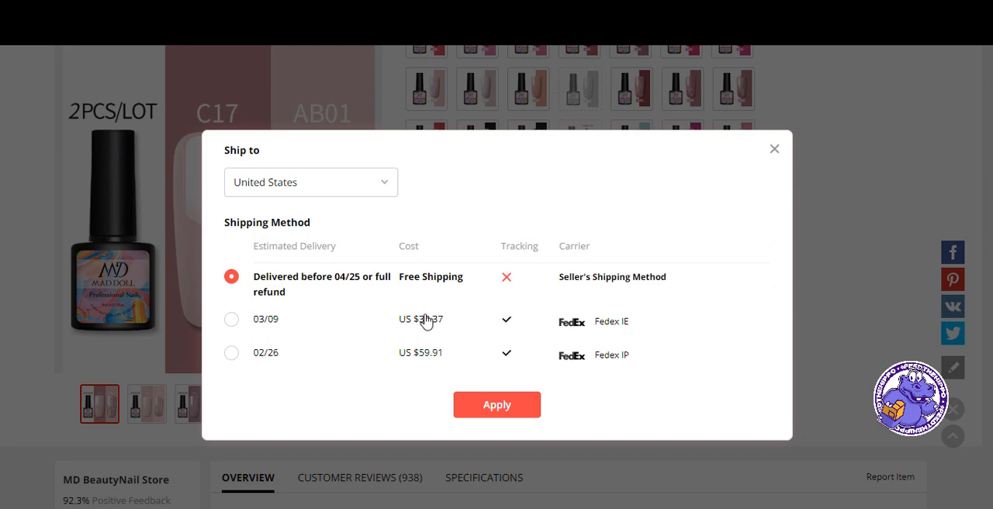
click(231, 318)
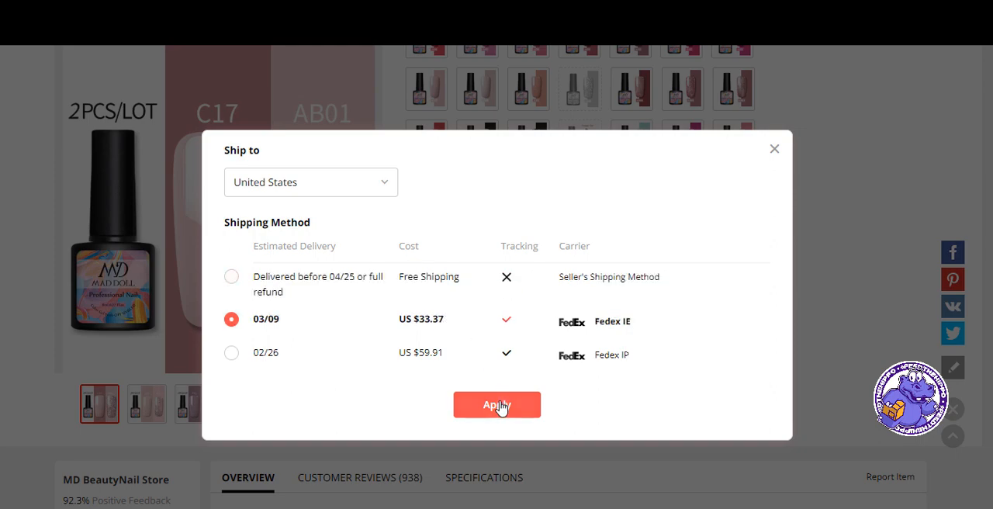
click(496, 403)
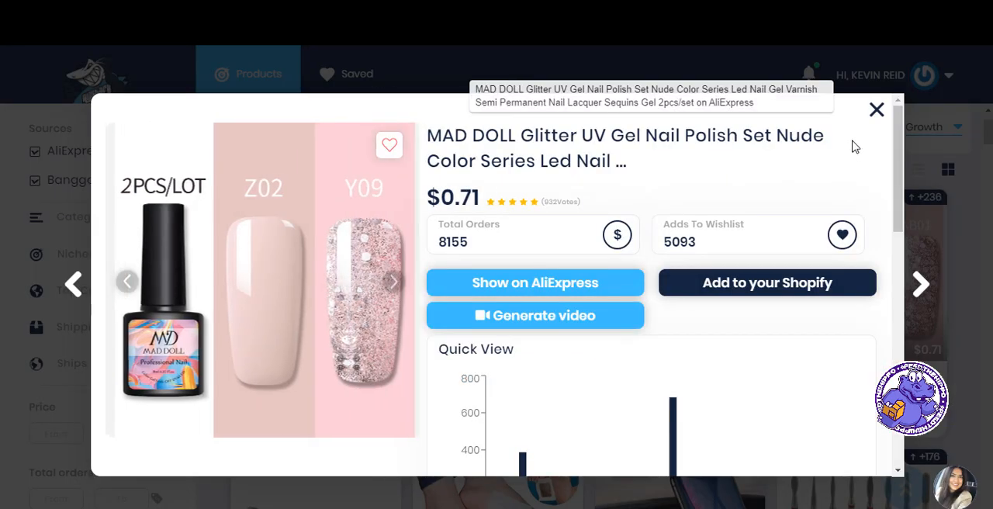
Close the nail polish details and scroll further down the growth-sorted products grid.
click(874, 109)
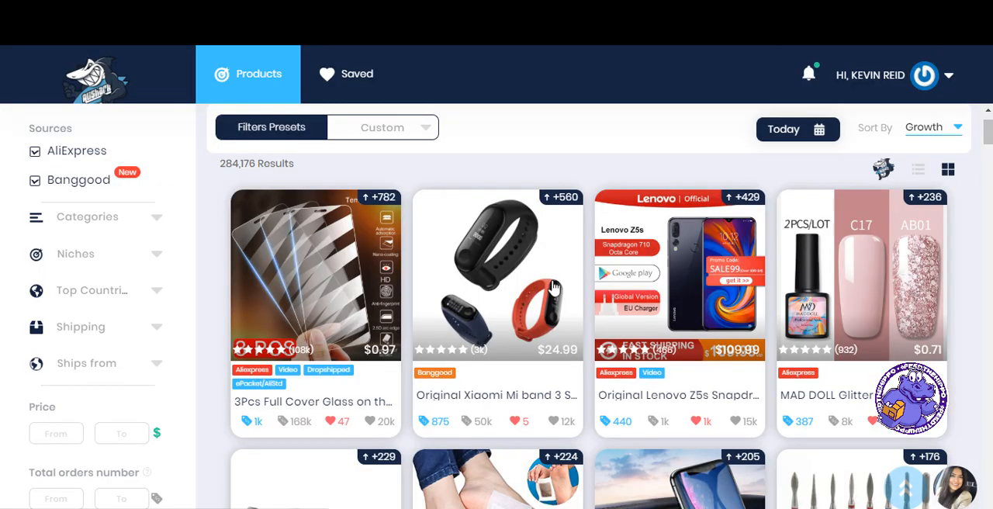
scroll(down, 3)
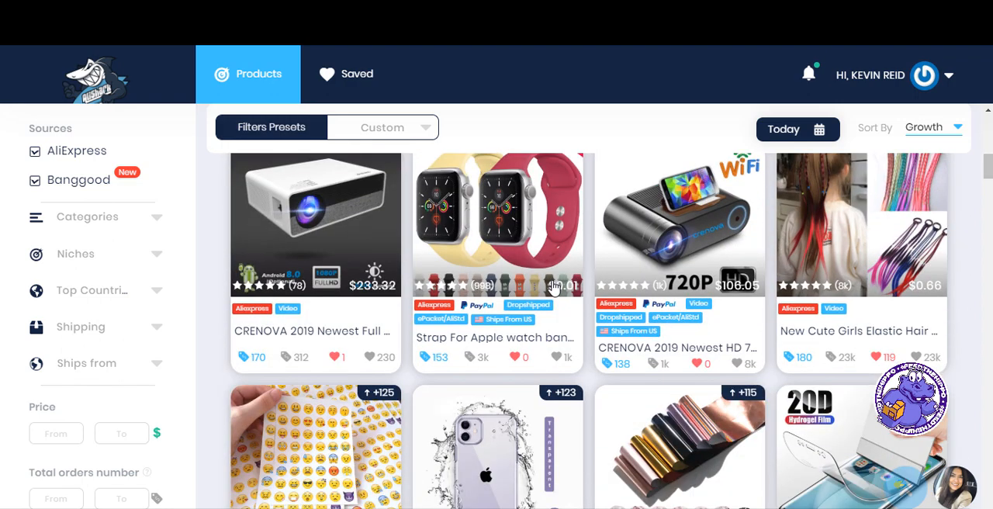
scroll(down, 3)
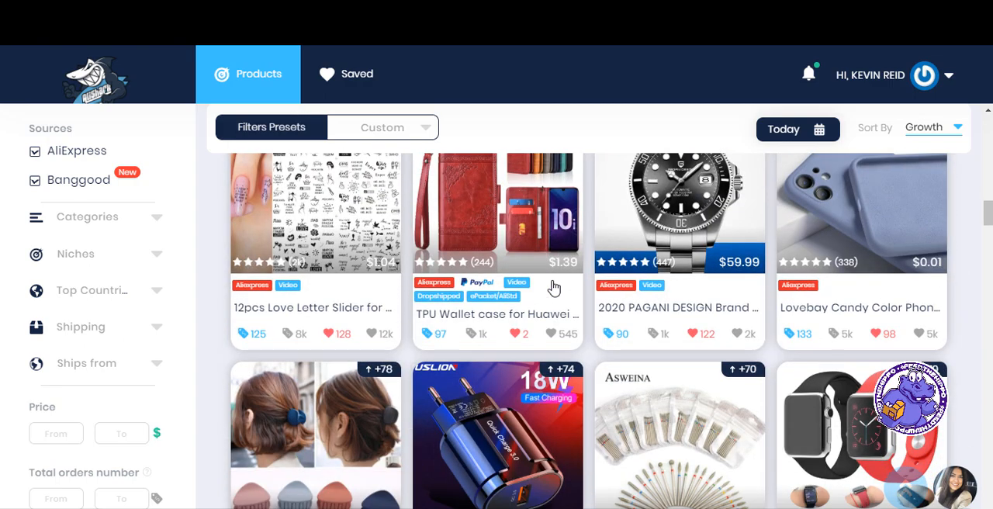
scroll(down, 3)
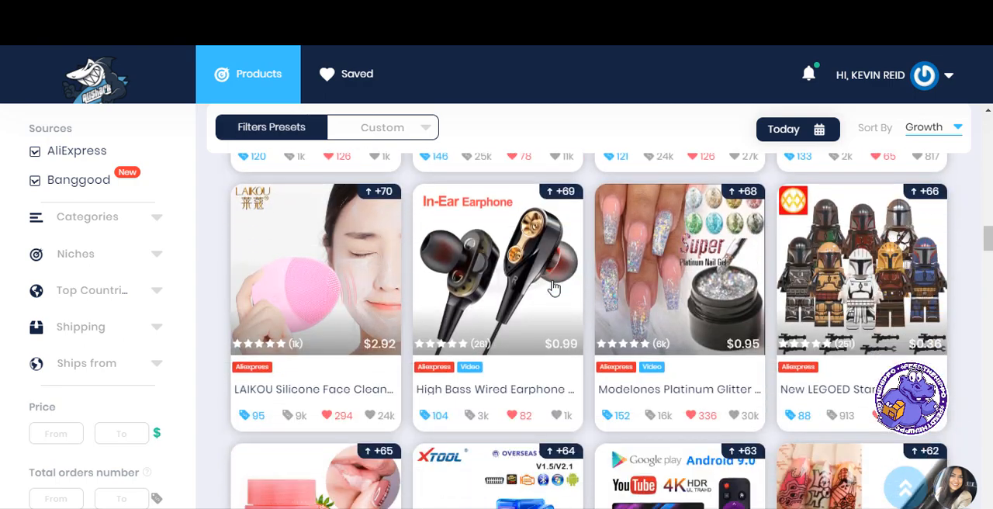
scroll(down, 3)
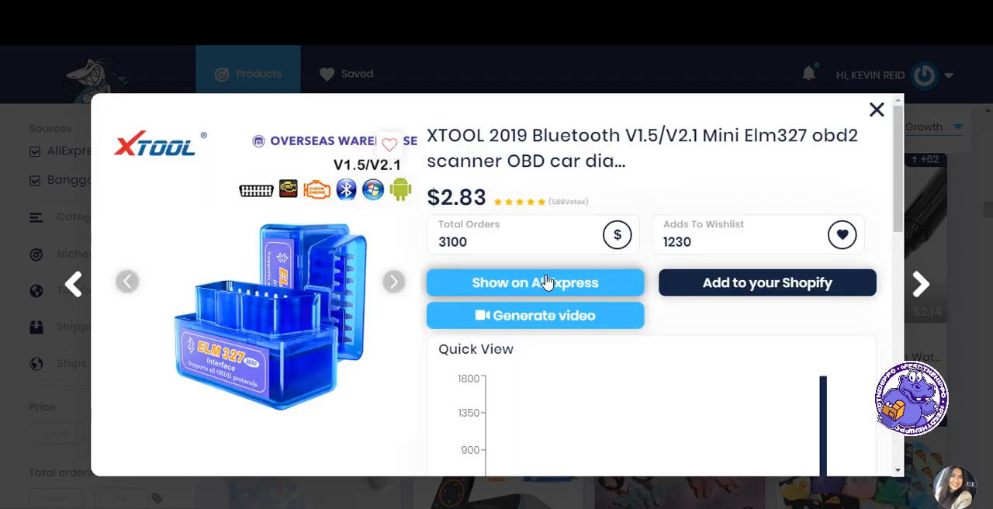
mouse_move(409, 279)
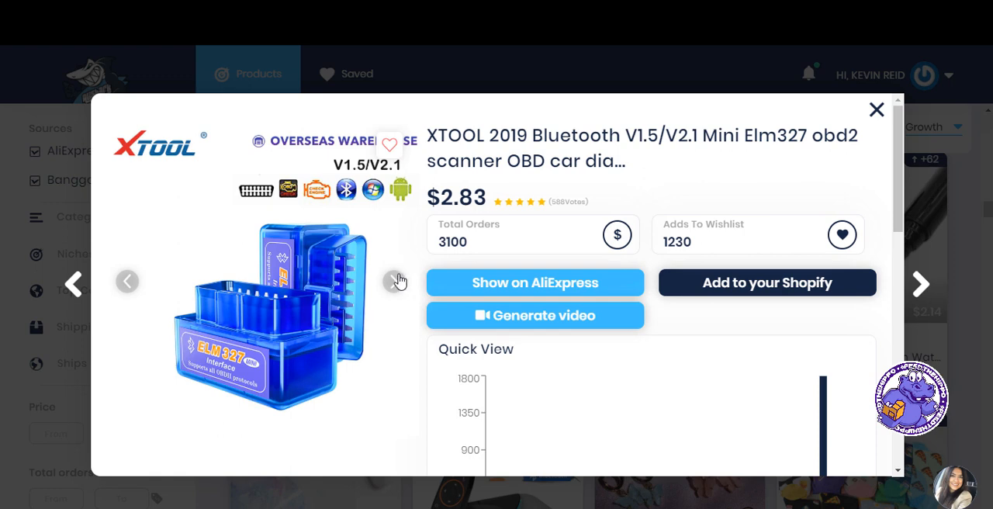
click(397, 281)
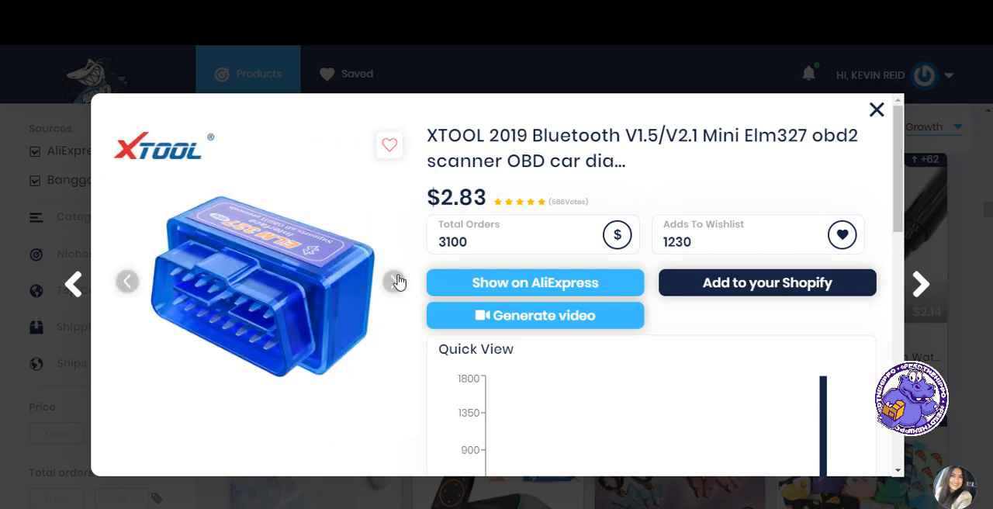
mouse_move(574, 162)
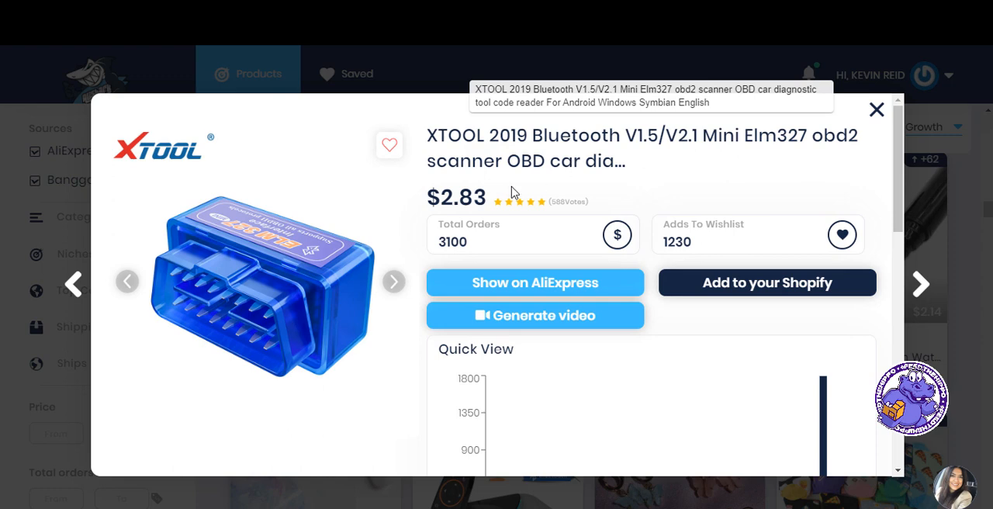
click(394, 282)
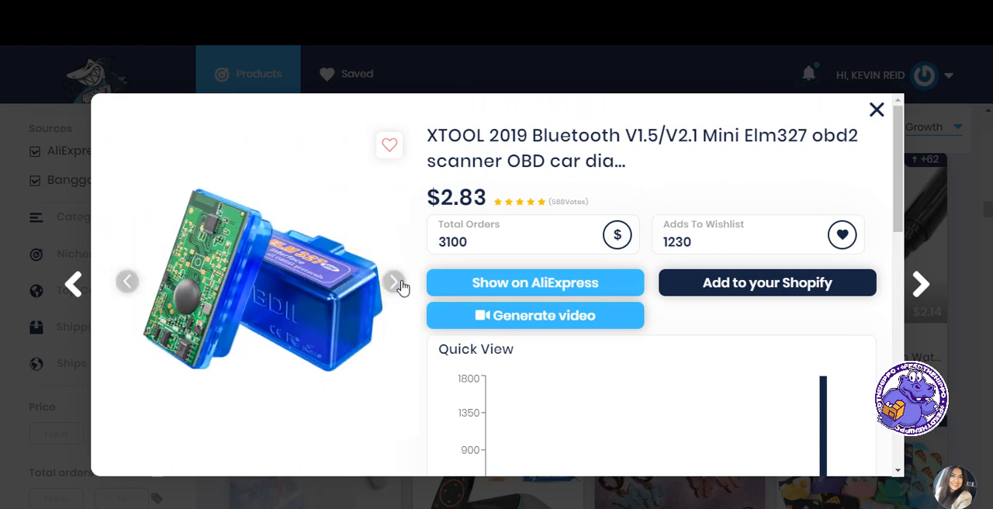
click(393, 282)
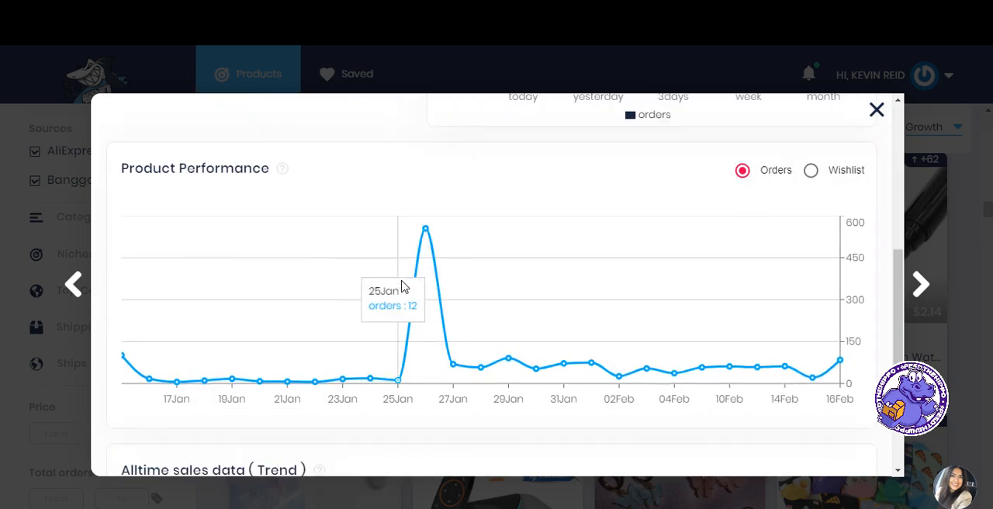
mouse_move(419, 279)
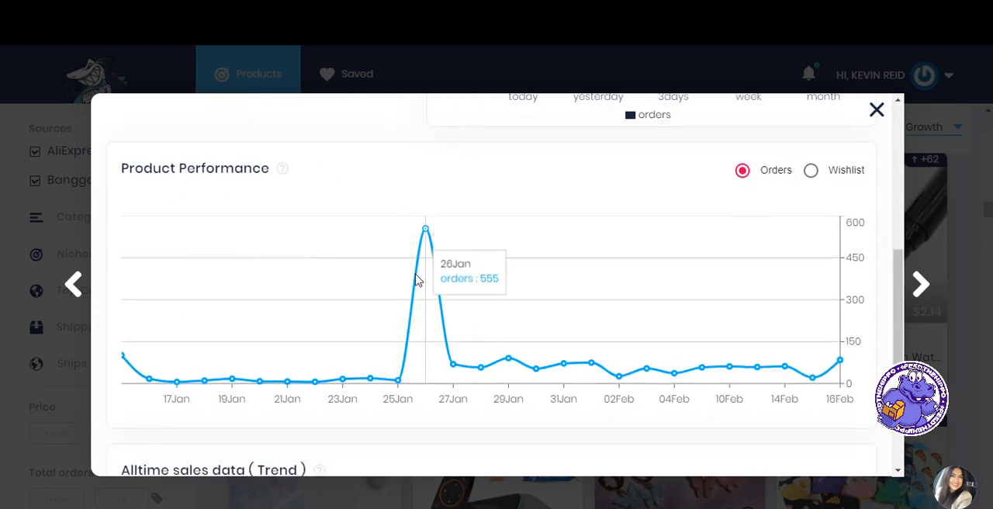
scroll(down, 3)
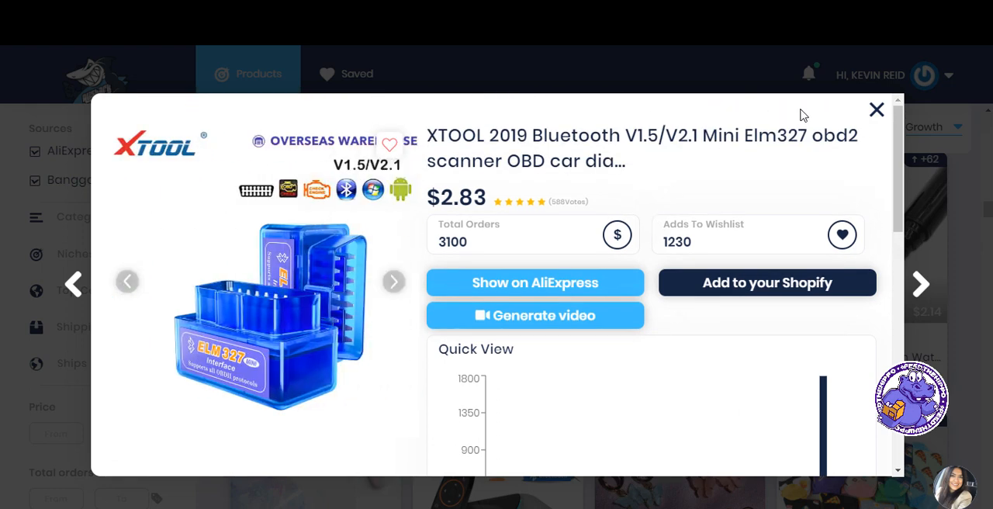
Close the XTOOL scanner details and move down the grid to the Type C OTG Adapter Cable.
click(877, 109)
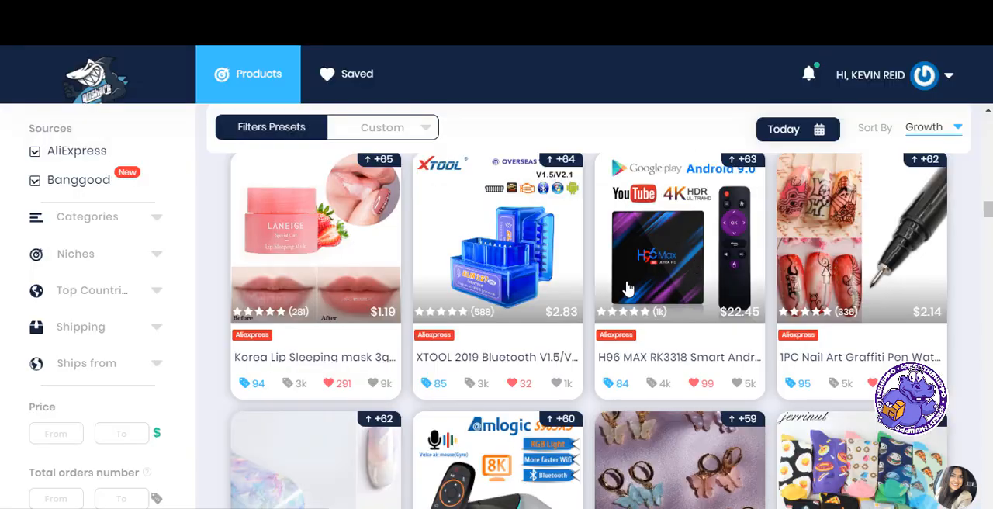
scroll(down, 3)
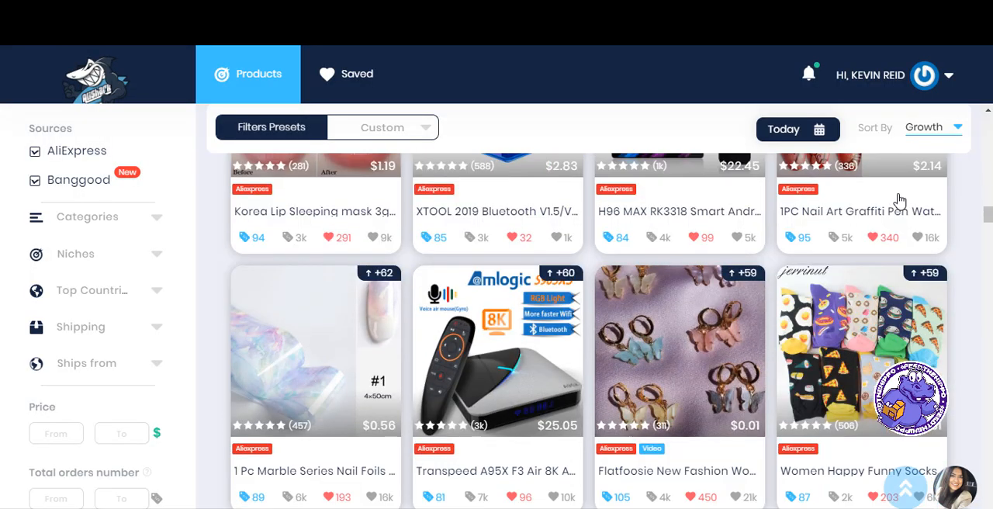
scroll(down, 3)
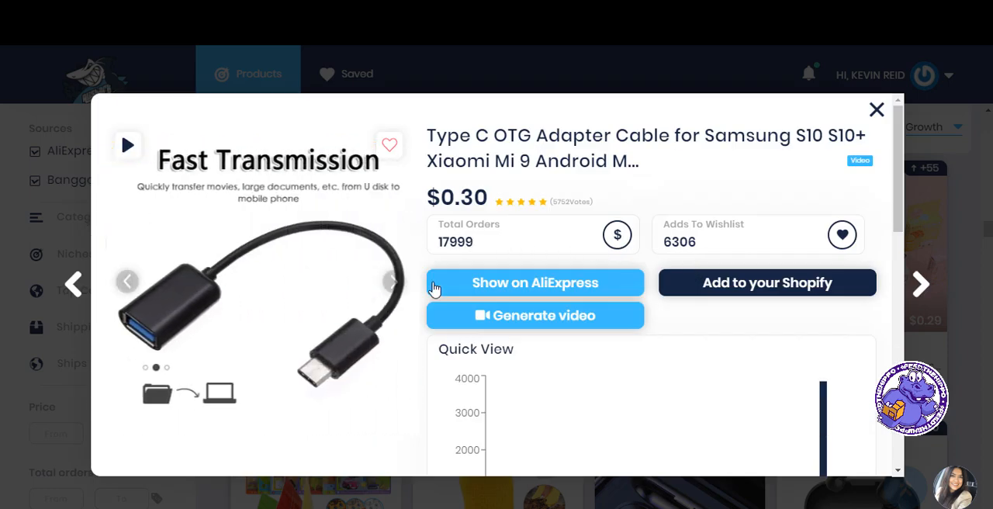
Review the adapter cable's Product Performance chart with its 420-order daily peak.
scroll(down, 3)
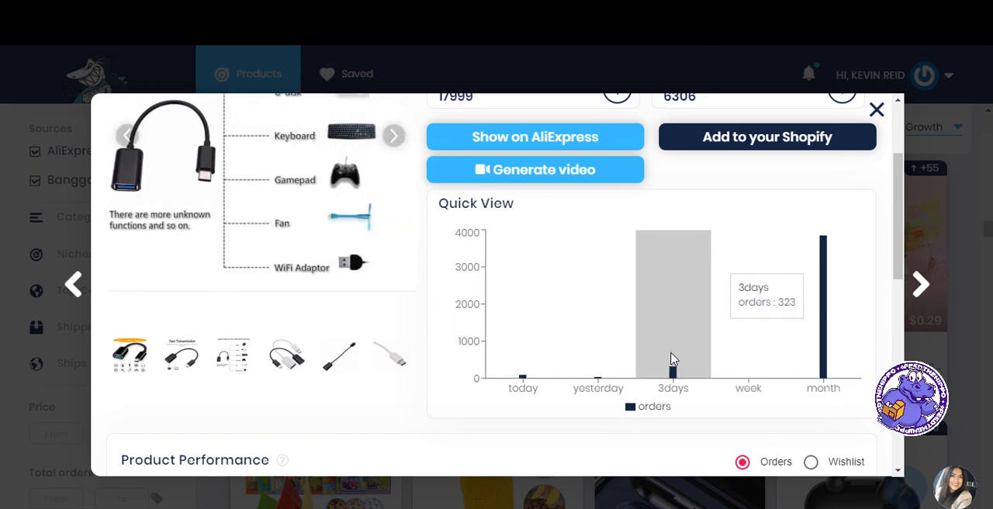
scroll(down, 3)
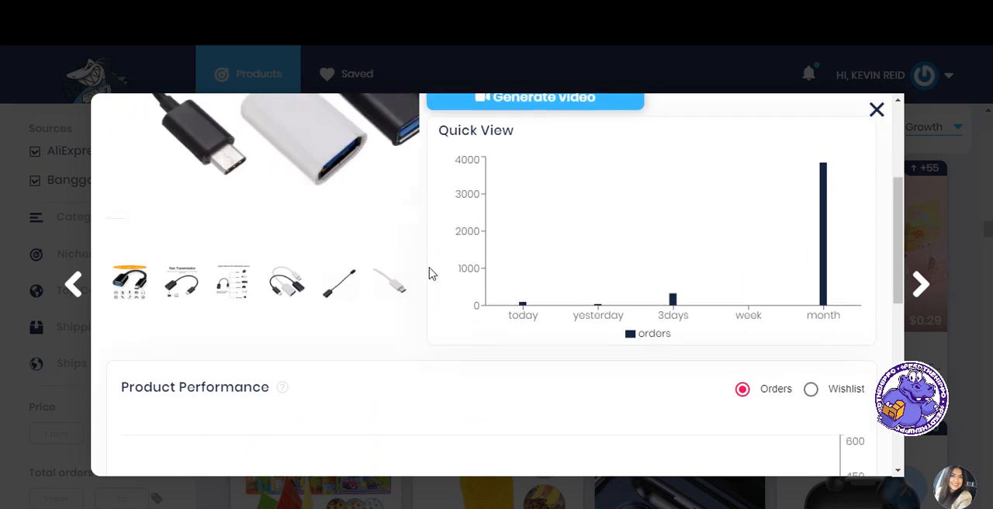
scroll(down, 3)
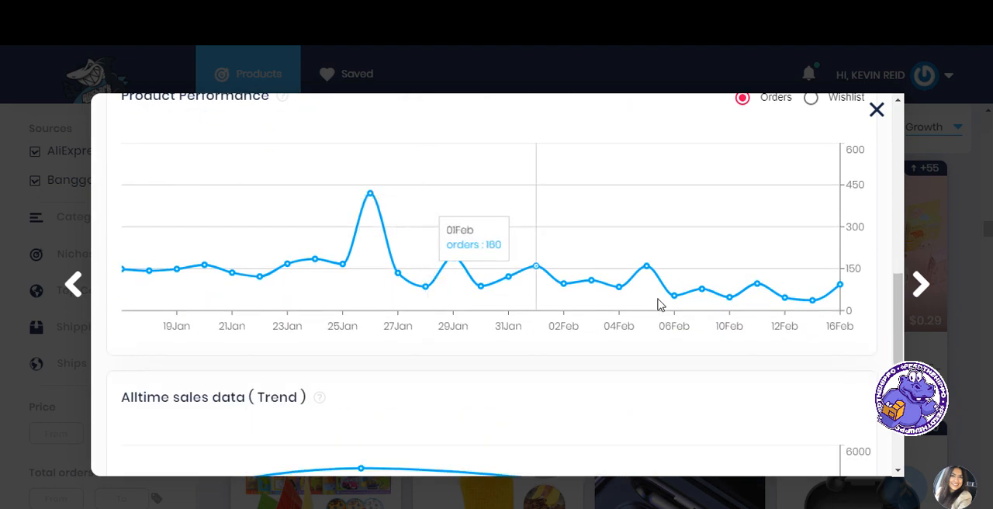
mouse_move(369, 194)
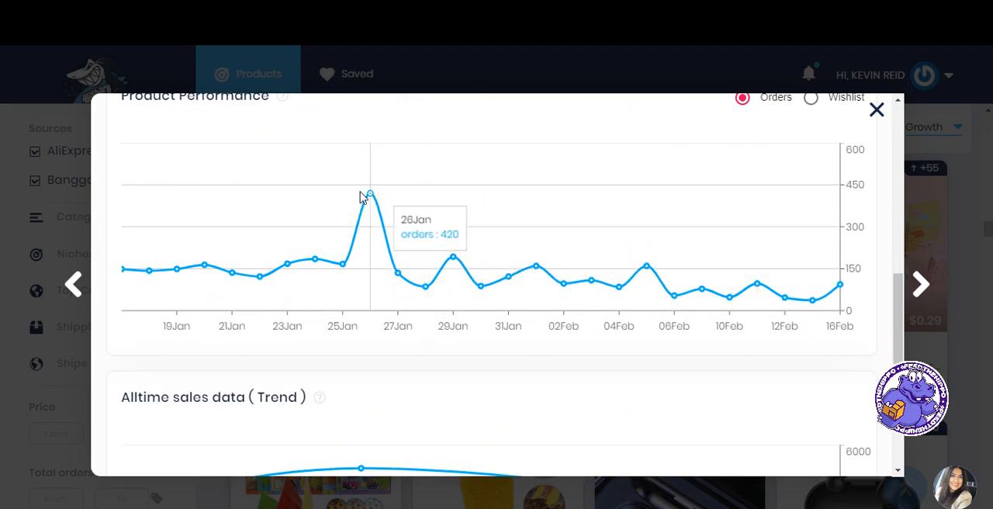
scroll(down, 3)
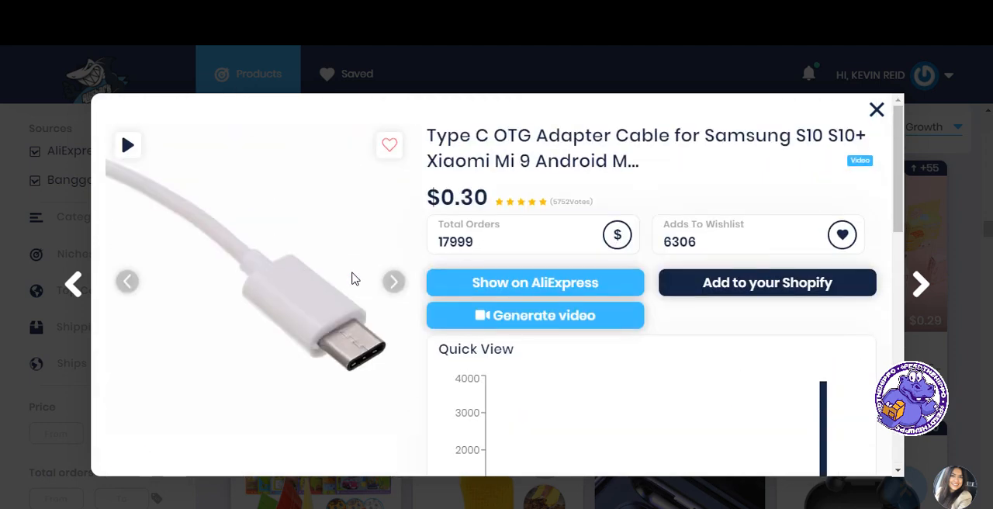
mouse_move(890, 124)
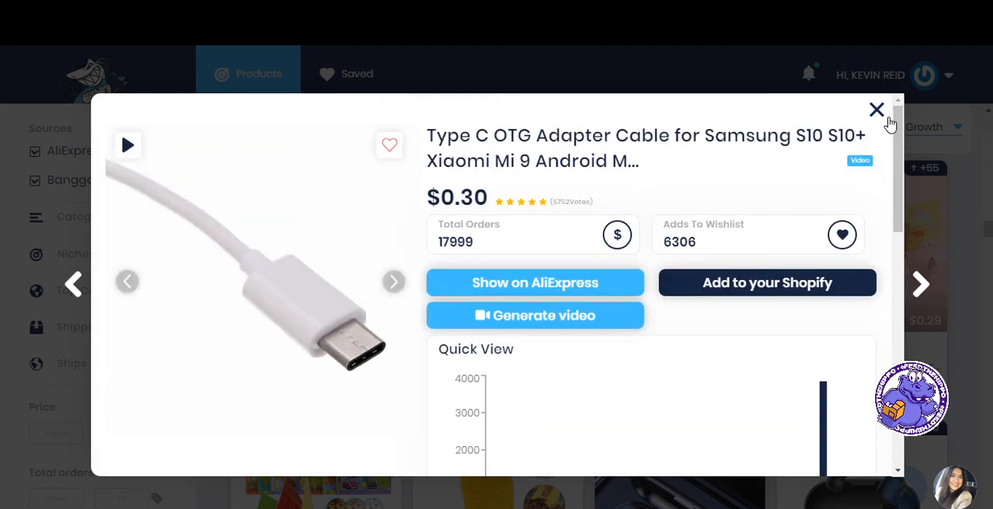
Close the adapter details and move down the grid to the USB Charger Quick Charge 3.0.
click(876, 110)
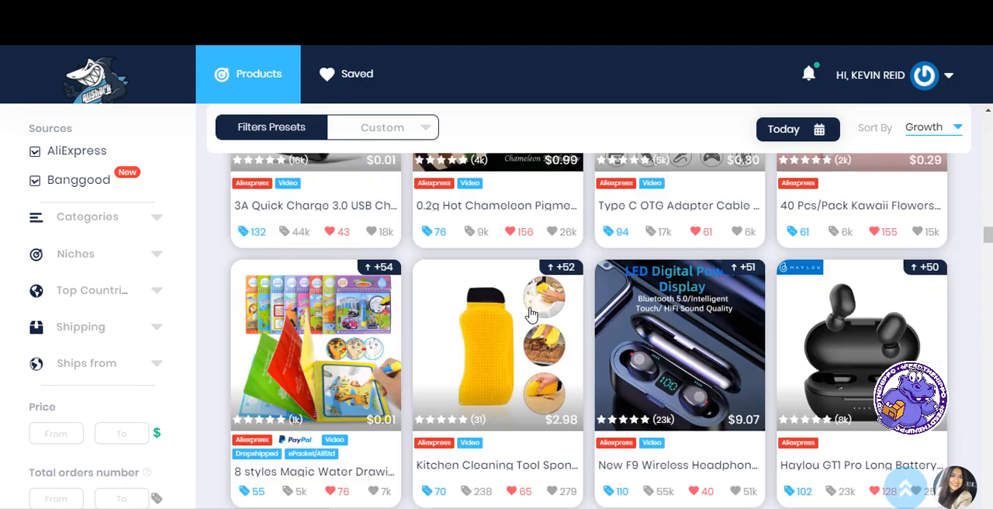
scroll(down, 3)
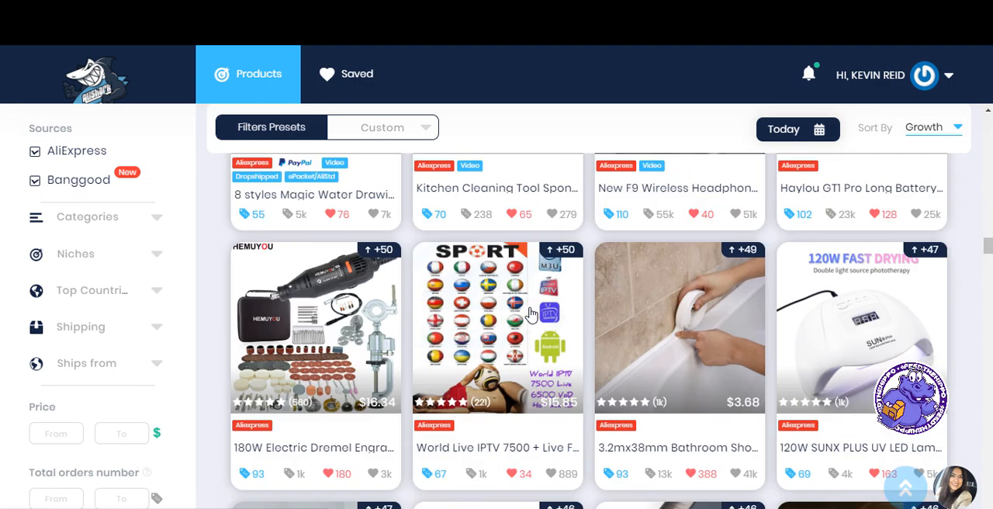
scroll(down, 3)
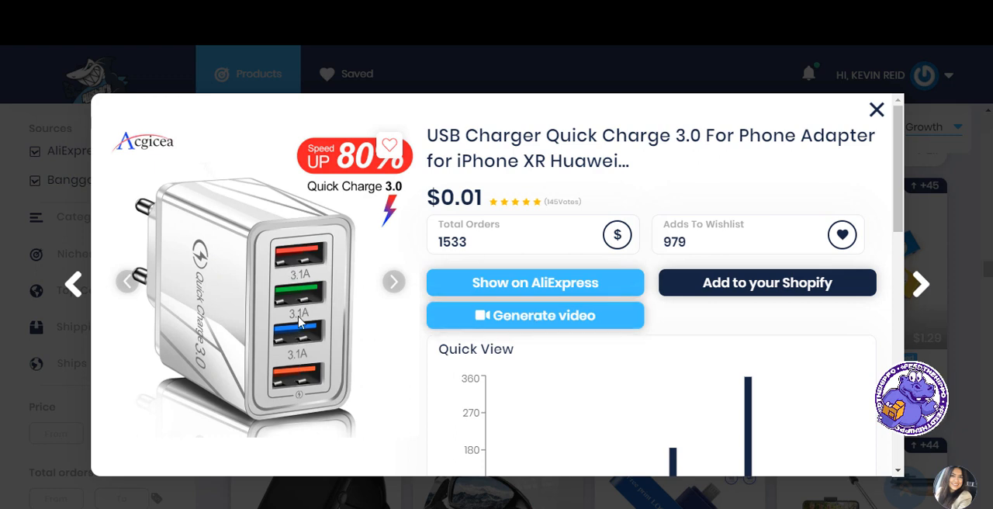
mouse_move(306, 283)
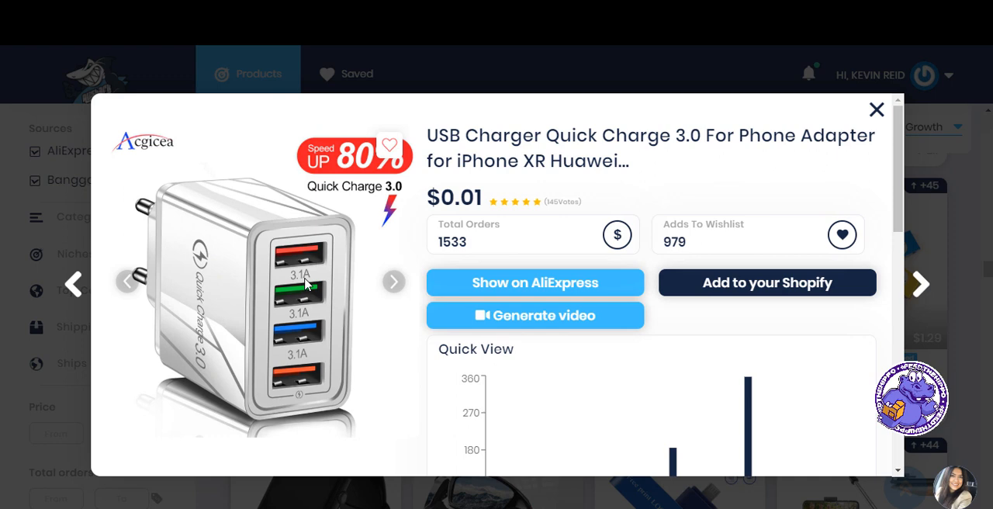
Flip through the USB charger's product photos and review its weekly order chart.
click(394, 282)
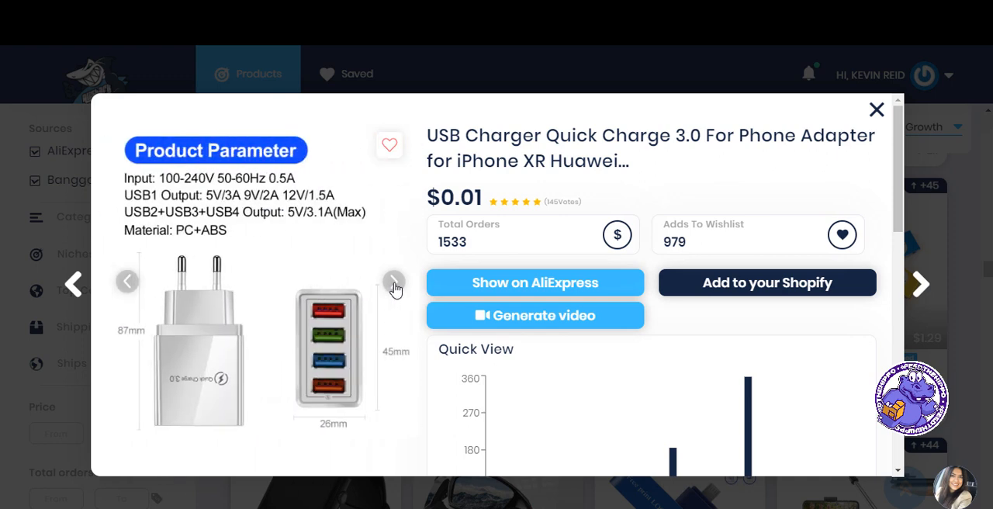
click(394, 282)
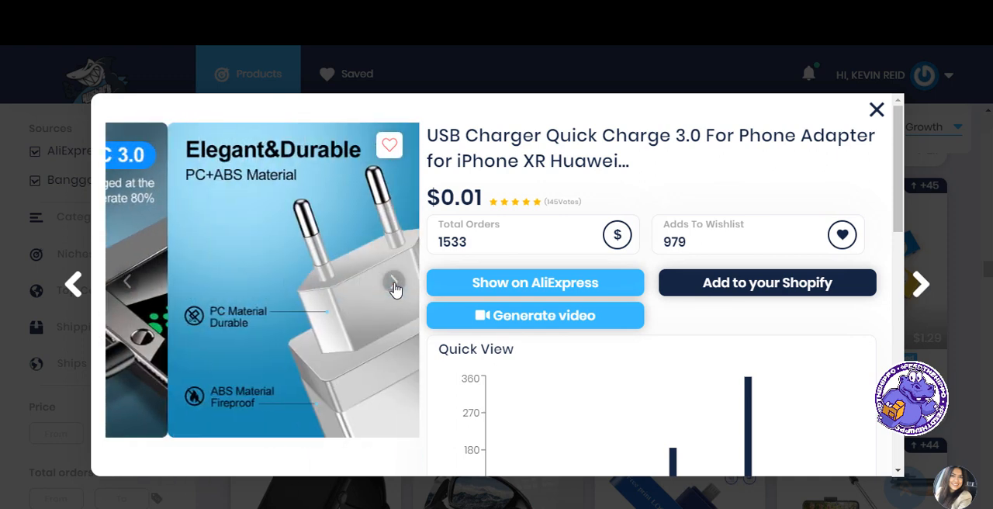
click(396, 284)
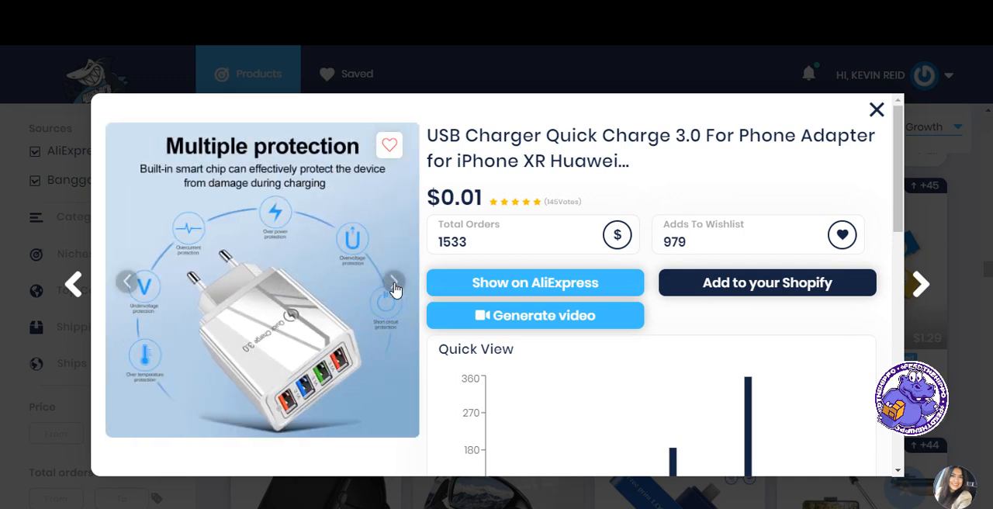
scroll(down, 3)
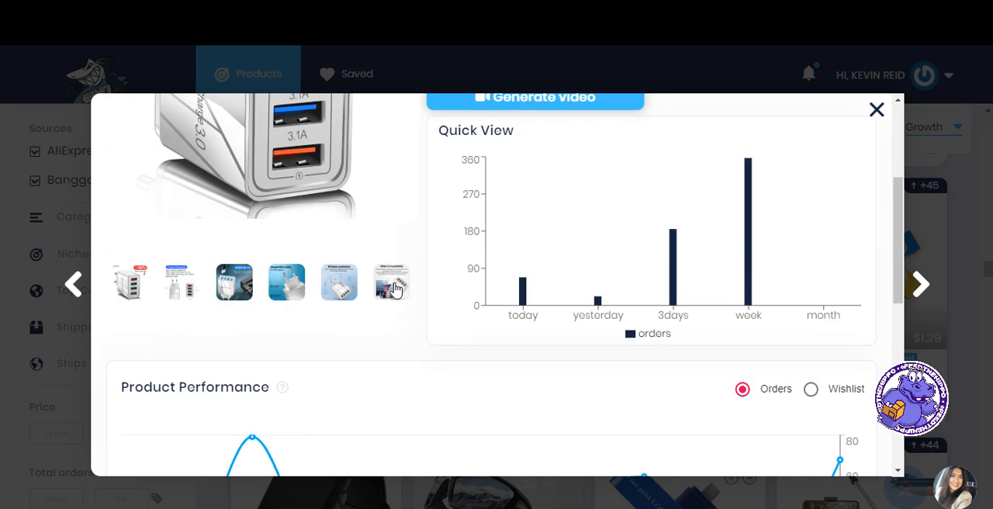
scroll(down, 3)
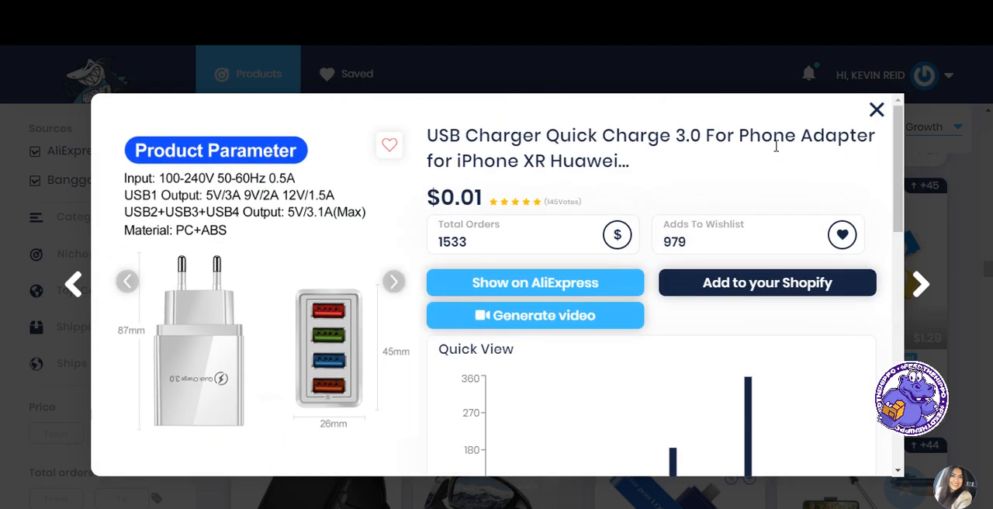
Close the charger details and scroll the feed down to the CRENOVA projectors and Apple Watch straps.
click(875, 109)
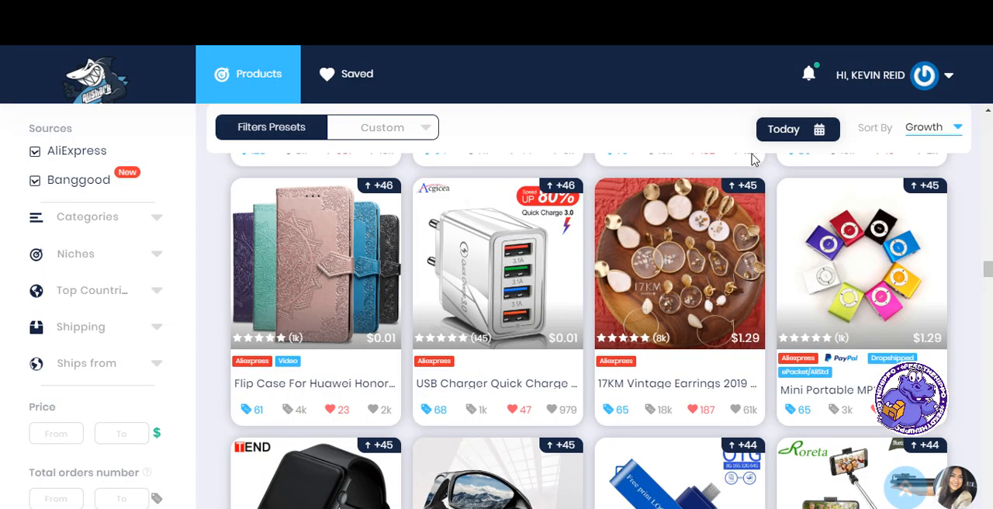
scroll(down, 3)
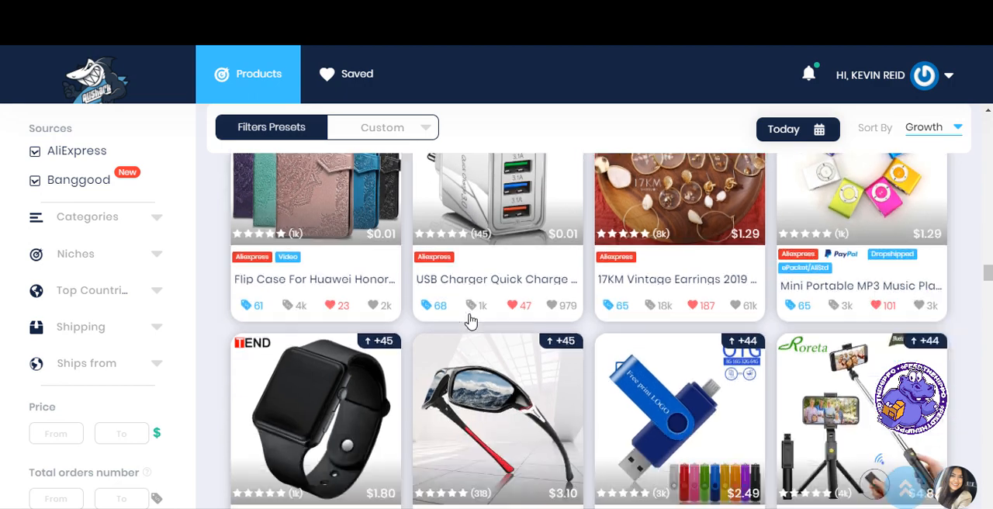
scroll(down, 3)
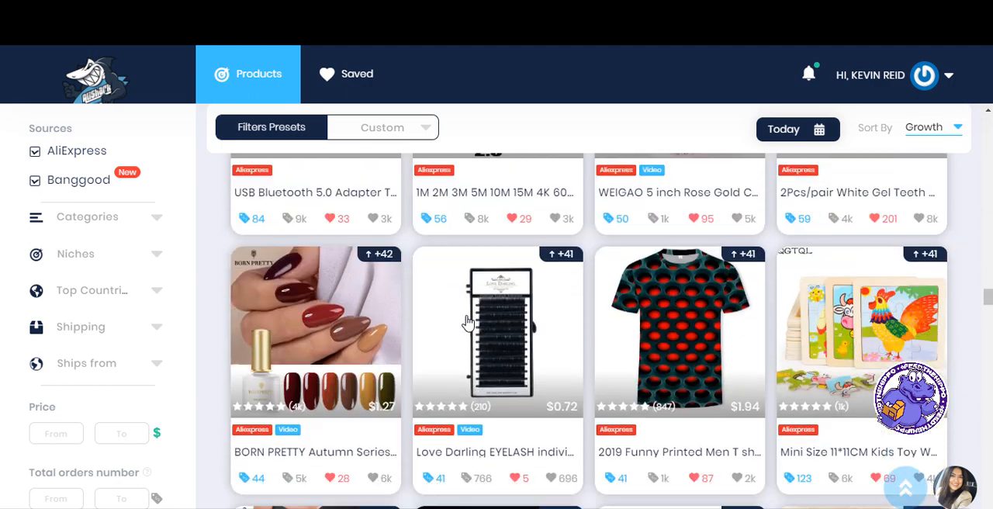
scroll(down, 3)
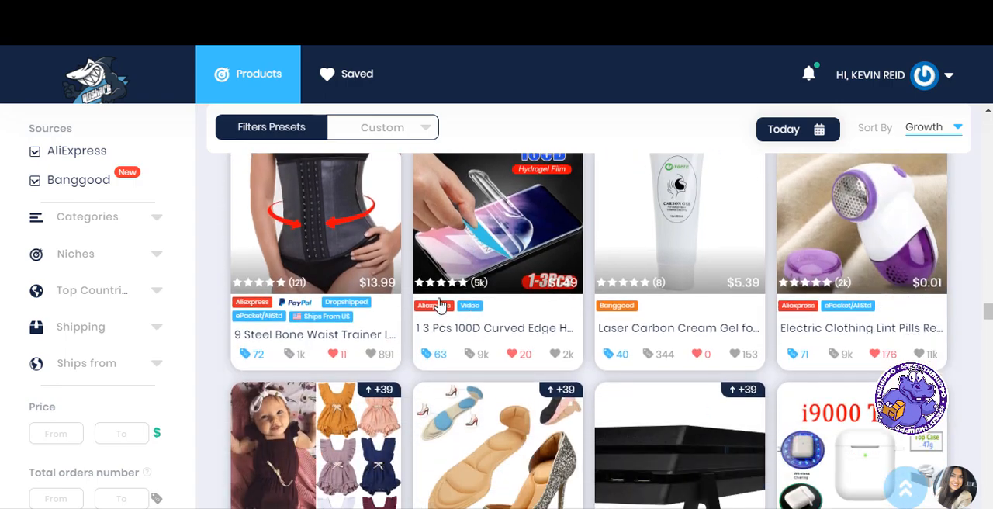
scroll(down, 3)
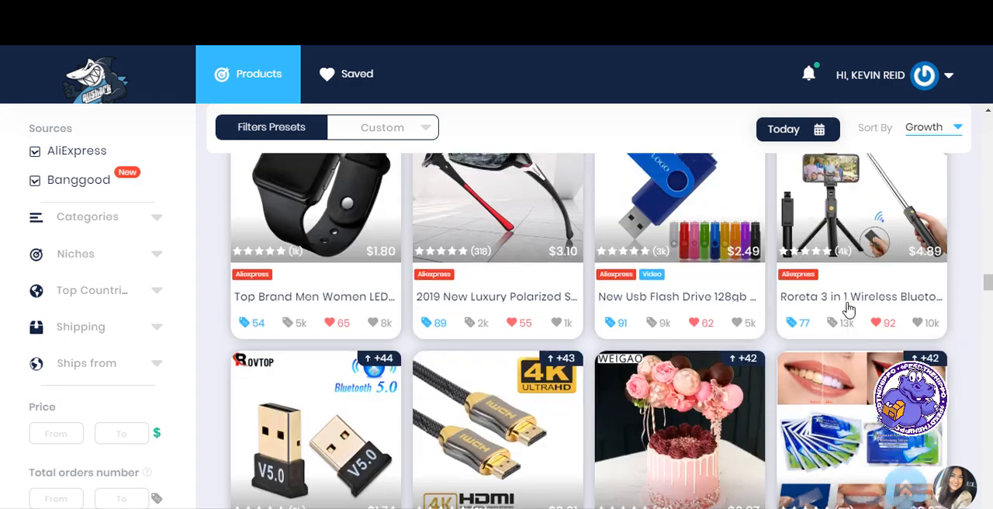
scroll(down, 3)
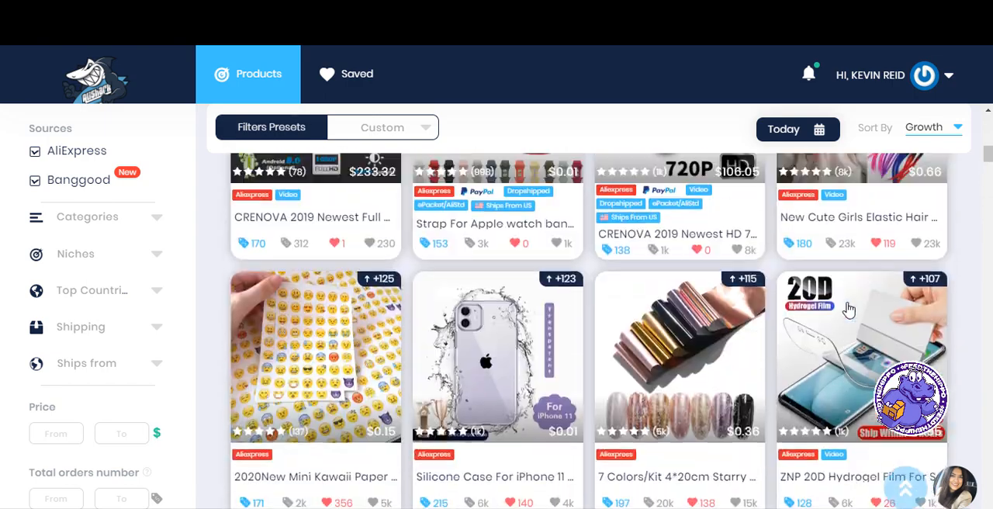
click(357, 75)
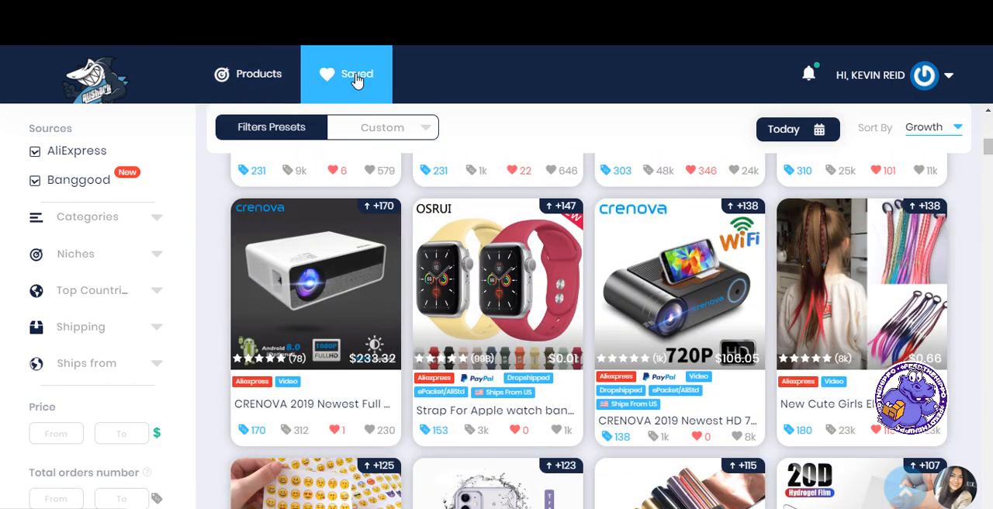
Check the Saved list, return to Products and bring up the Xiaomi Mi band 3 details.
click(346, 74)
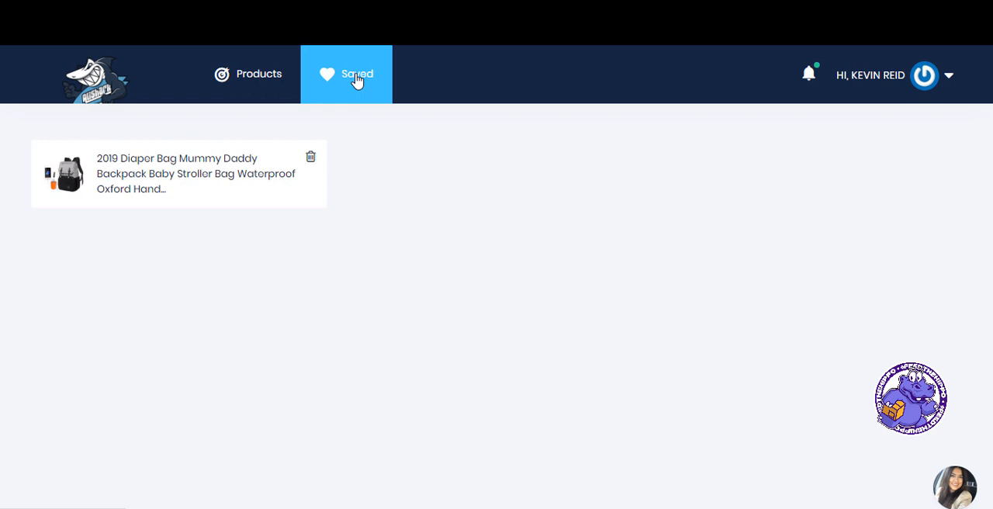
click(248, 74)
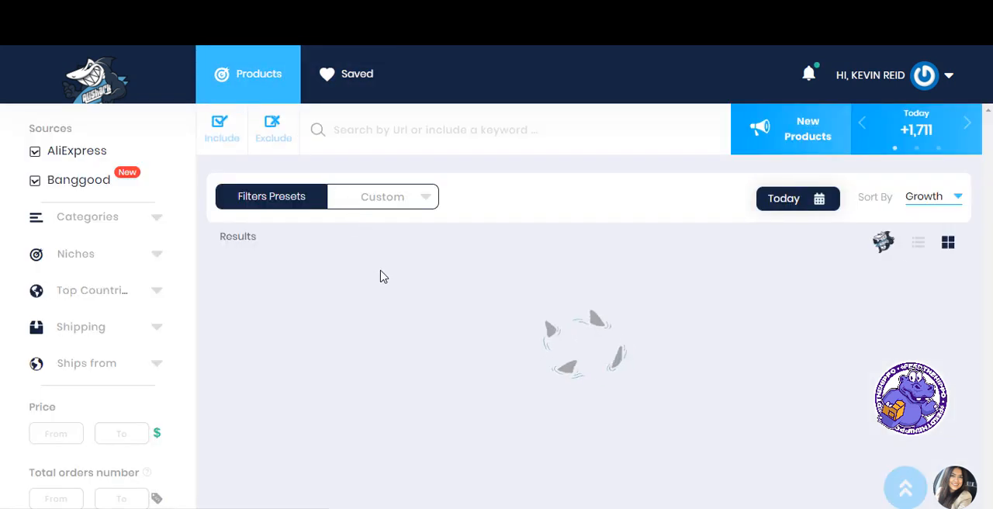
mouse_move(437, 316)
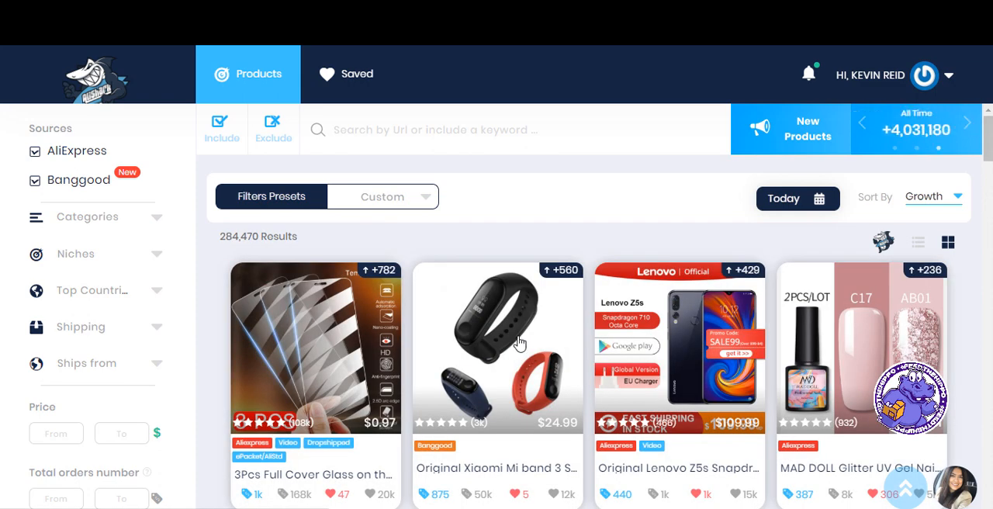
click(496, 348)
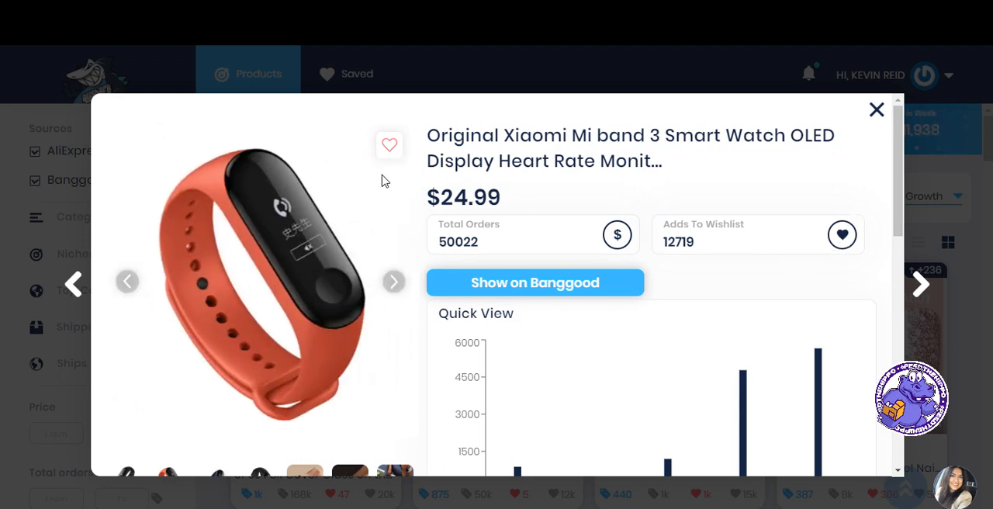
Save the Mi band 3 with the heart icon and confirm it sits in Saved beside the diaper bag.
click(387, 144)
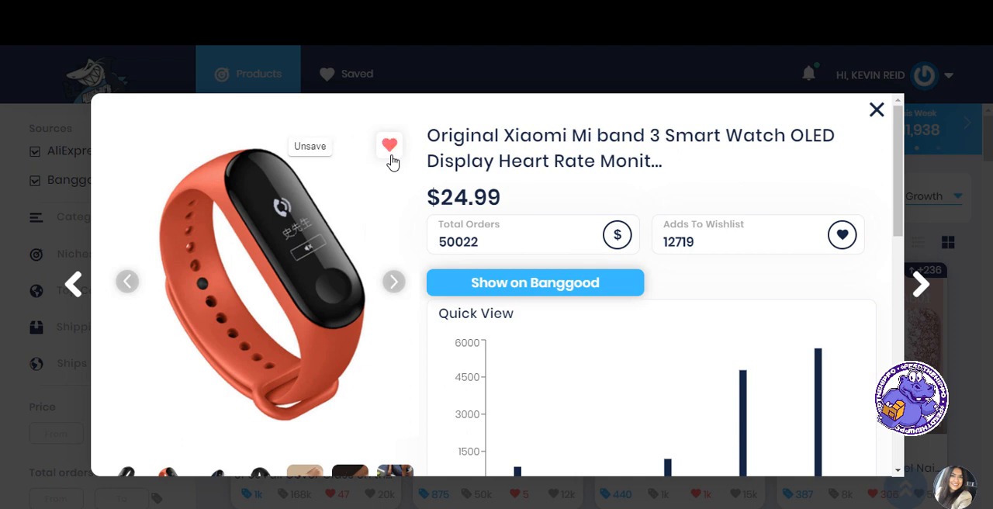
click(875, 109)
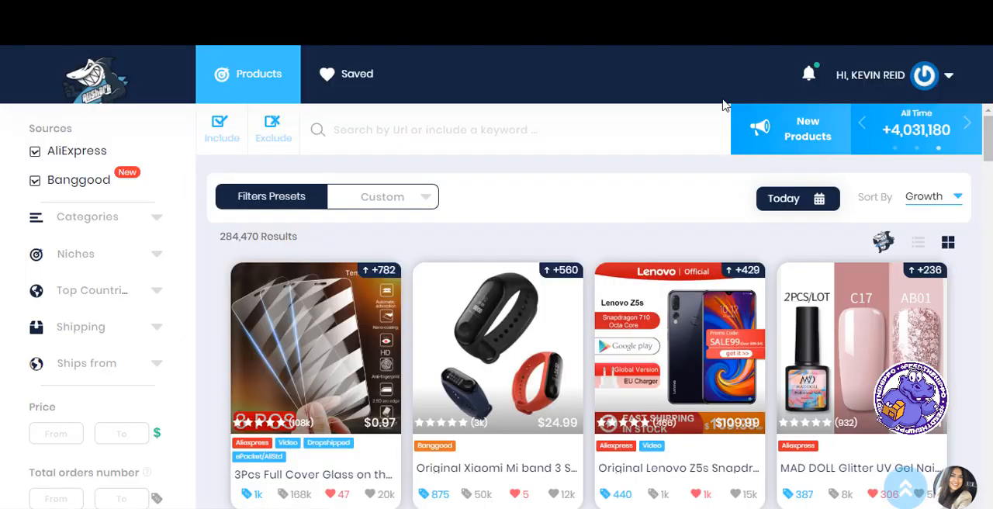
click(346, 74)
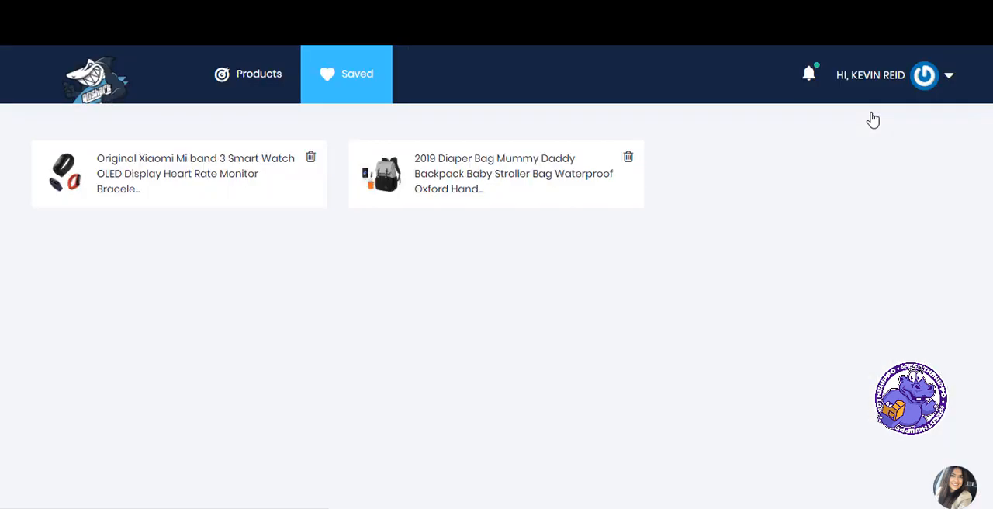
Return to Products and restore the full 4,922-item catalogue sorted by Orders over Lifetime.
click(257, 75)
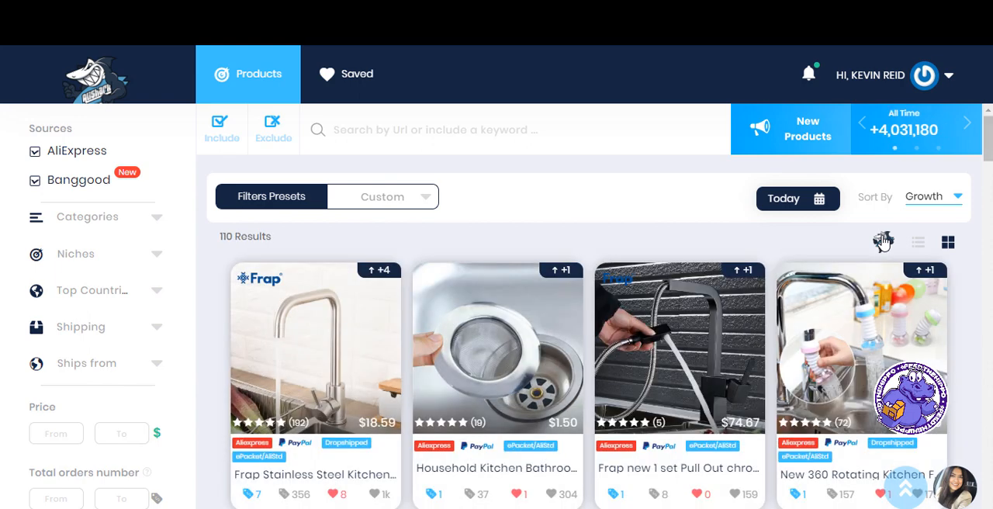
scroll(down, 3)
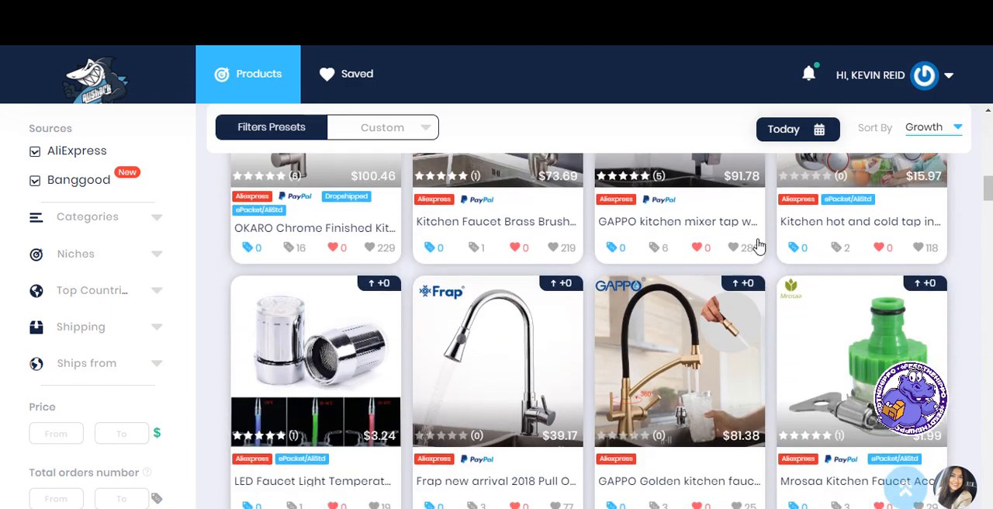
scroll(down, 3)
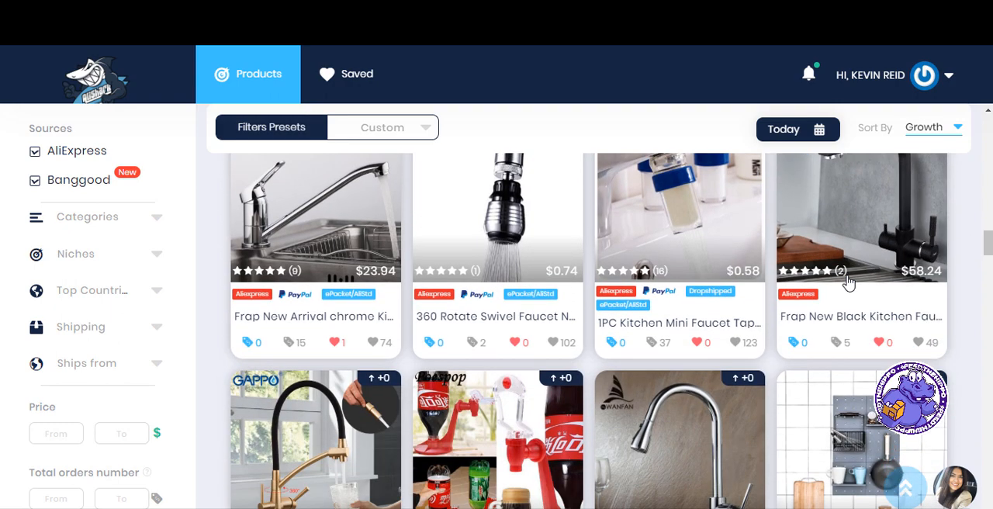
scroll(down, 3)
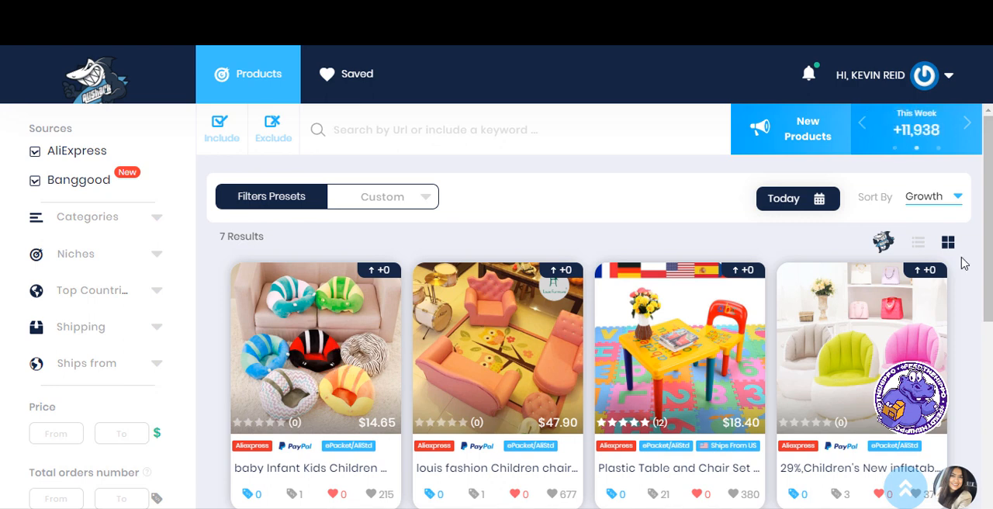
click(783, 198)
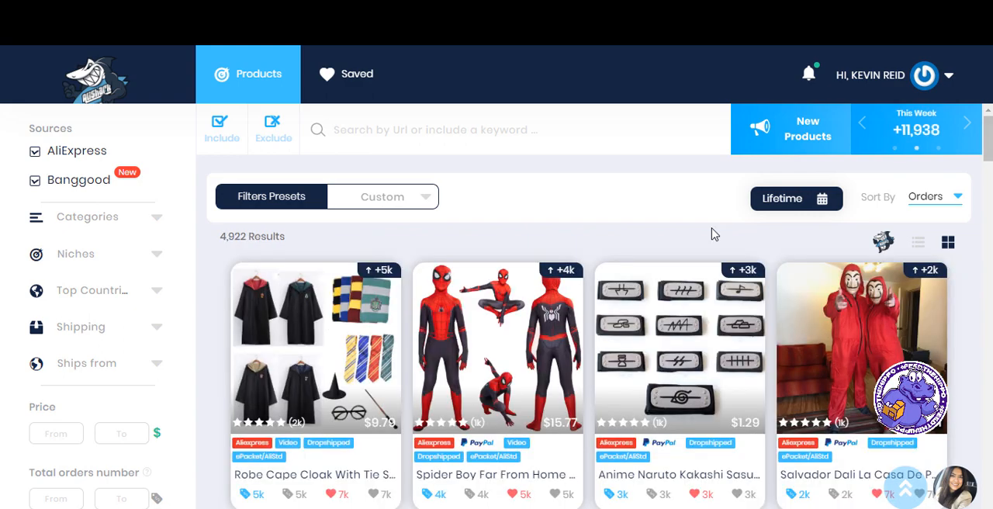
scroll(down, 3)
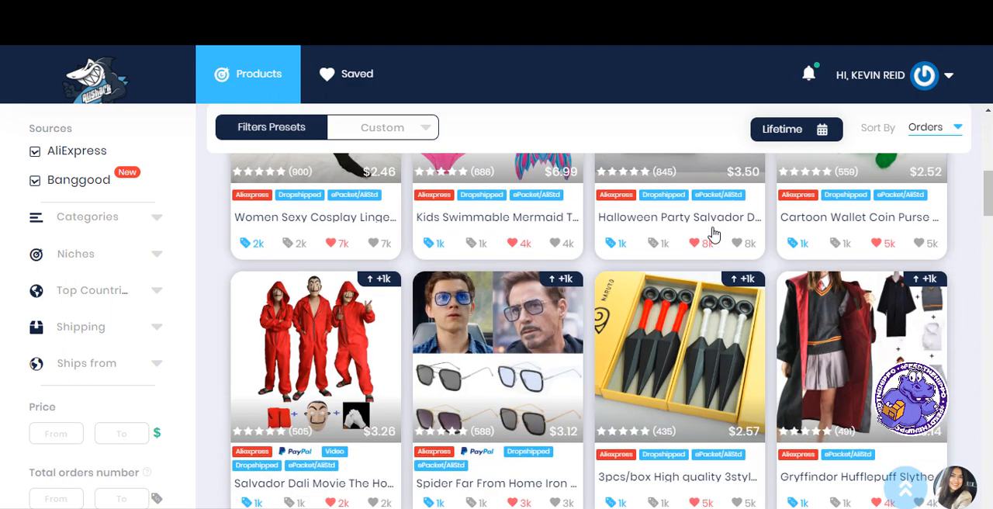
scroll(down, 3)
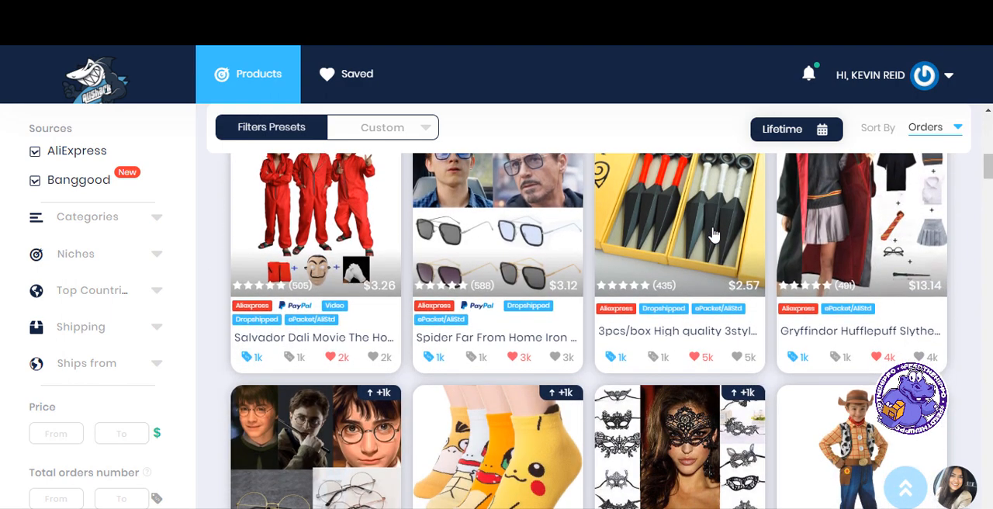
scroll(down, 3)
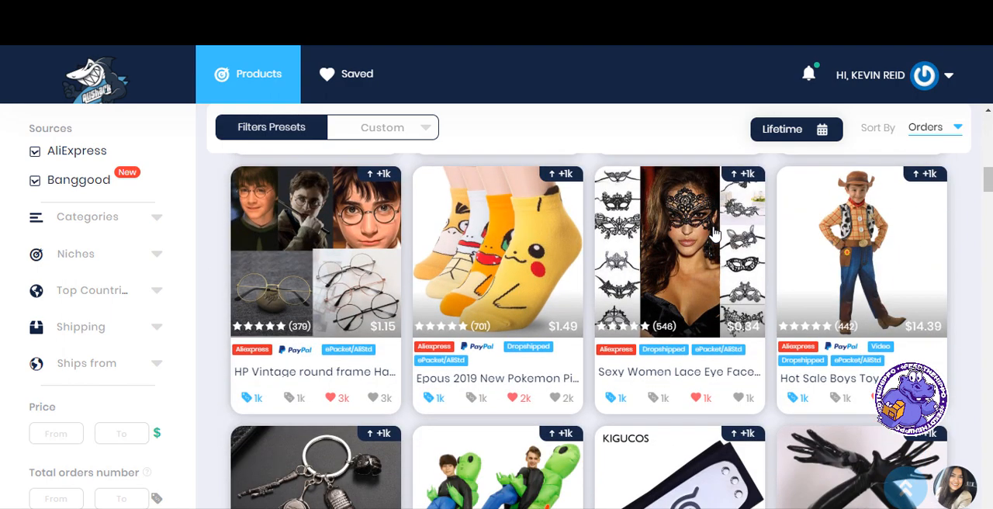
scroll(down, 3)
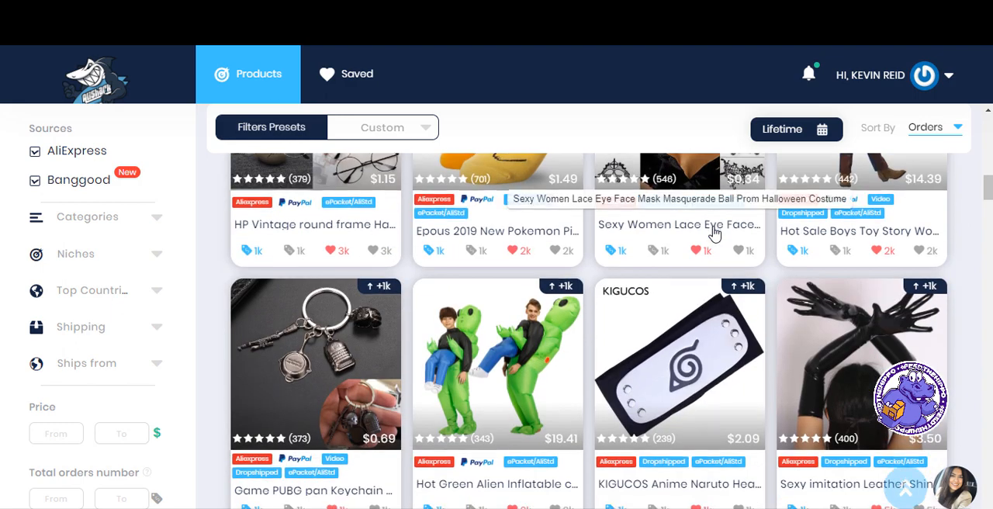
scroll(down, 3)
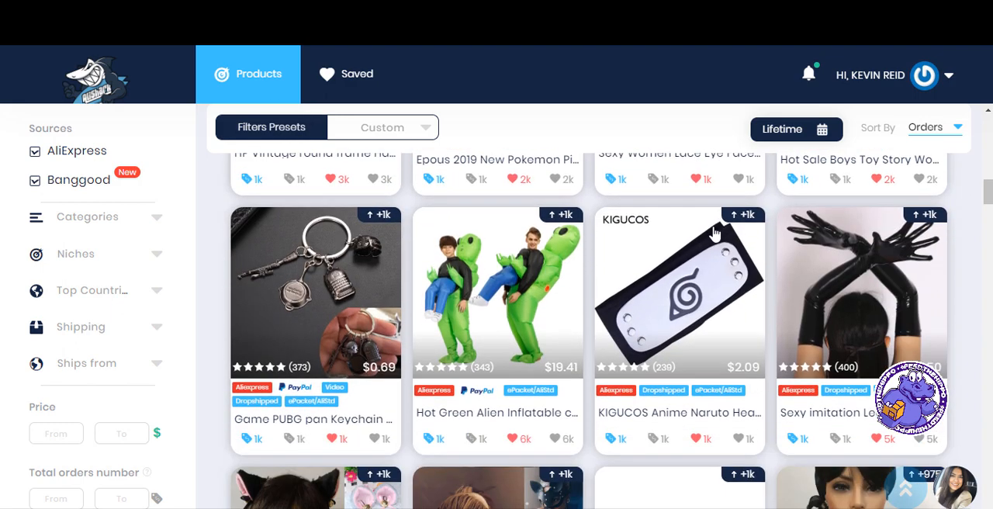
scroll(down, 3)
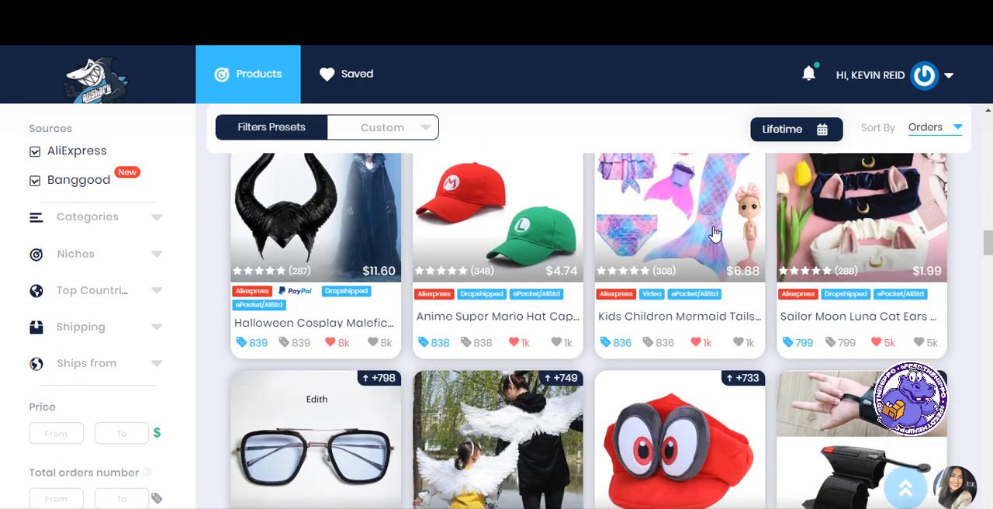
scroll(down, 3)
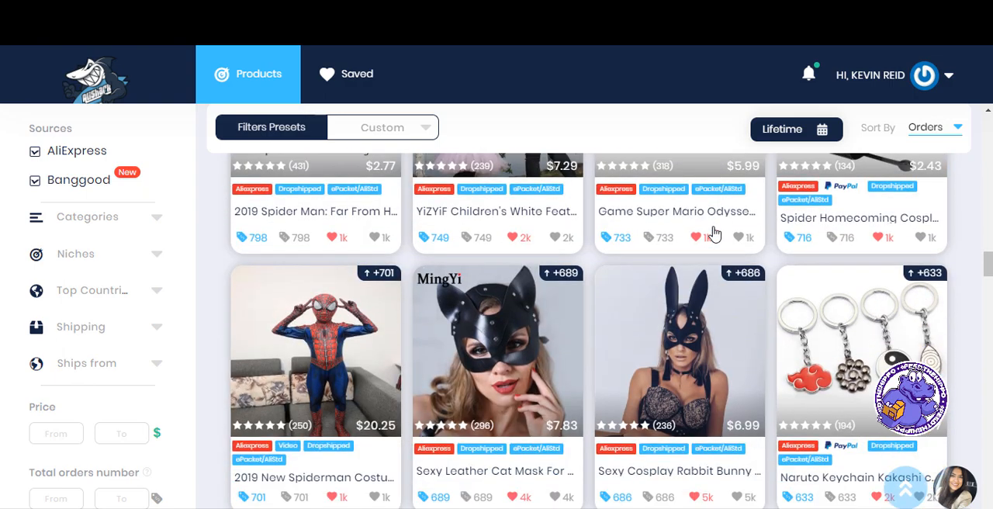
scroll(down, 3)
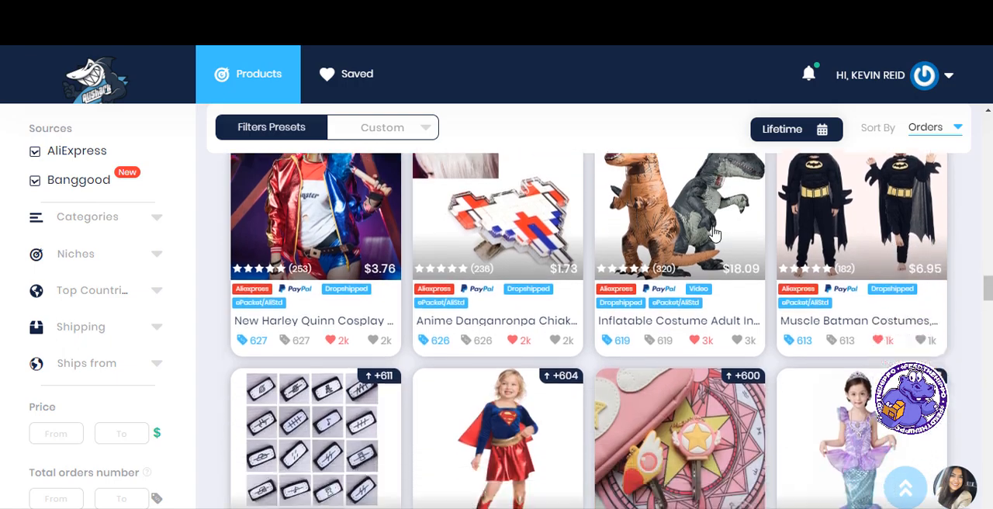
scroll(down, 3)
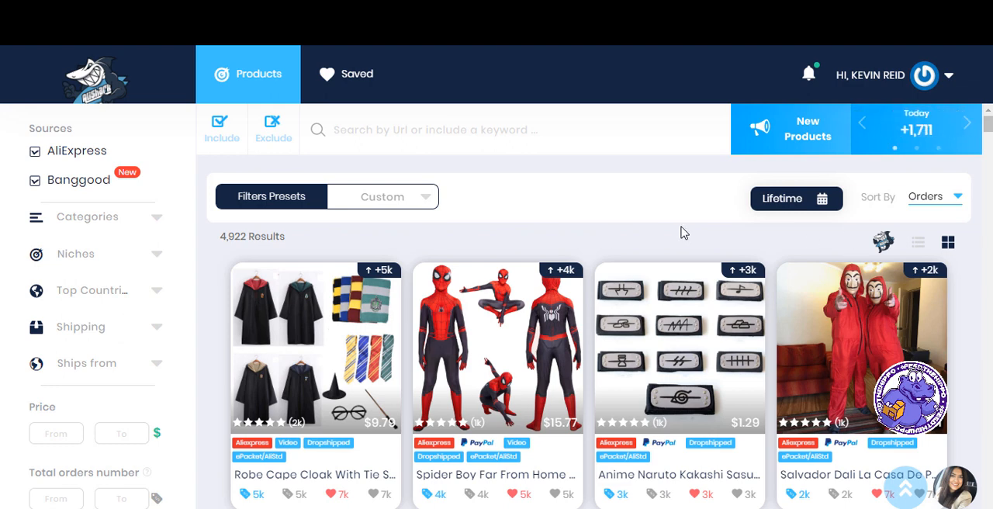
mouse_move(883, 242)
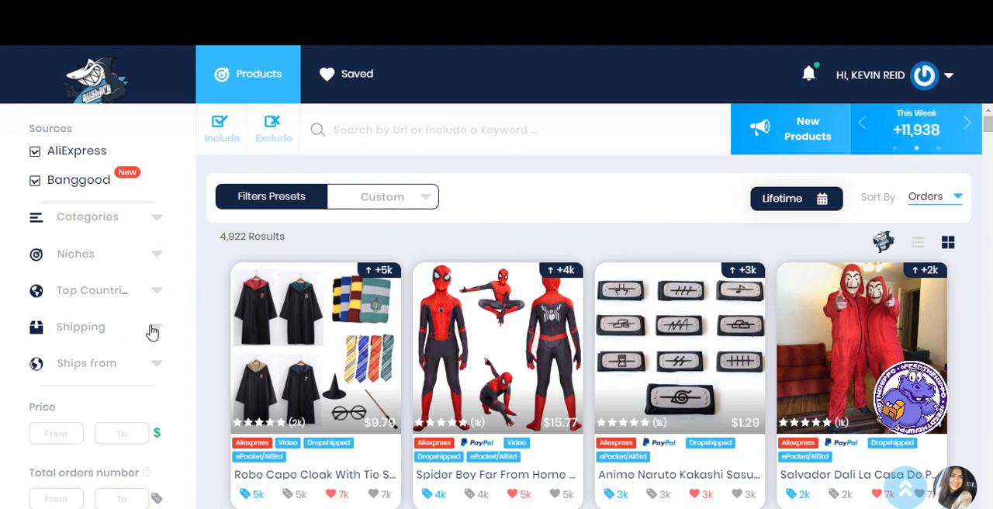
Filter to products shipping from the United States (47 results) and show the medieval scarf on AliExpress.
click(968, 123)
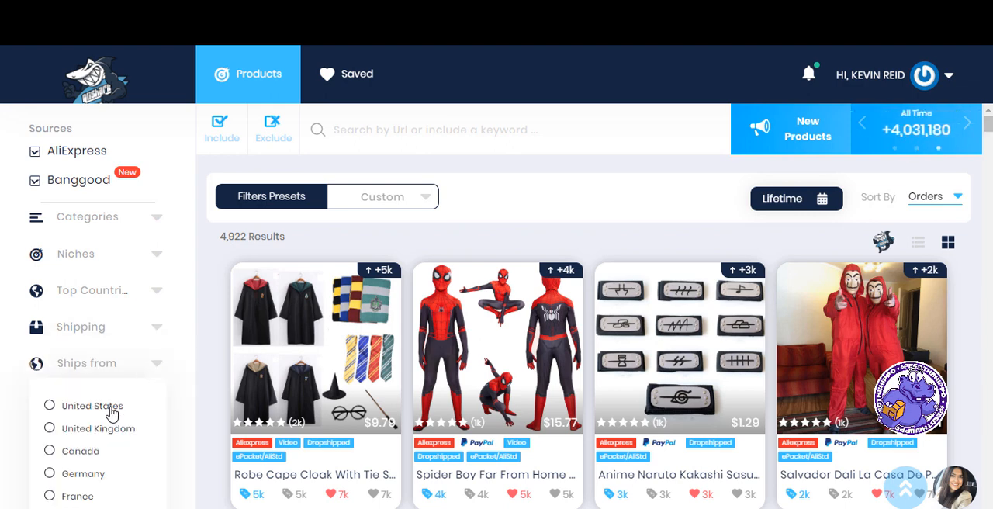
click(49, 405)
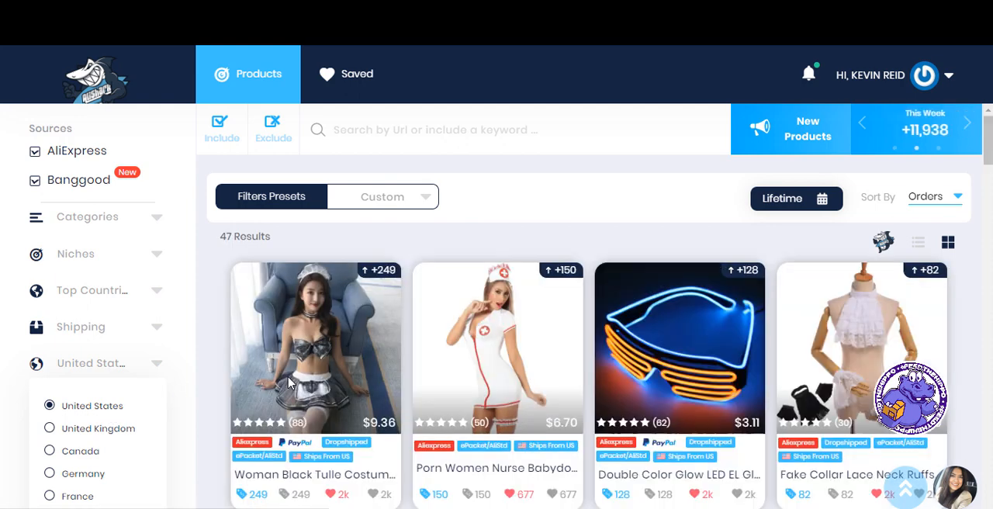
scroll(down, 3)
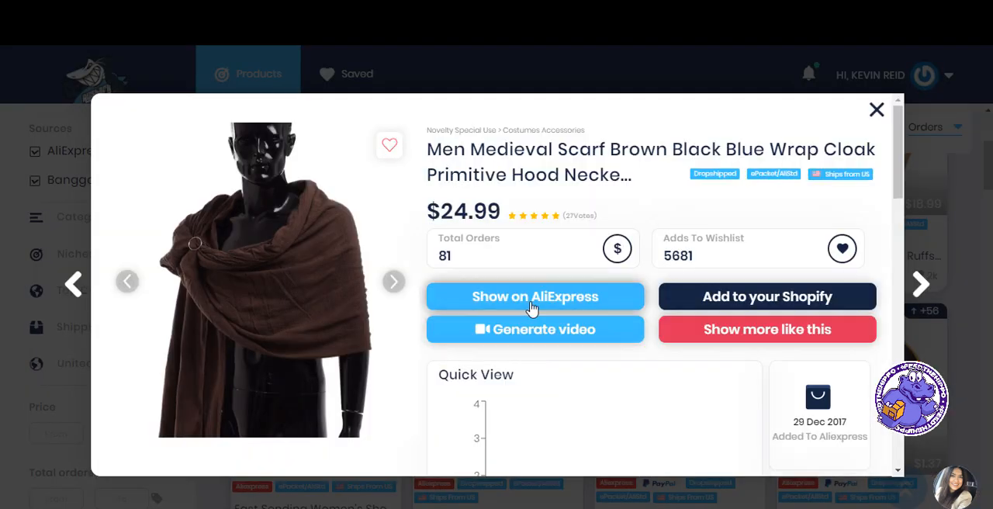
click(533, 297)
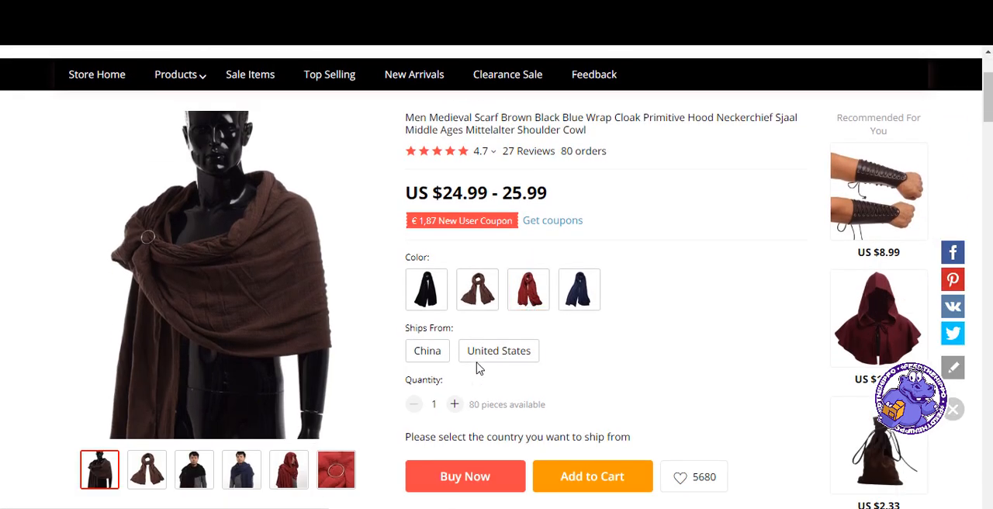
Scroll the AliExpress scarf listing down to the Ships From options showing United States.
scroll(down, 3)
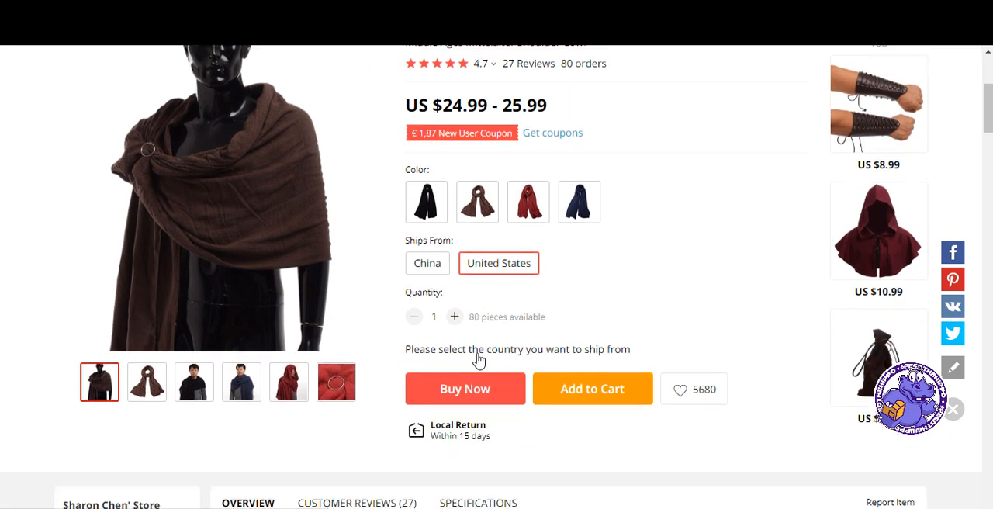
scroll(down, 3)
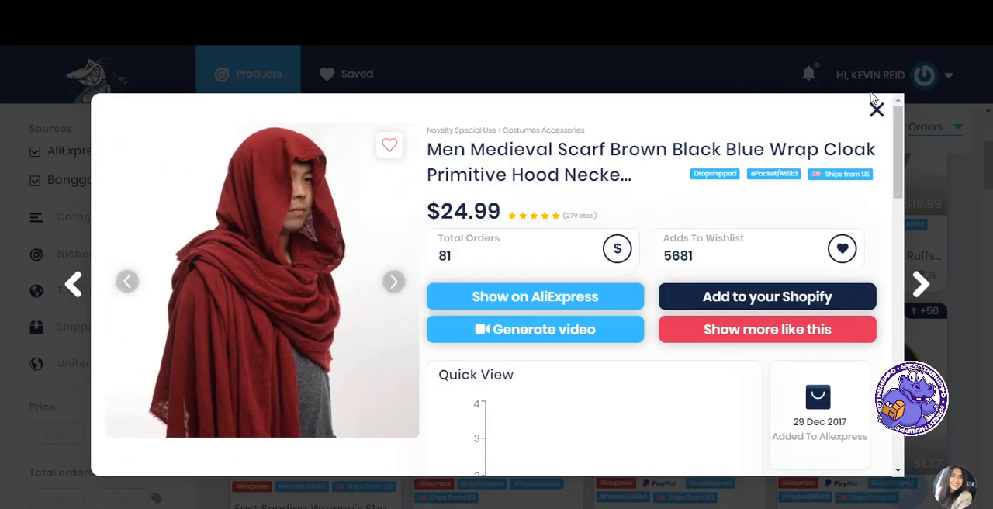
Close the scarf details and cycle the New Products banner to This Week and All Time (4,031,180).
click(875, 108)
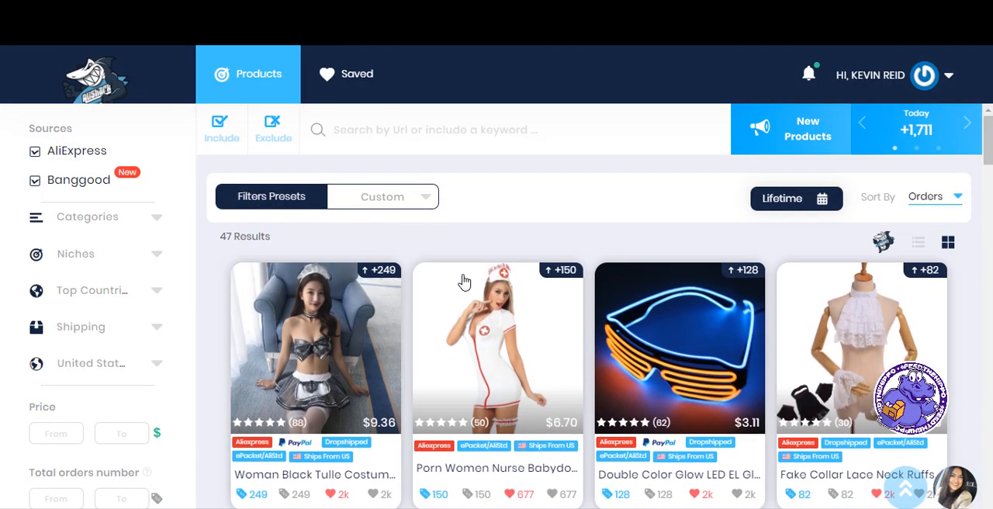
scroll(down, 3)
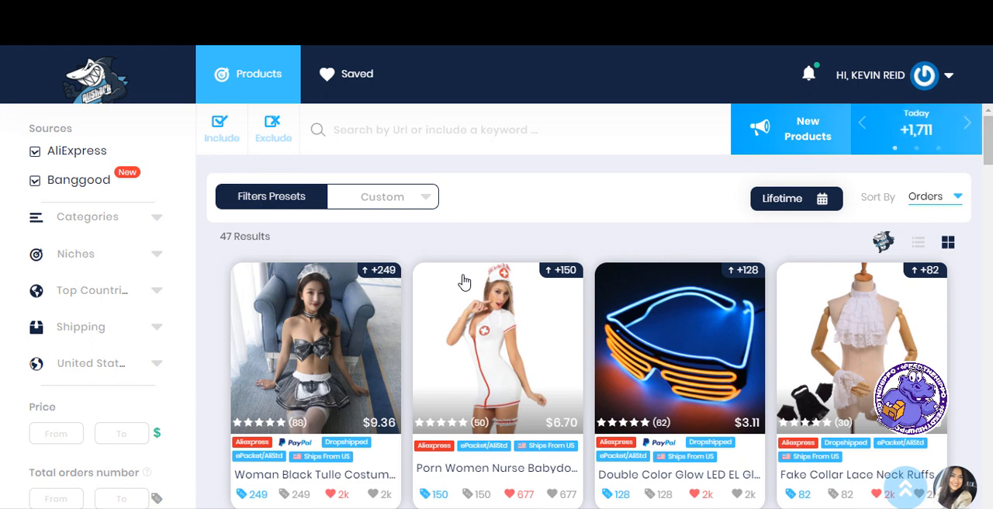
click(966, 124)
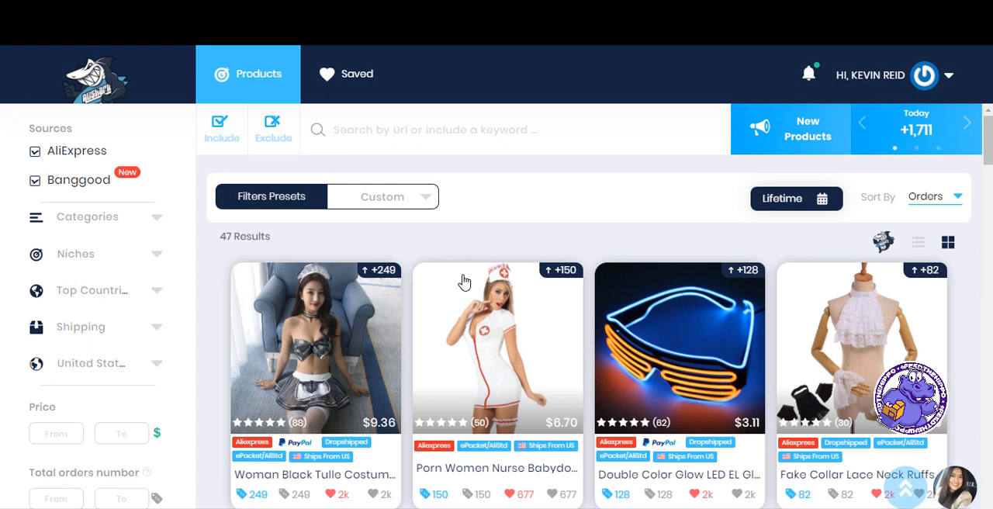
click(968, 123)
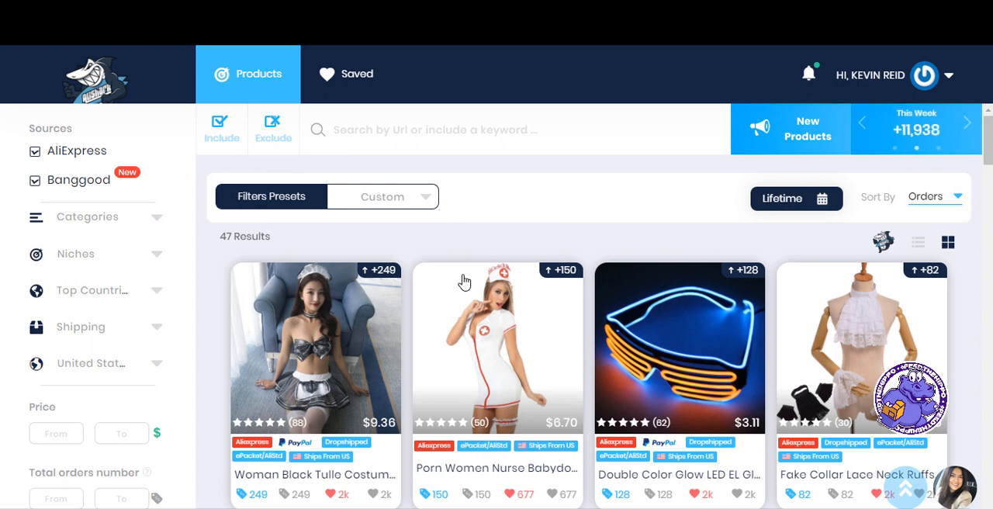
click(967, 123)
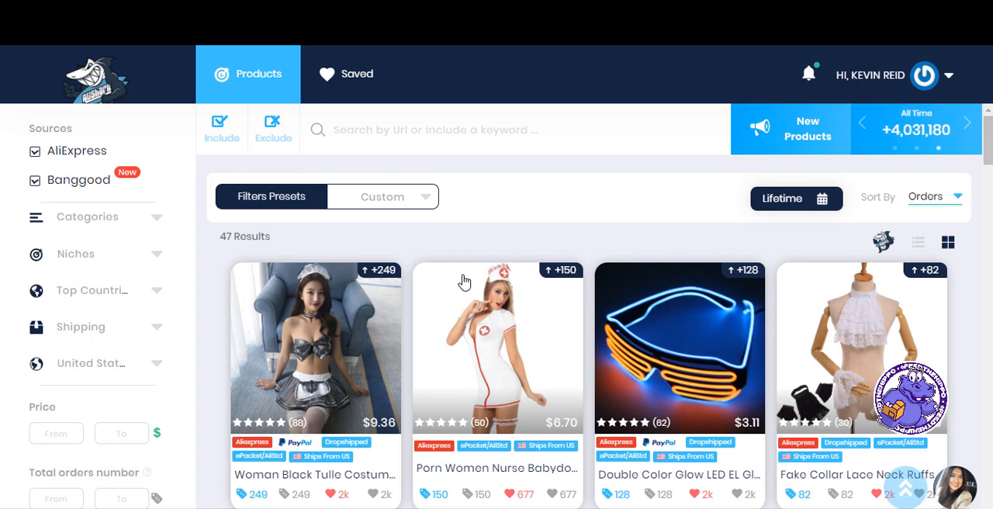